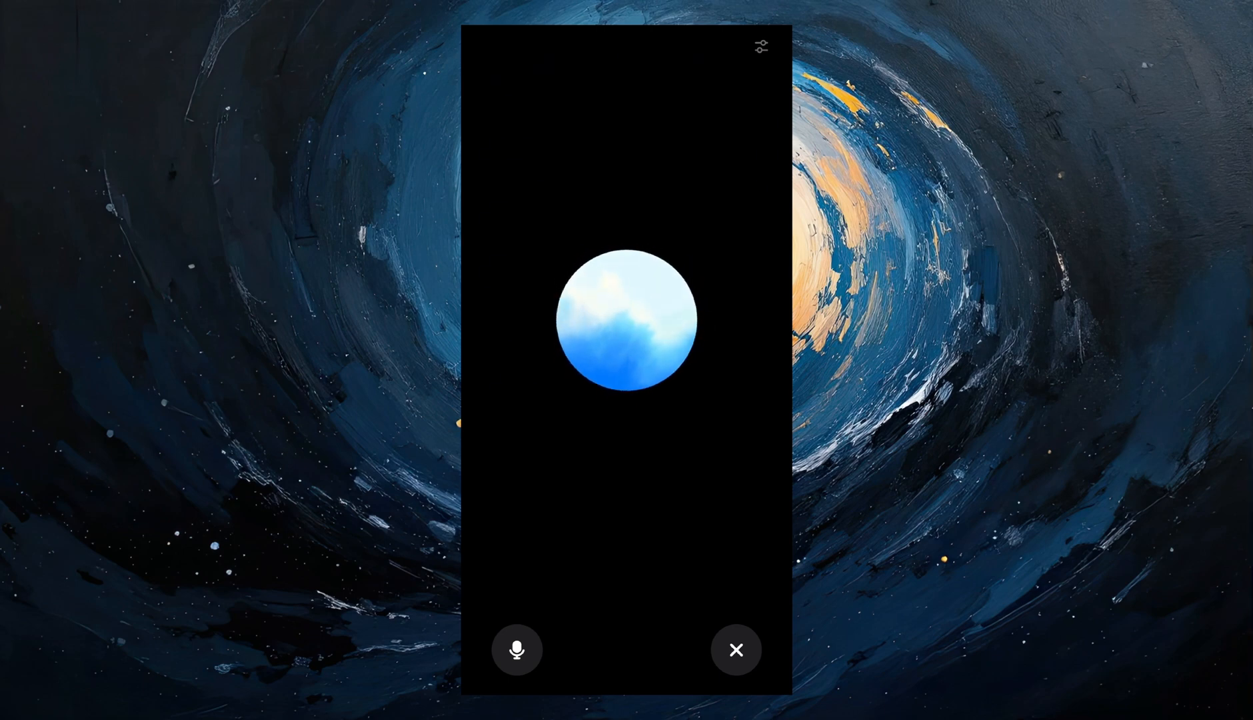
# - Start a ChatGPT voice conversation and talk while the assistant's listening orb is shown
pyautogui.click(736, 649)
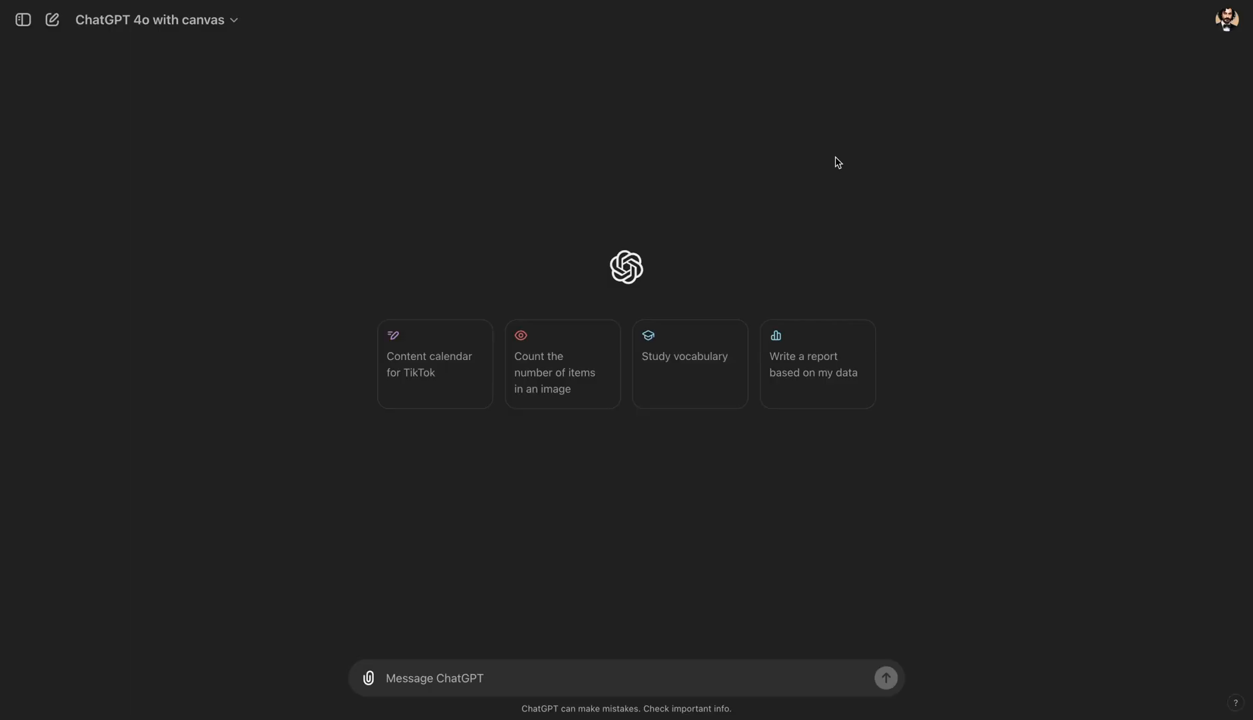
pyautogui.moveTo(176, 74)
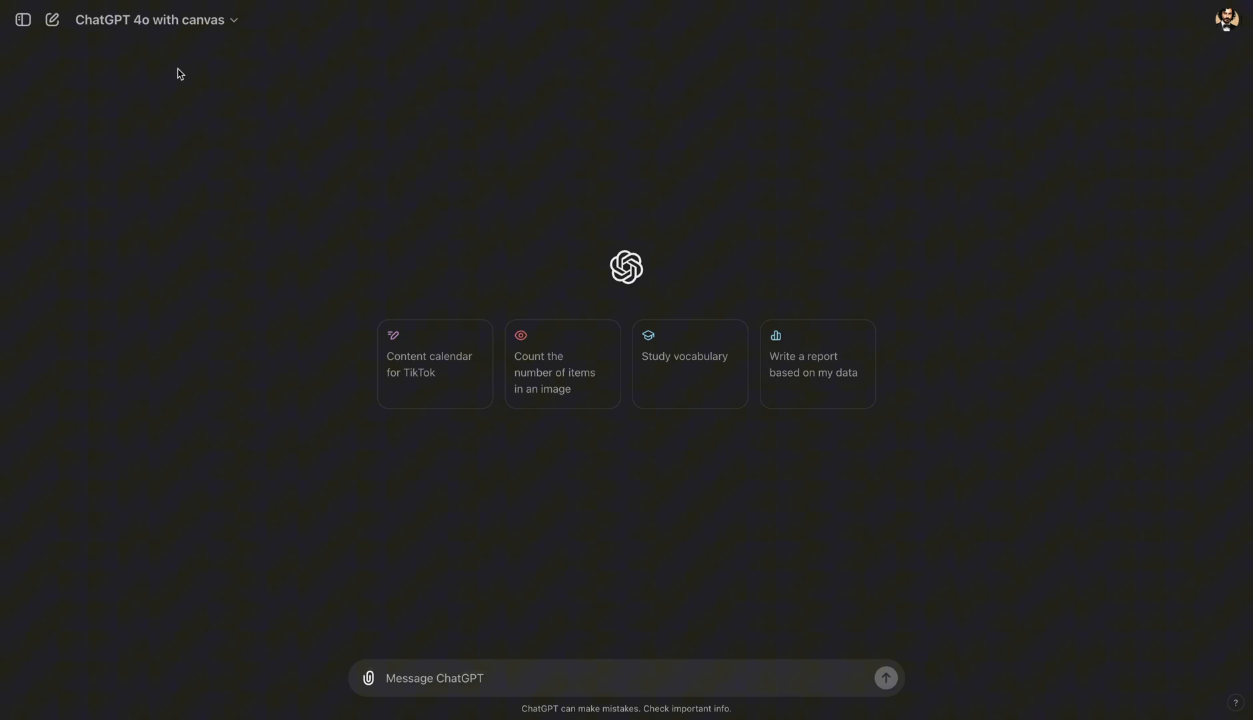
pyautogui.moveTo(192, 70)
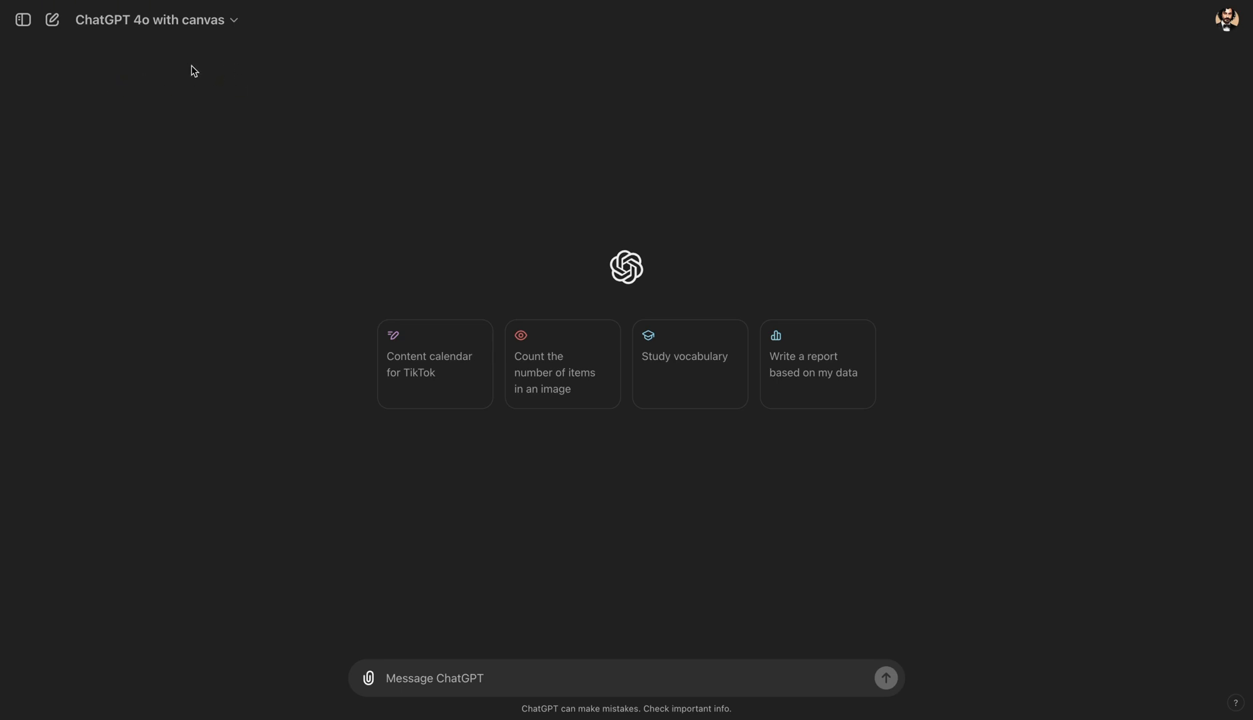
pyautogui.moveTo(56, 76)
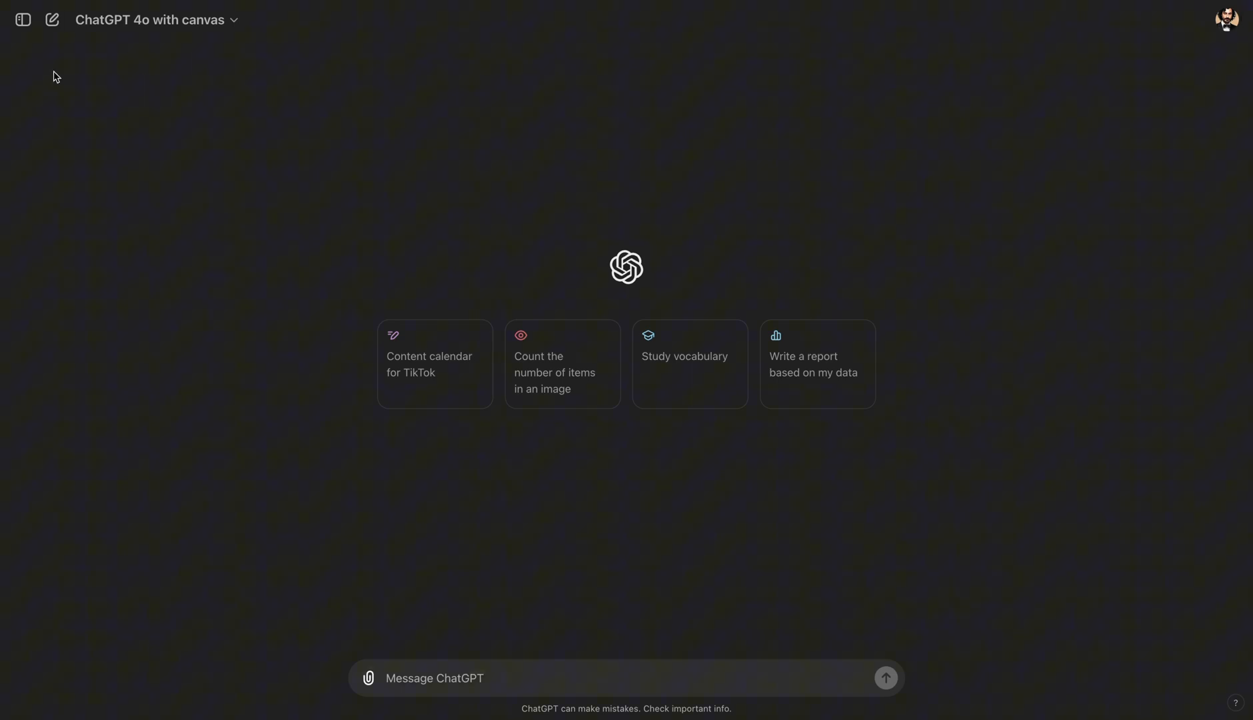
pyautogui.moveTo(164, 87)
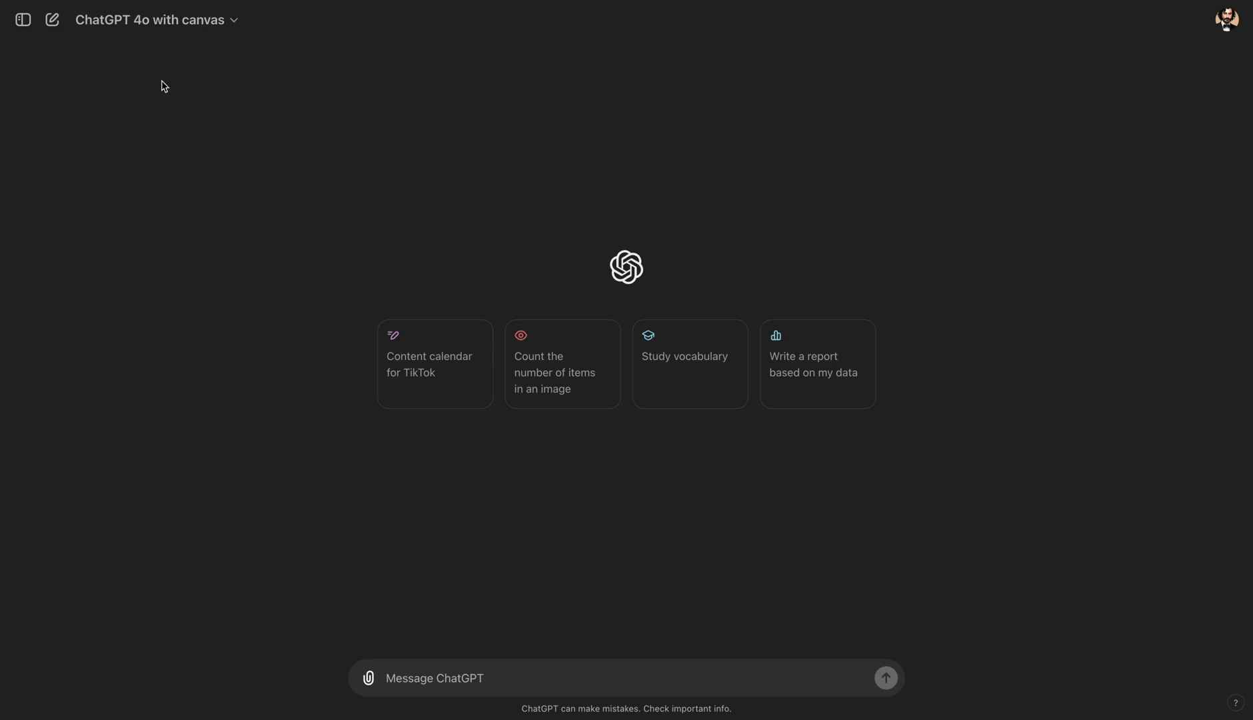
pyautogui.moveTo(180, 76)
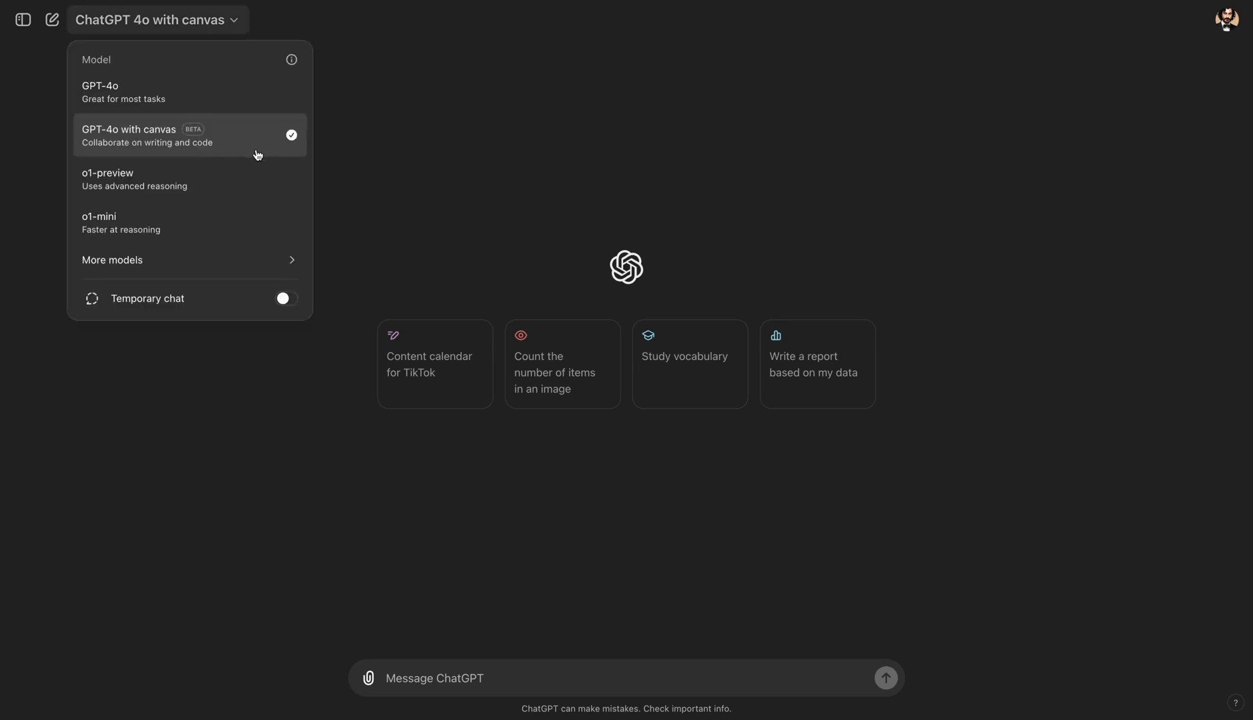
pyautogui.moveTo(217, 145)
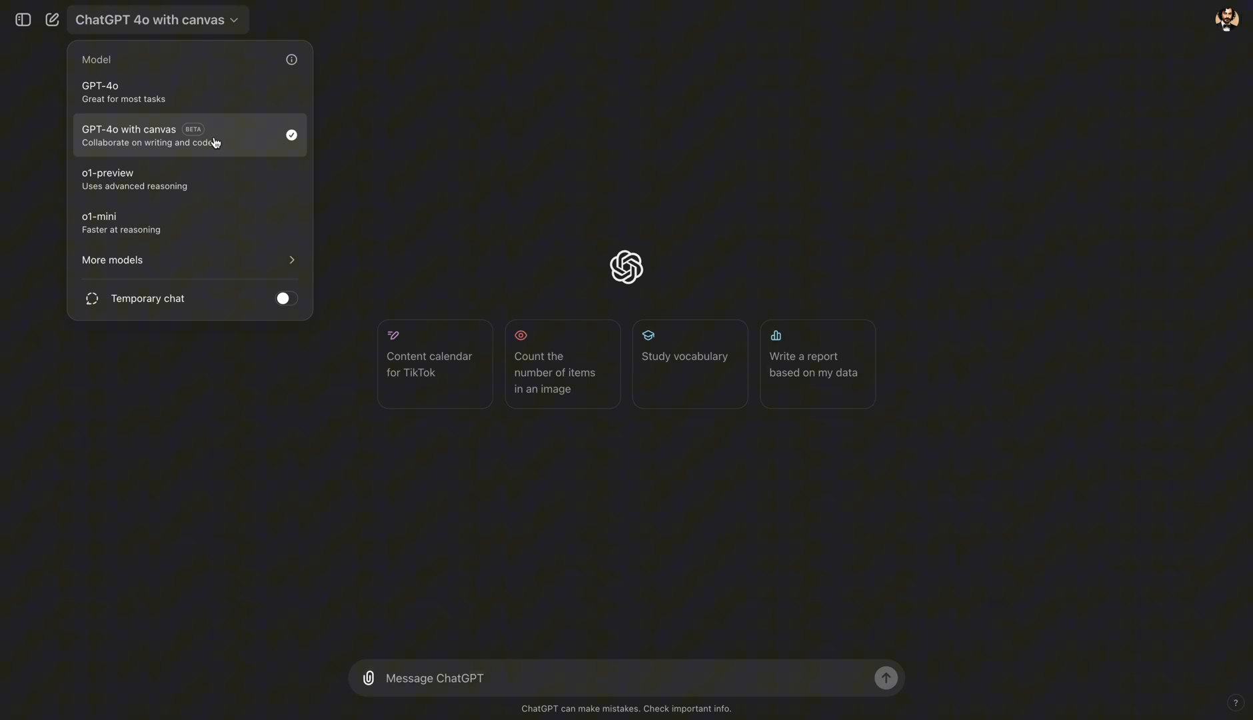
pyautogui.moveTo(251, 140)
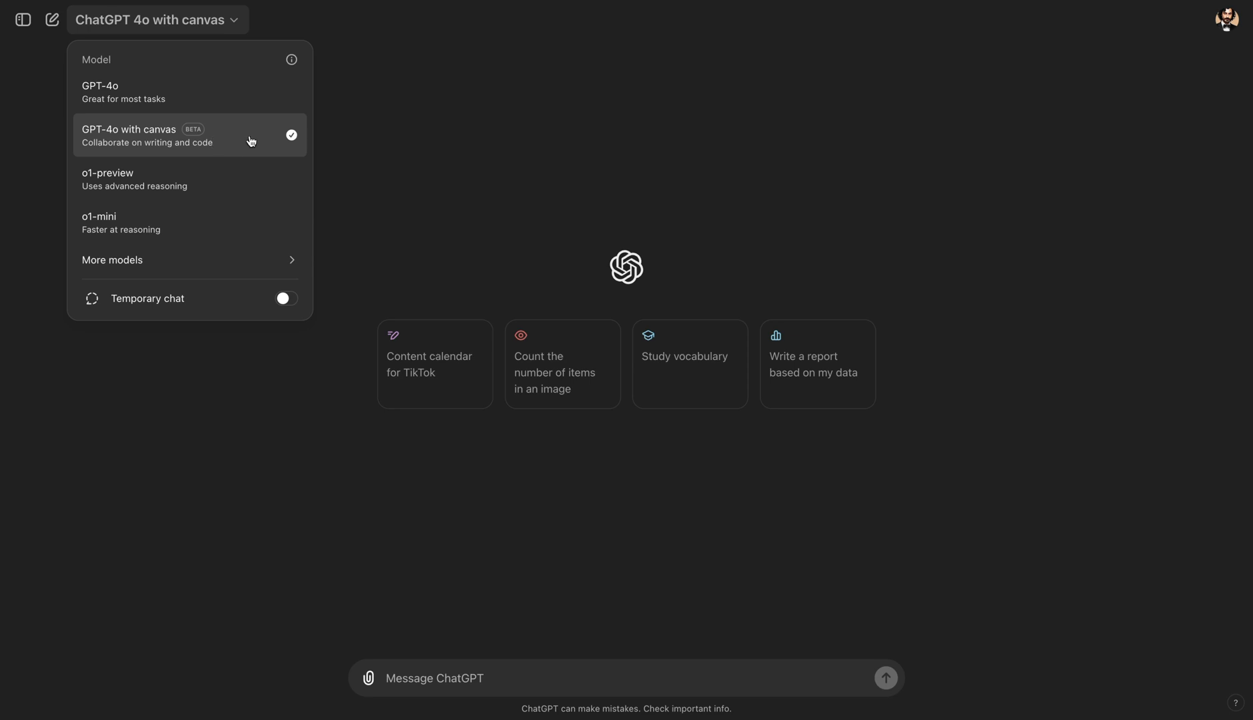
pyautogui.moveTo(282, 153)
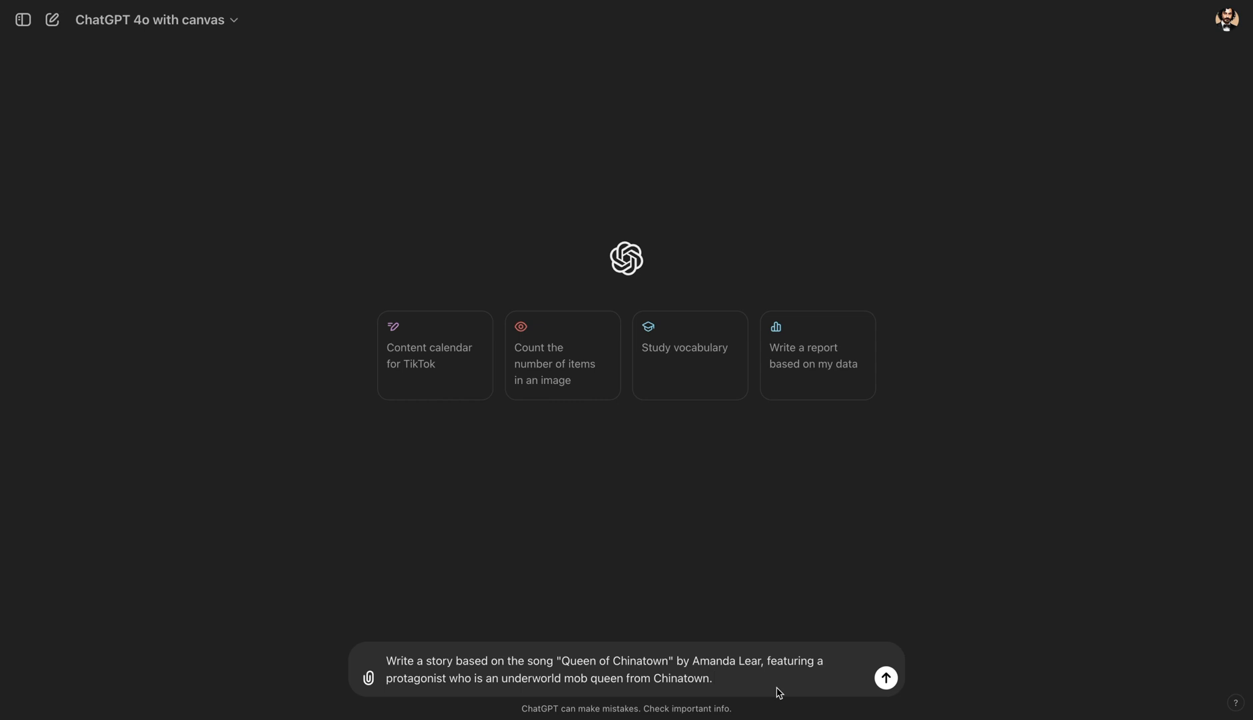
pyautogui.moveTo(508, 696)
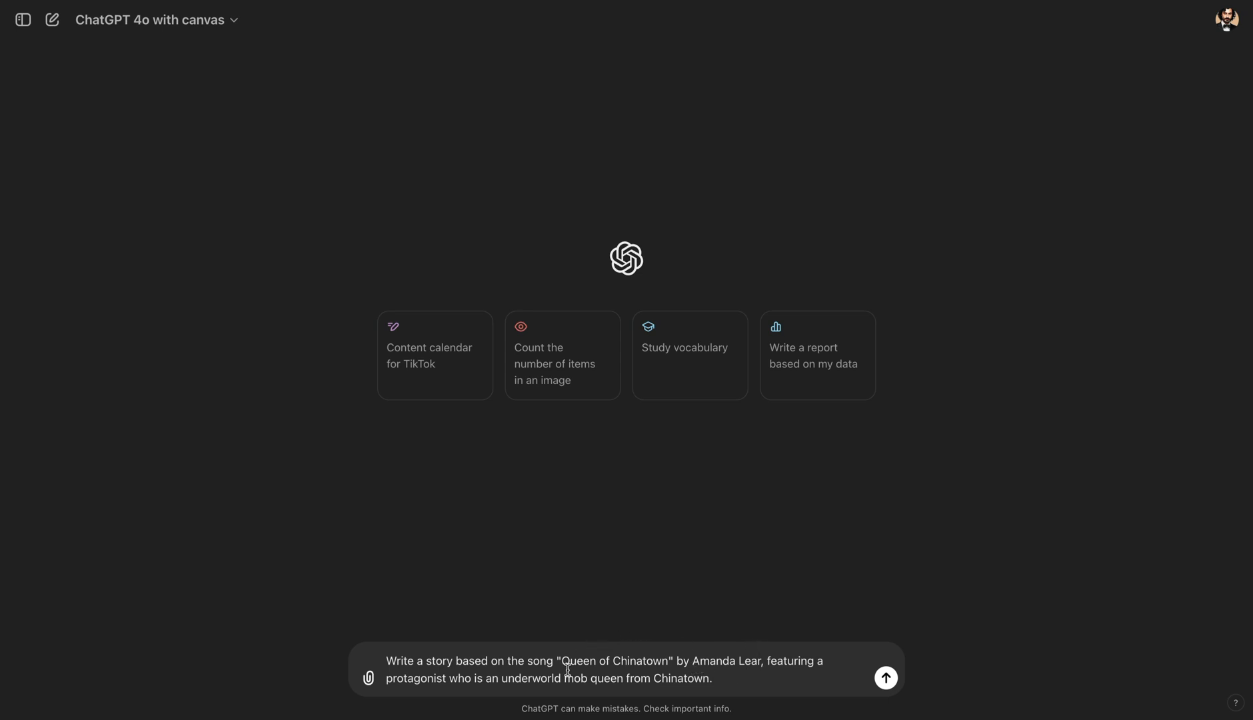
# - Draft a story prompt about Amanda Lear's 'Queen of Chinatown' and an underworld mob queen, unsent
pyautogui.moveTo(556, 660); pyautogui.dragTo(693, 660)
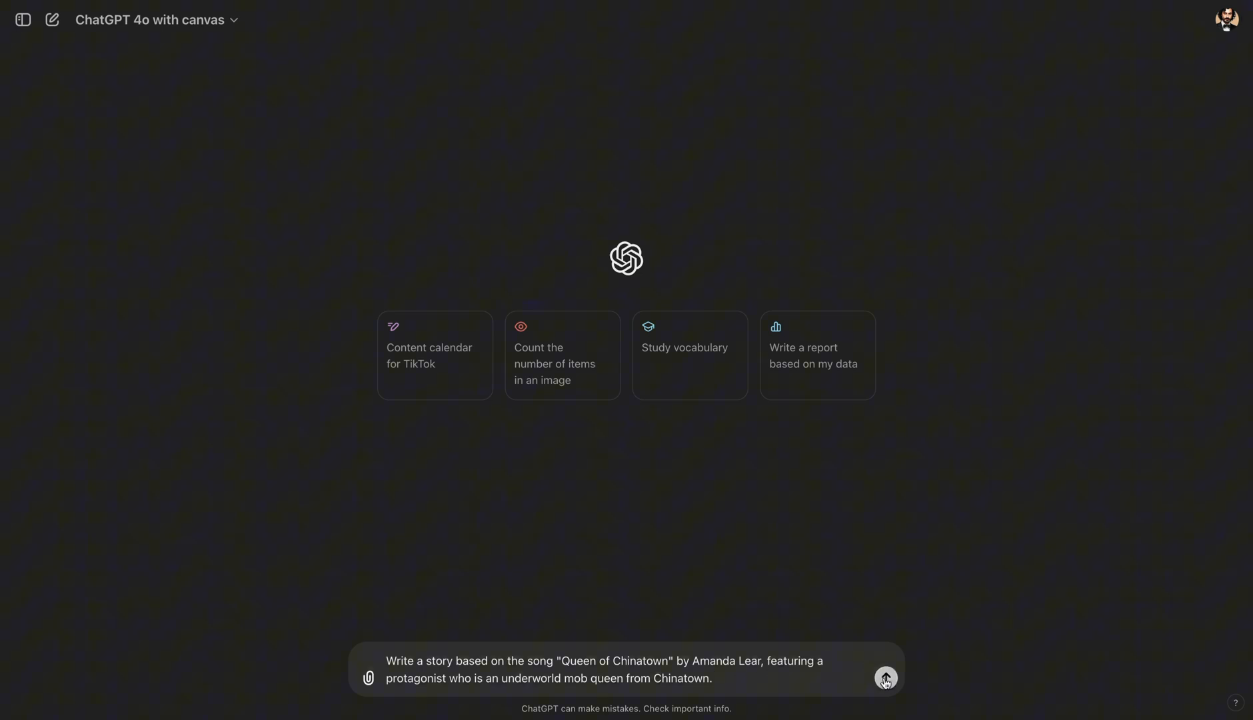
# - Send the story request, open 'Queen Chinatown' in canvas, and read through Mei Ling's story
pyautogui.click(886, 678)
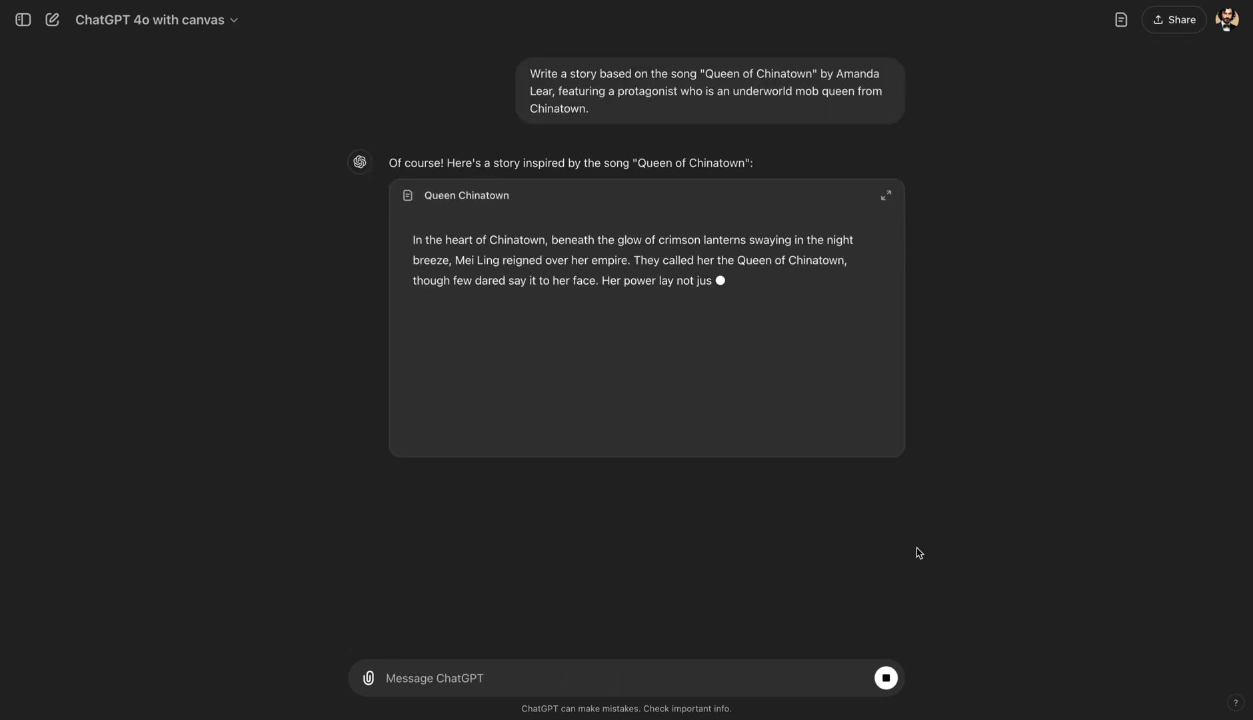
pyautogui.click(885, 196)
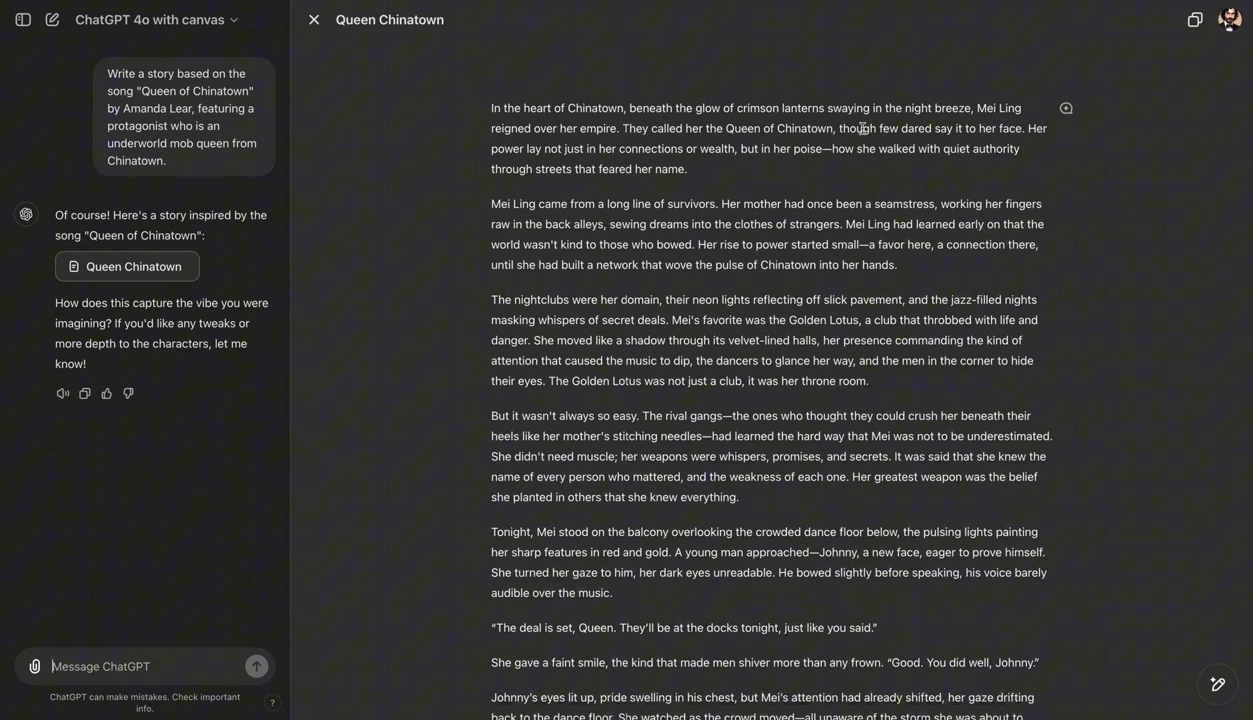
pyautogui.doubleClick(1003, 108)
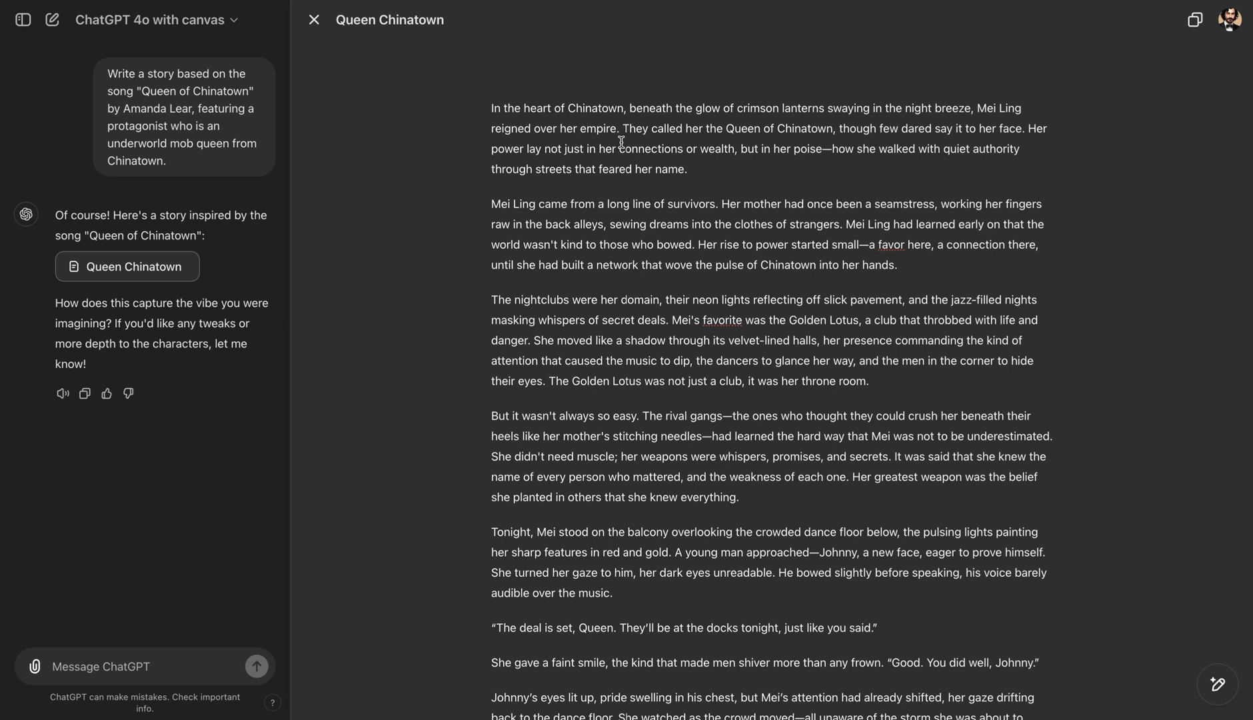
pyautogui.moveTo(705, 179)
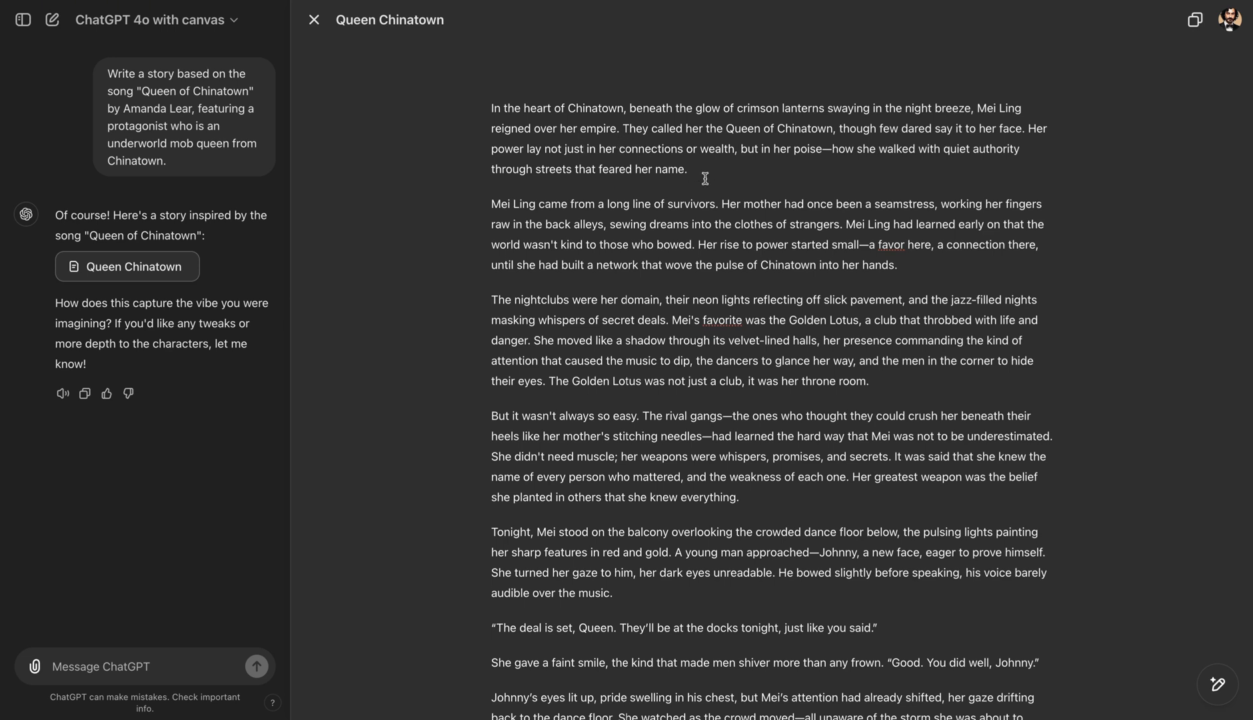
pyautogui.moveTo(698, 169)
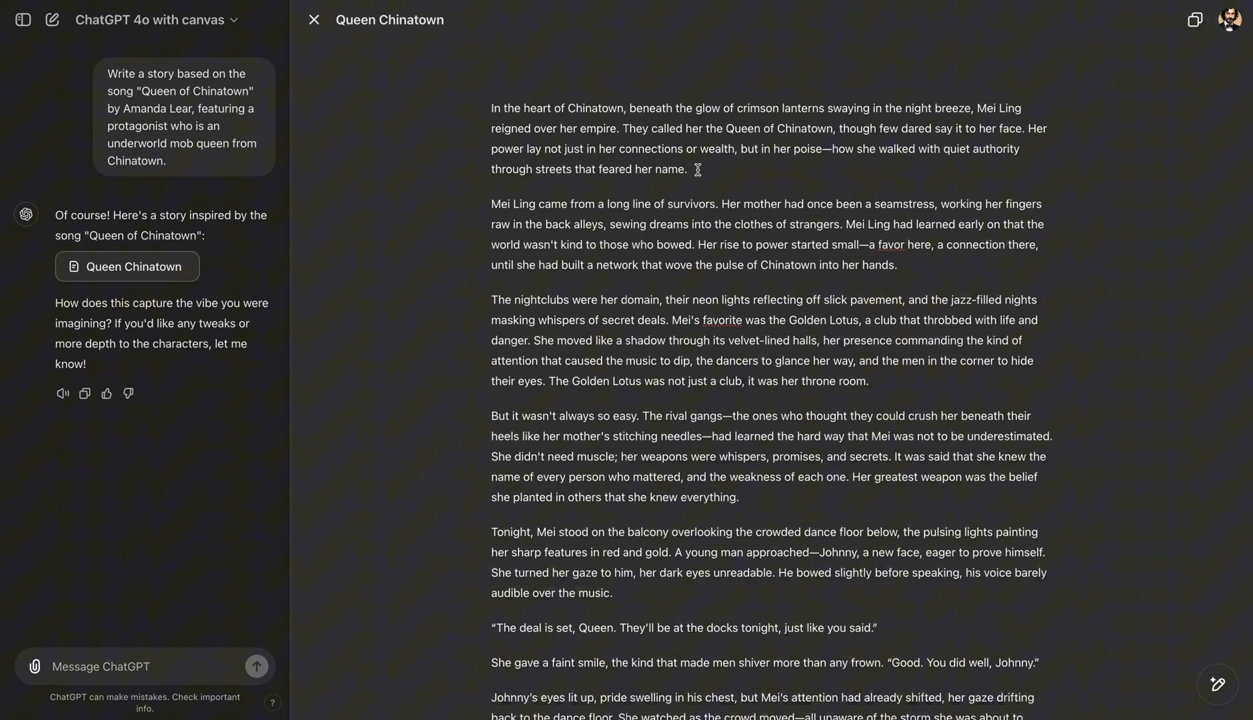
pyautogui.moveTo(731, 188)
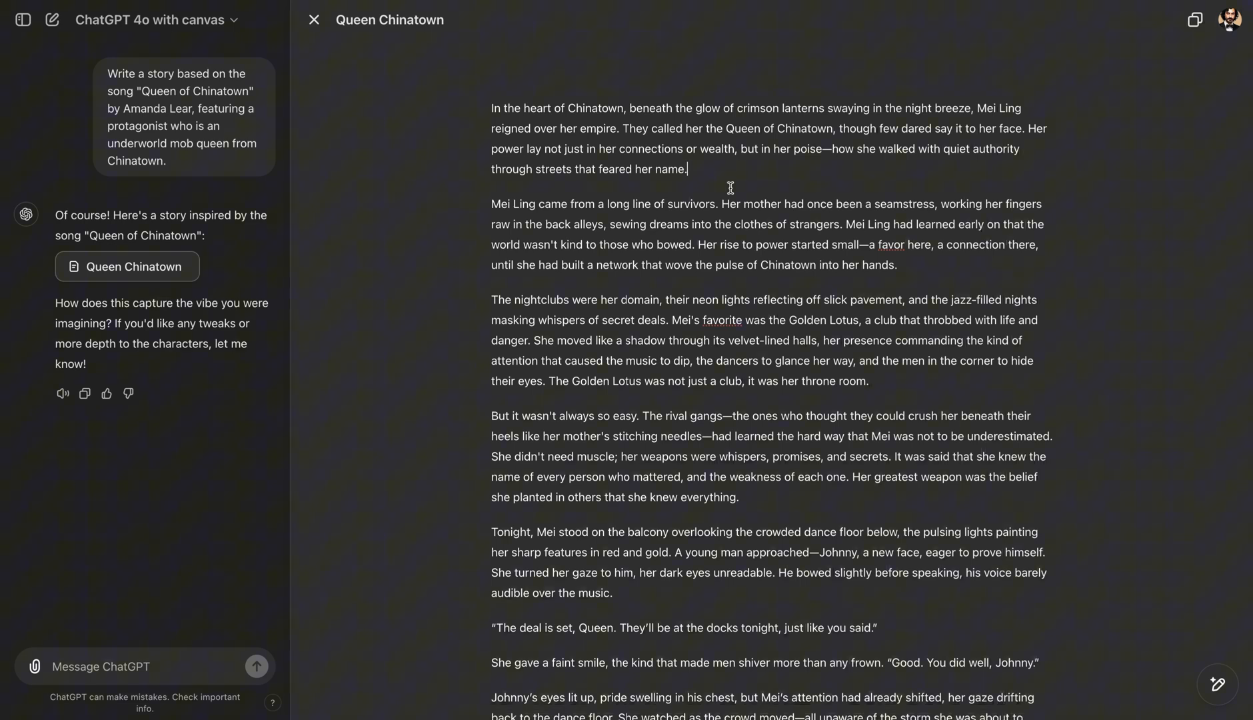
pyautogui.doubleClick(1001, 108)
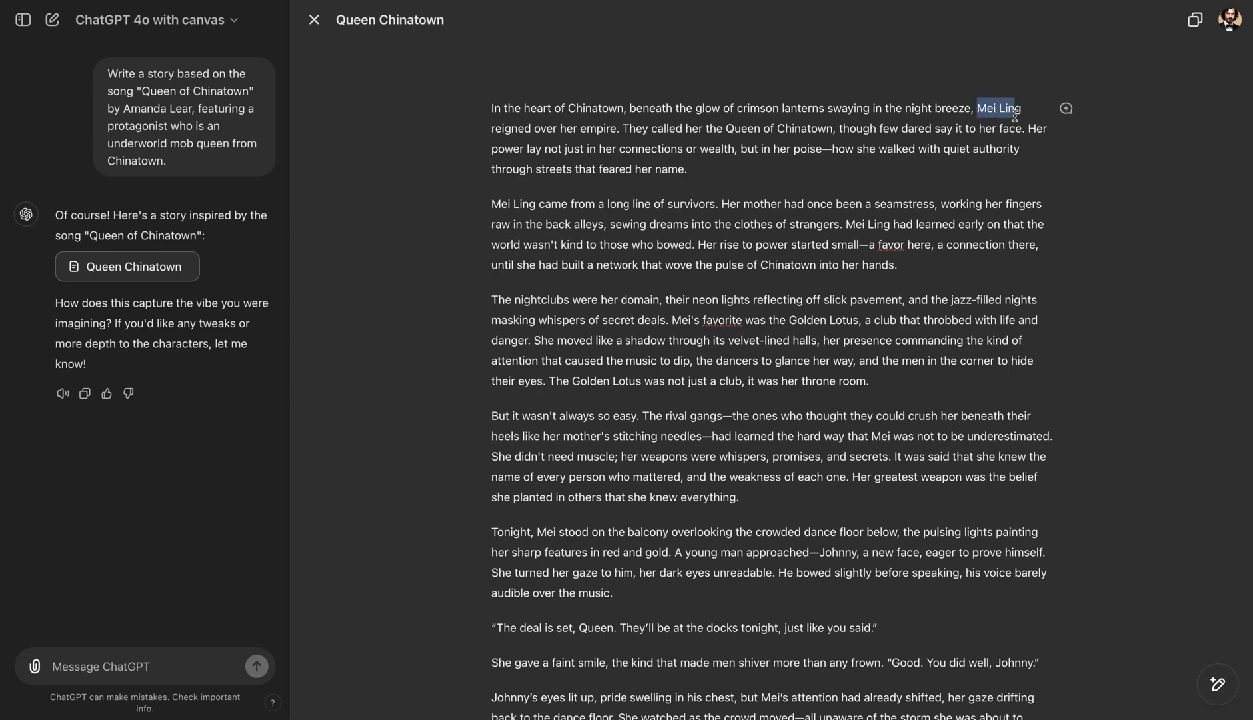
pyautogui.scroll(-3)
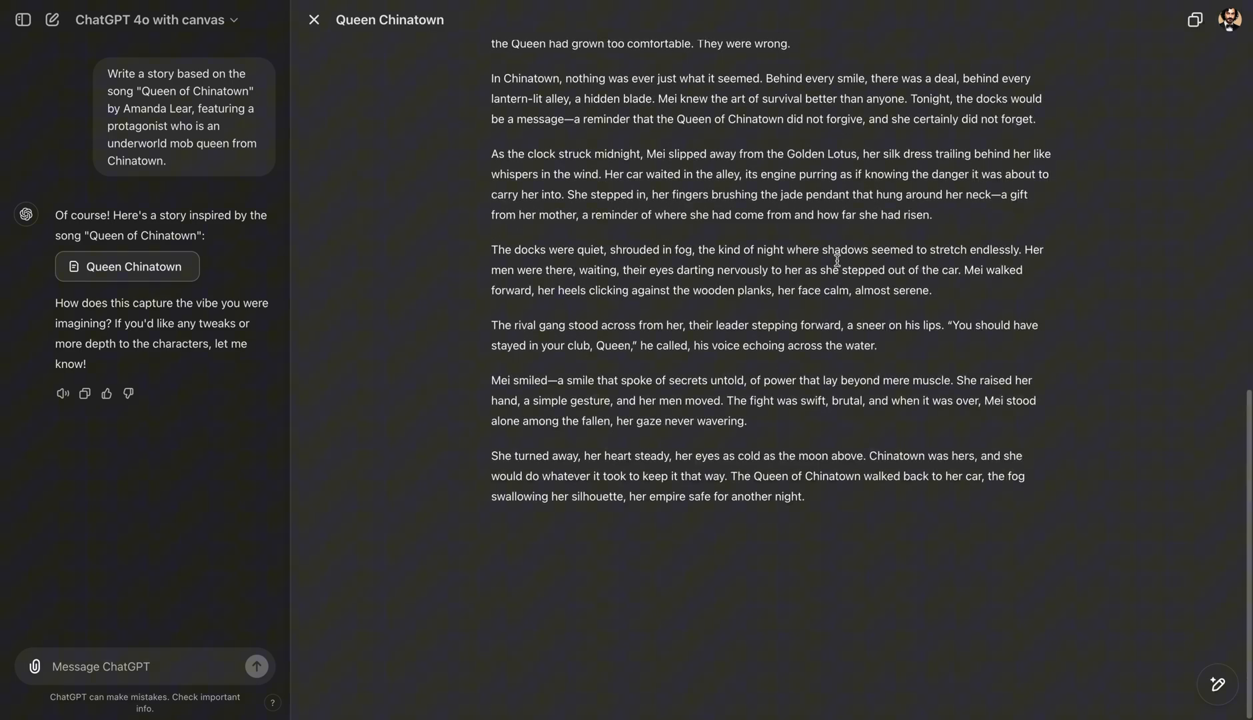
pyautogui.click(716, 531)
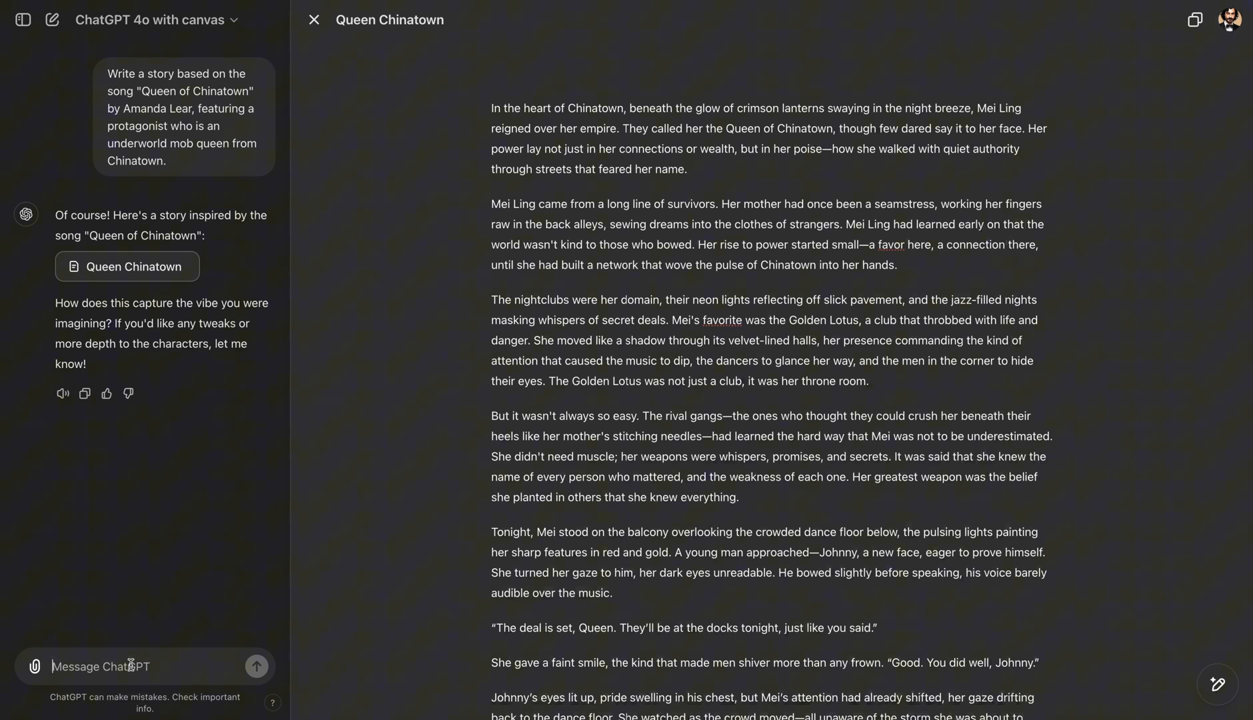
pyautogui.moveTo(168, 540)
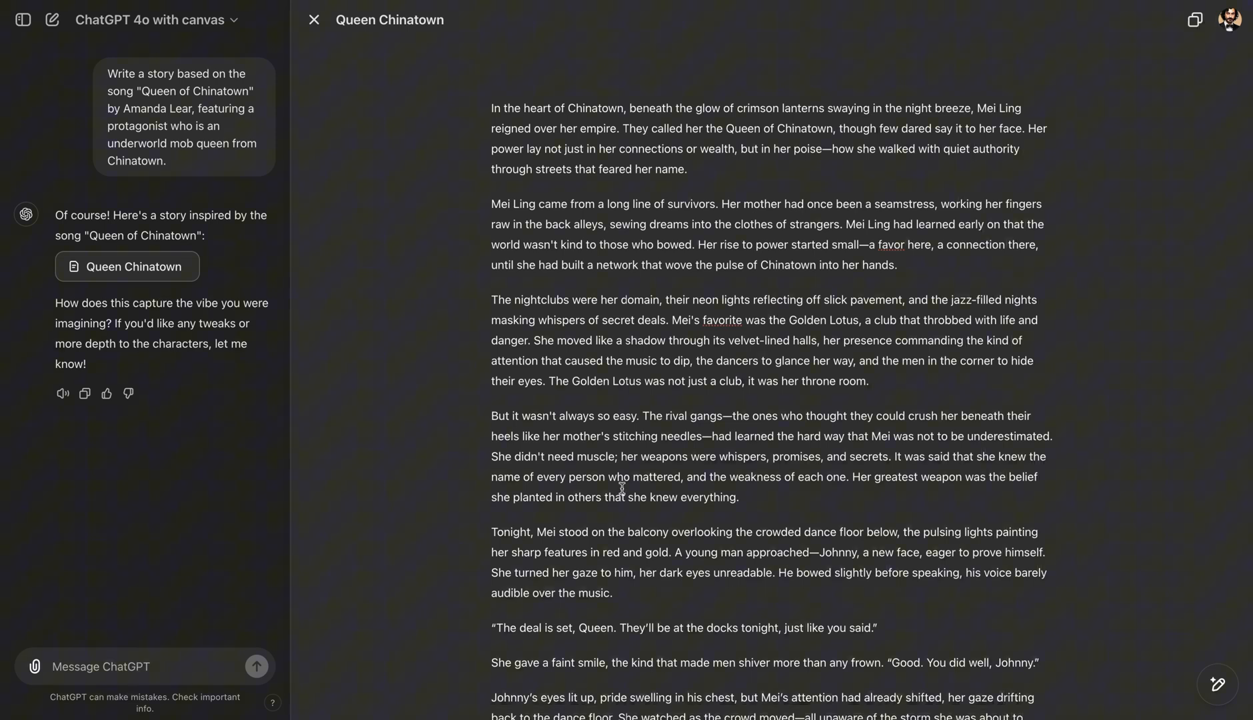
pyautogui.moveTo(1129, 478)
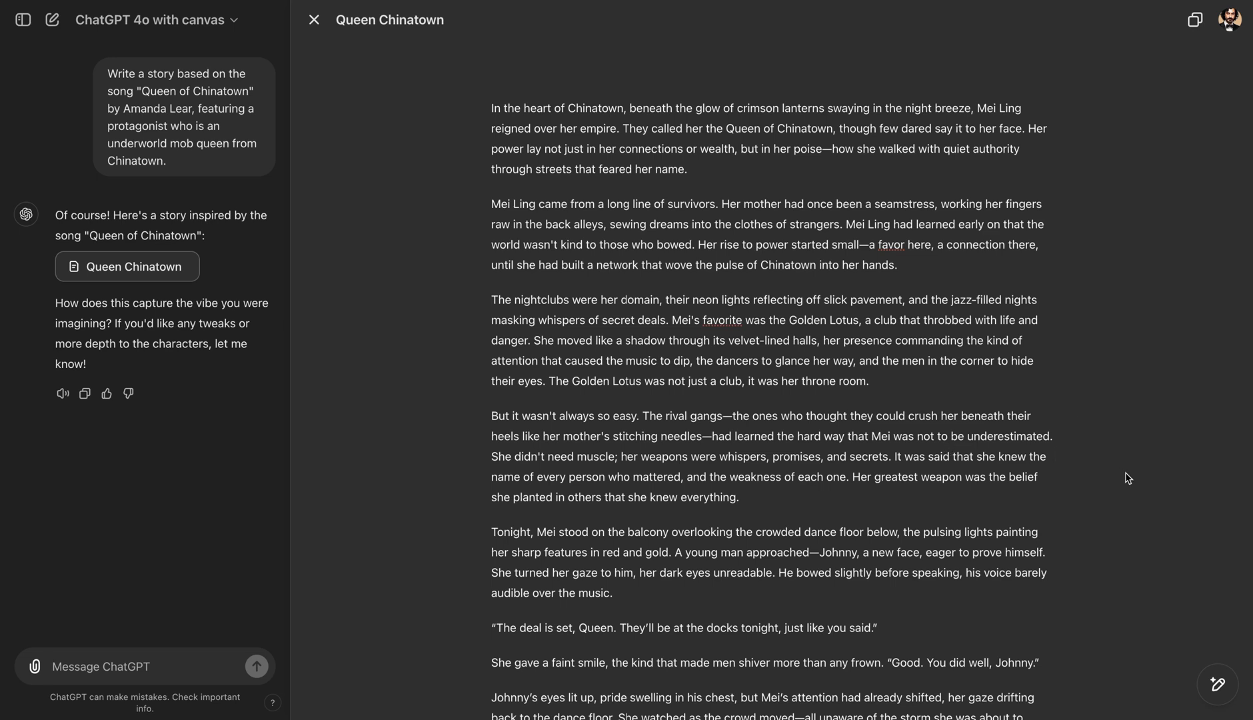
pyautogui.moveTo(1196, 673)
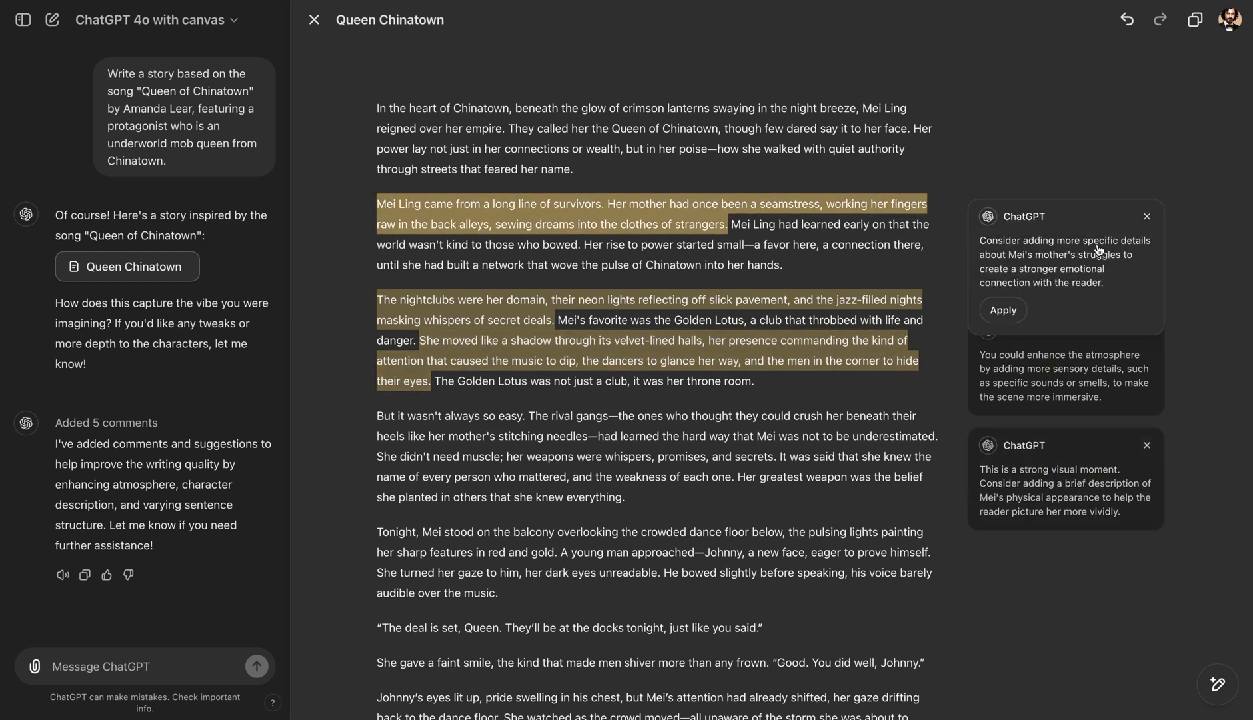
pyautogui.moveTo(1104, 264)
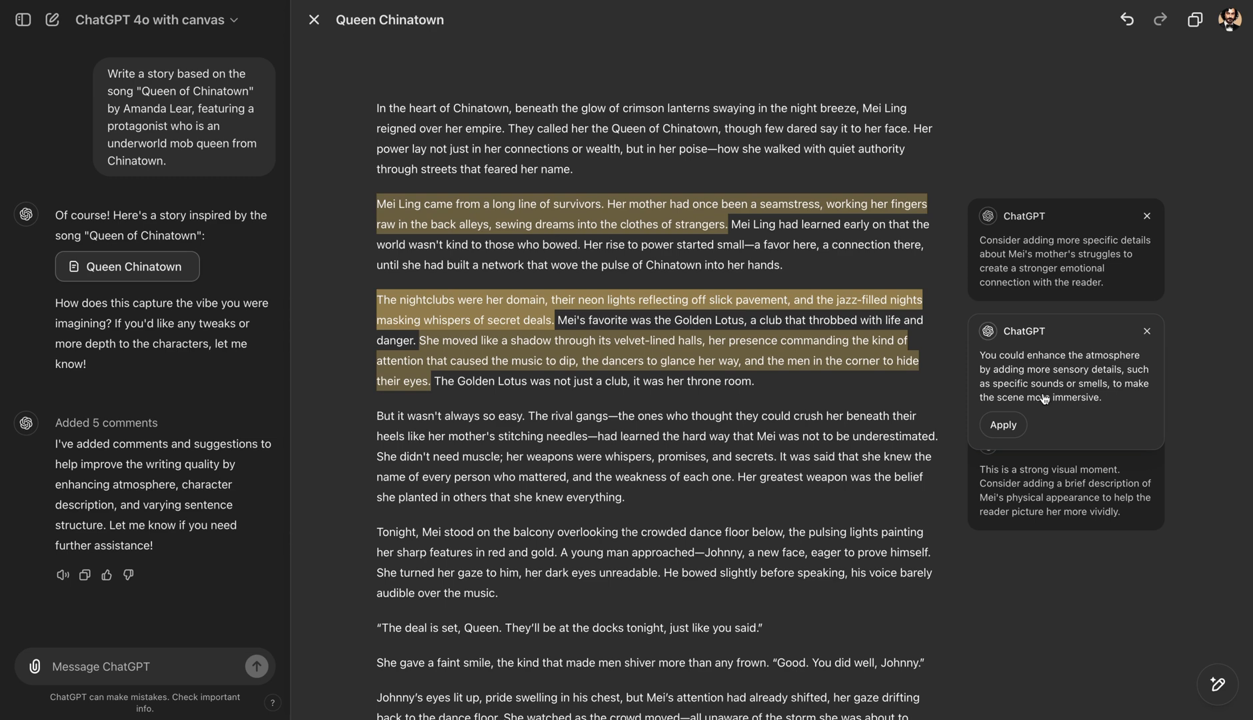
pyautogui.moveTo(1066, 407)
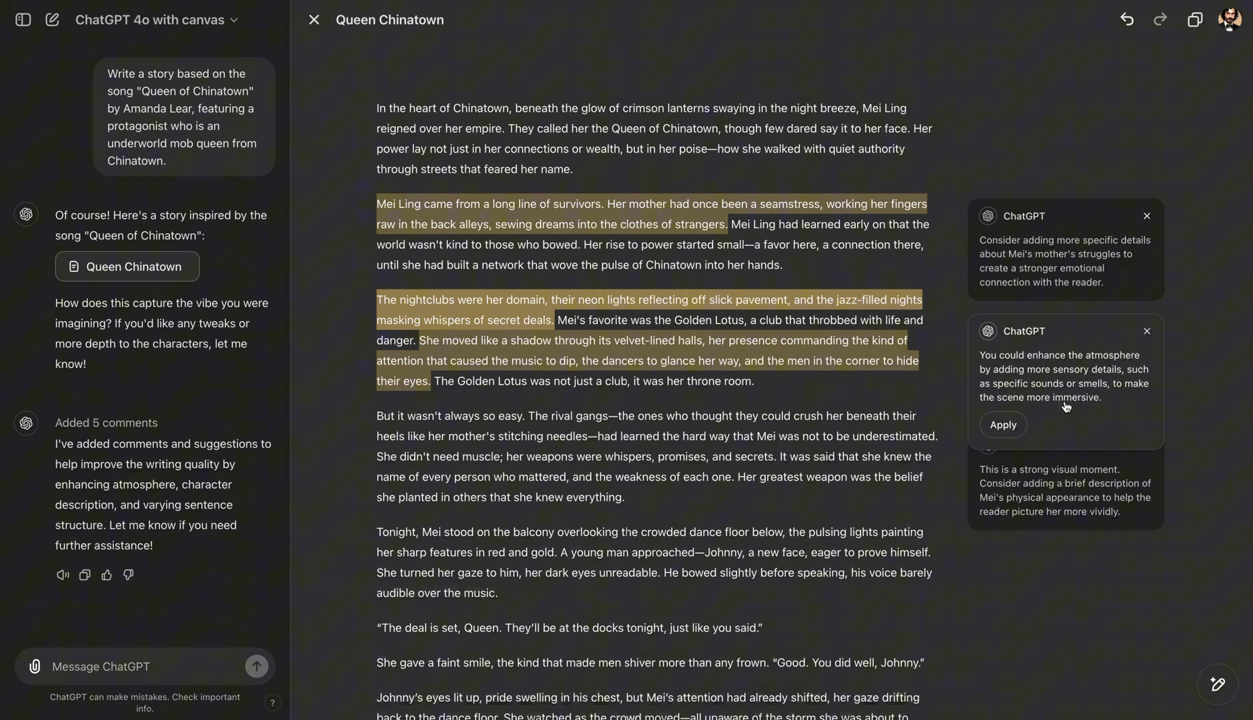
# - Apply the sensory-details comment, adding fried dumplings and incense to the nightclub paragraph
pyautogui.click(1003, 425)
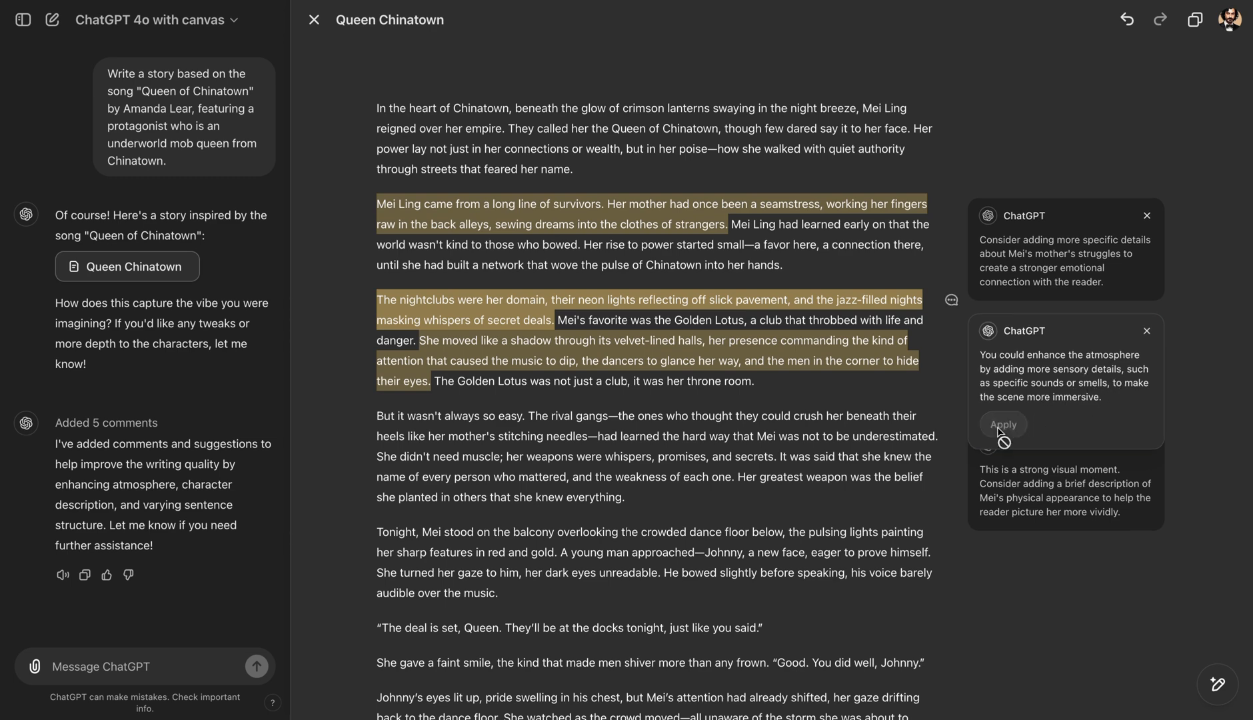
pyautogui.click(1003, 425)
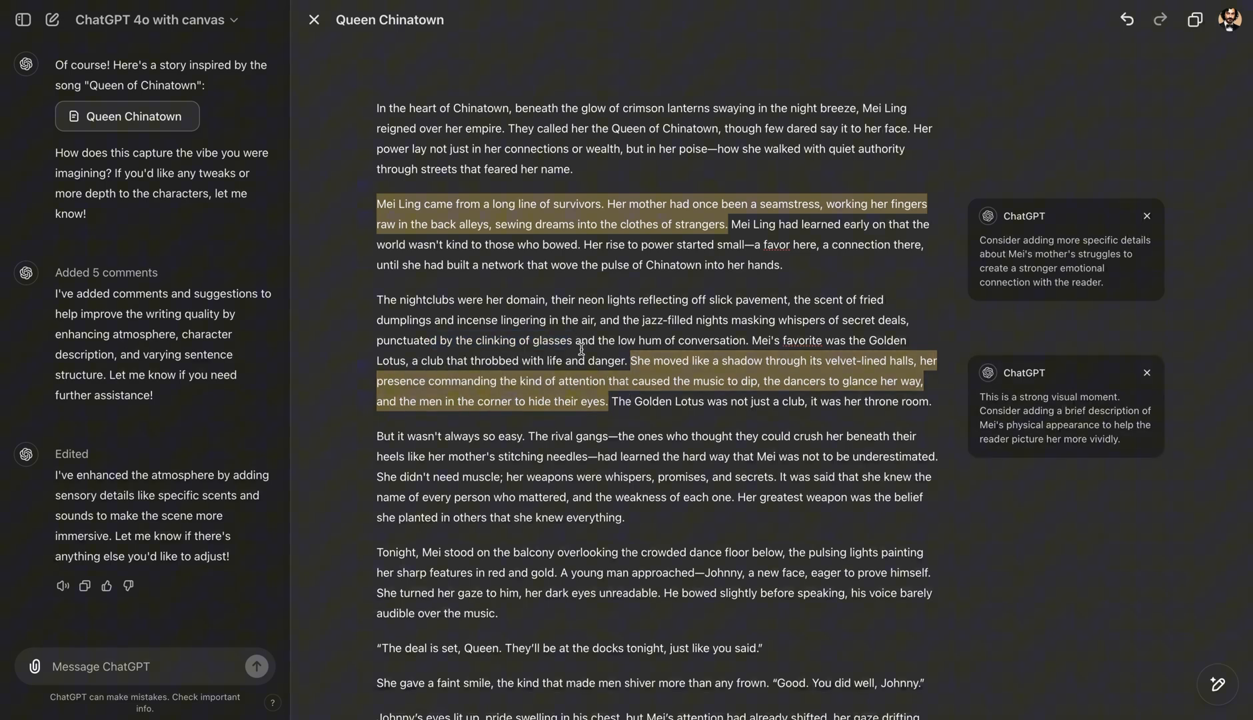
pyautogui.moveTo(624, 366)
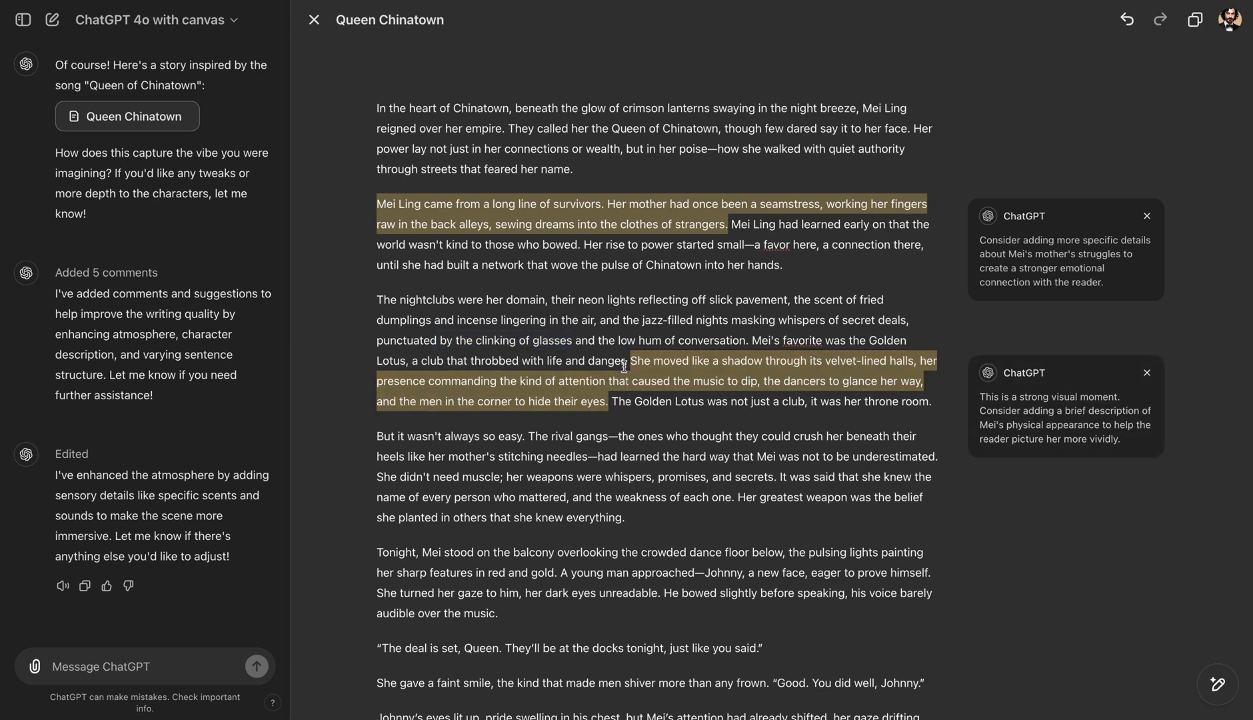
pyautogui.moveTo(1223, 648)
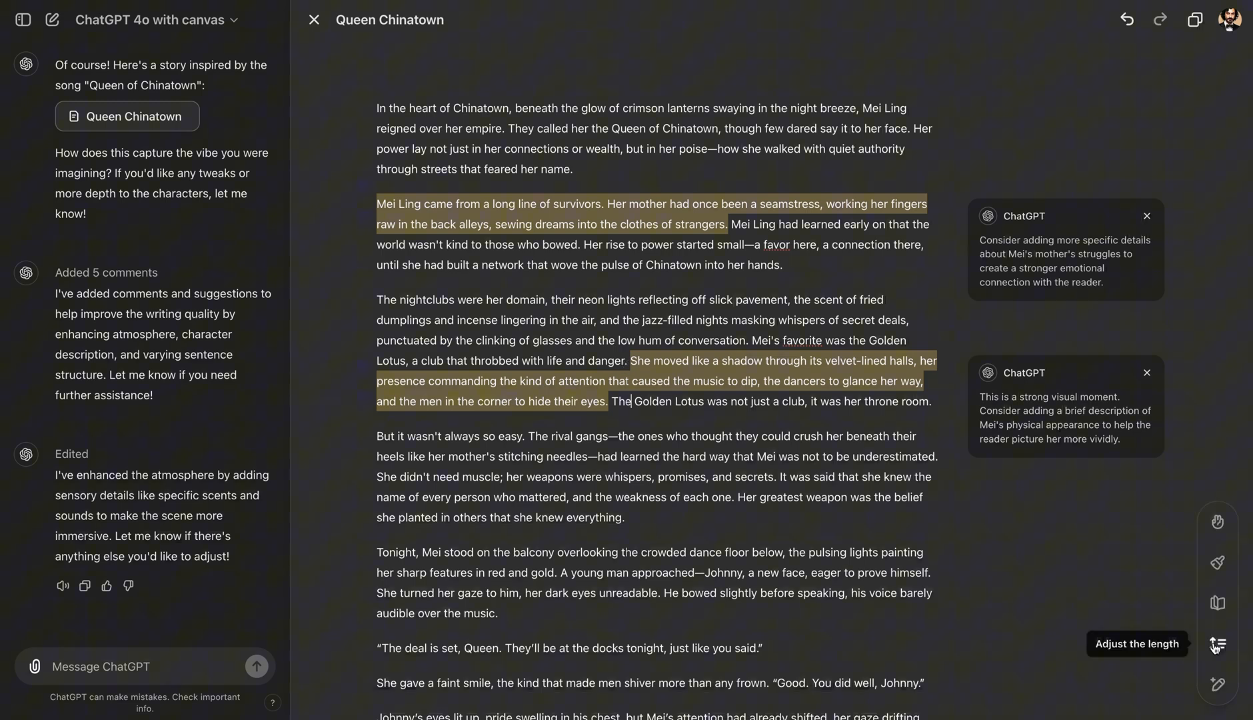
# - Shorten the story by about half, then expand Mei Ling's background and her father's story
pyautogui.click(1218, 642)
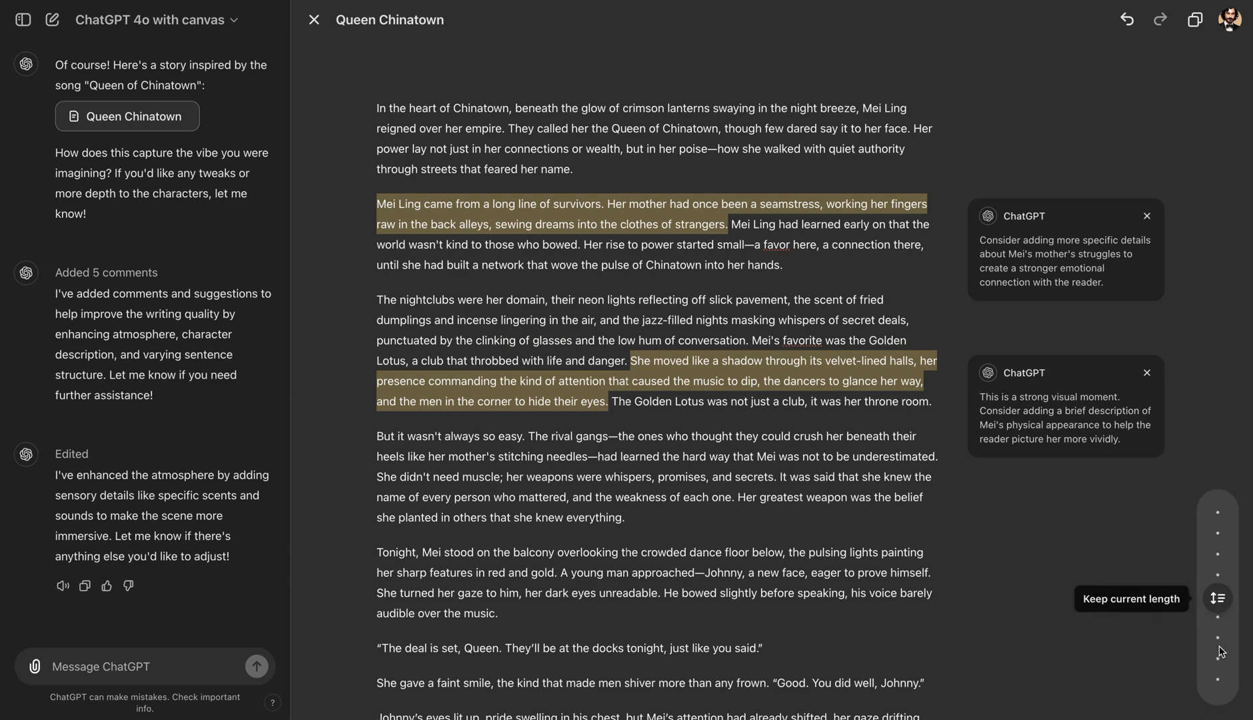
pyautogui.moveTo(1221, 557)
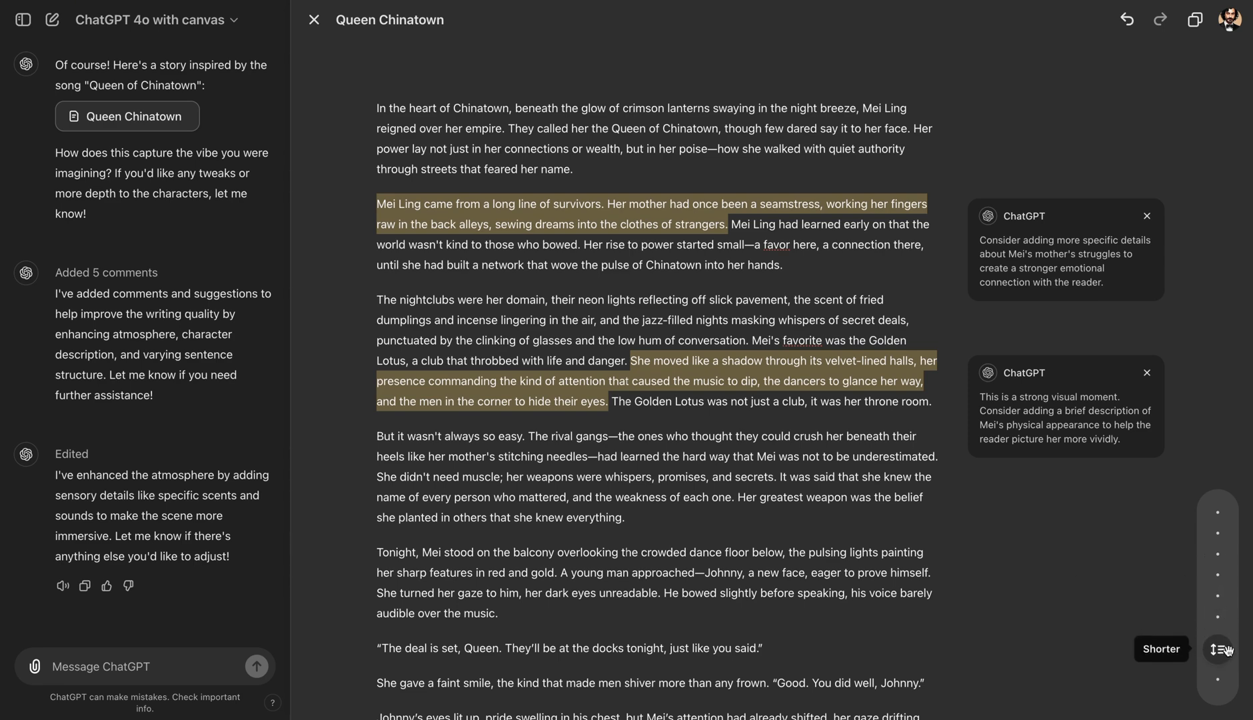
pyautogui.click(1217, 649)
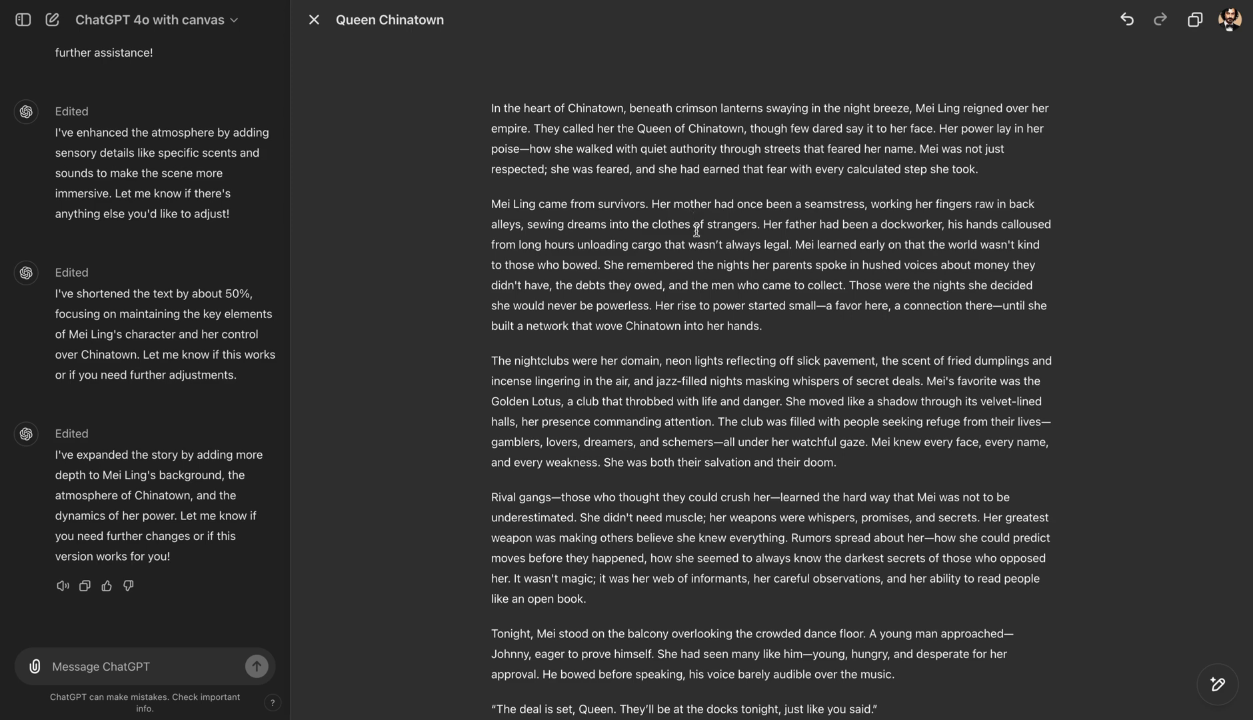
pyautogui.moveTo(578, 250)
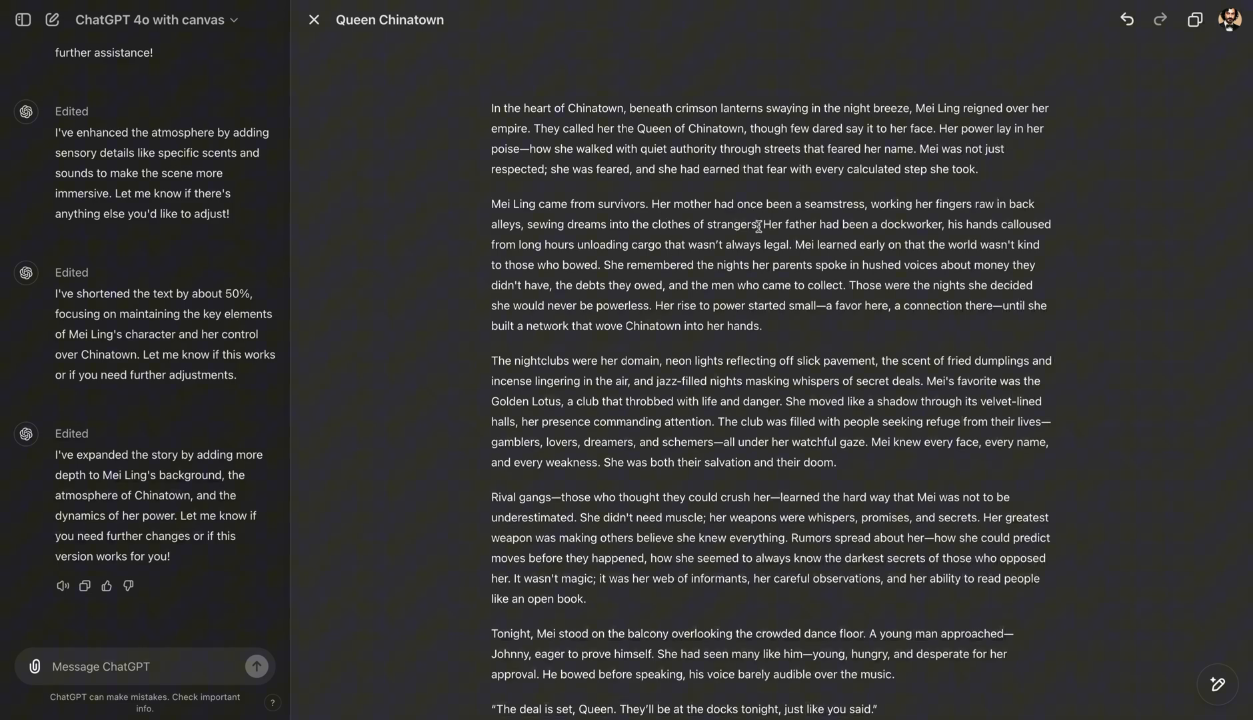
pyautogui.moveTo(742, 225); pyautogui.dragTo(868, 225)
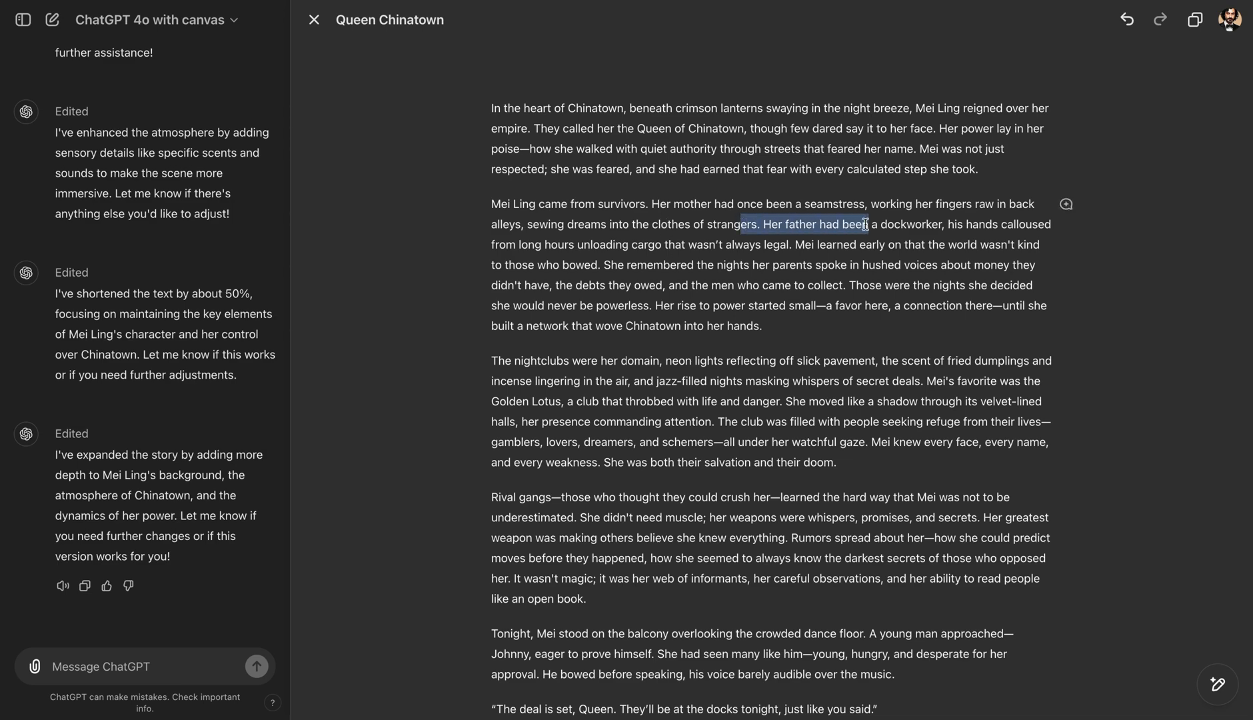
pyautogui.scroll(-3)
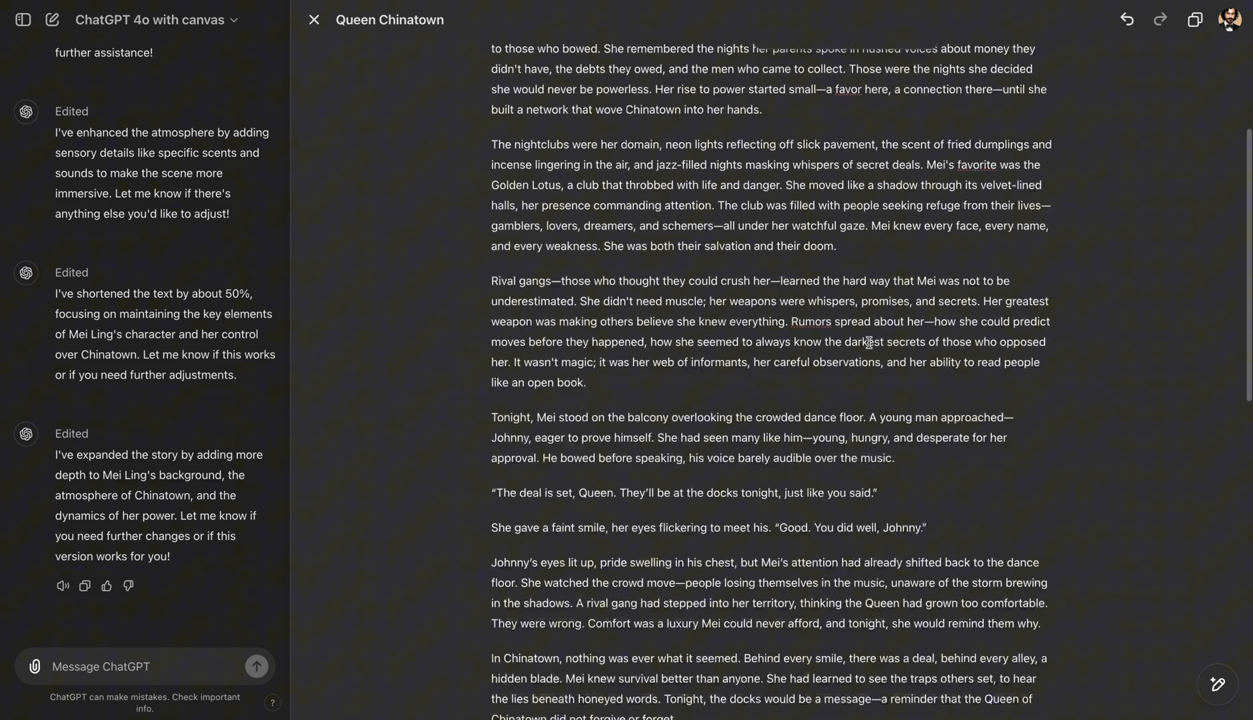
pyautogui.scroll(-3)
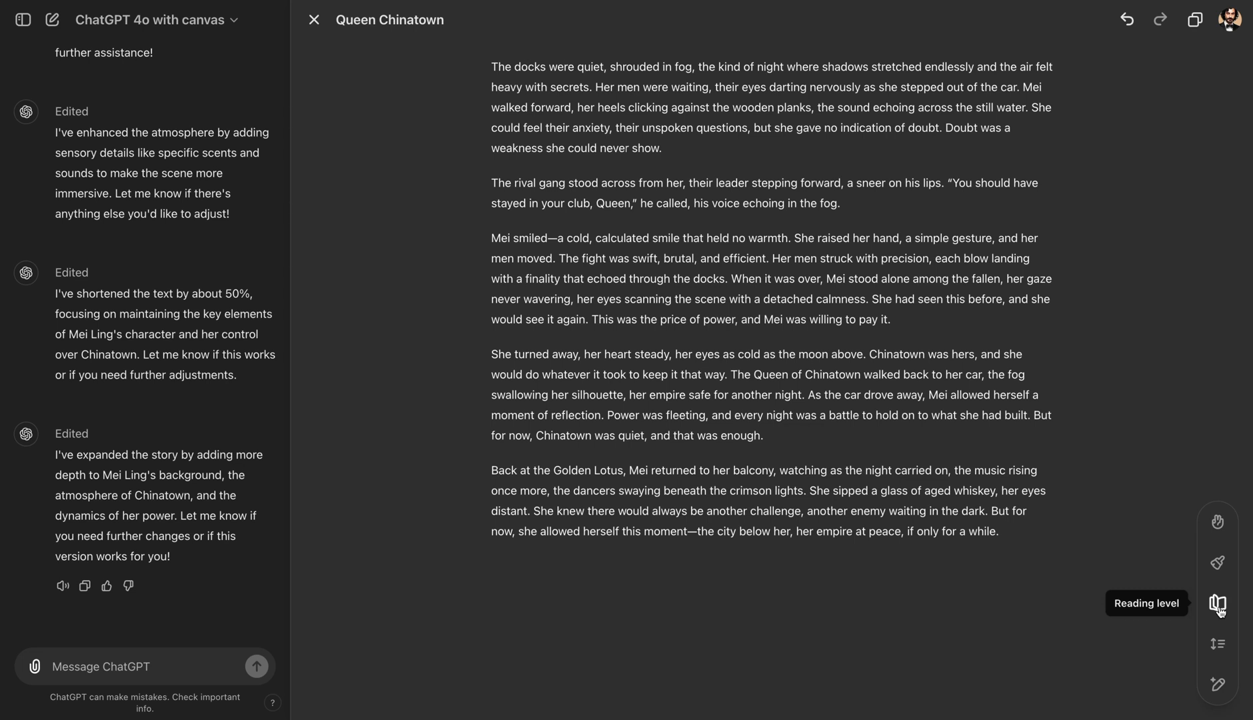
# - Use the Reading level tool to rewrite the story from Kindergarten toward Graduate School
pyautogui.click(1223, 612)
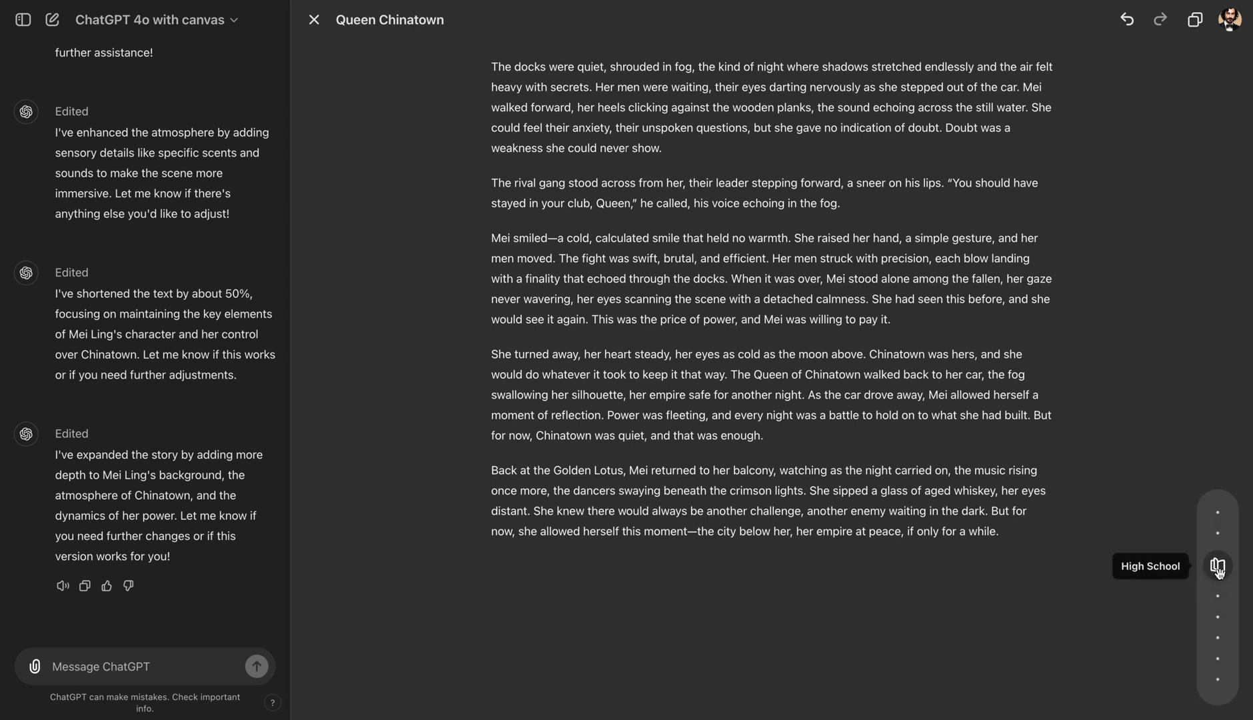
pyautogui.moveTo(1218, 525)
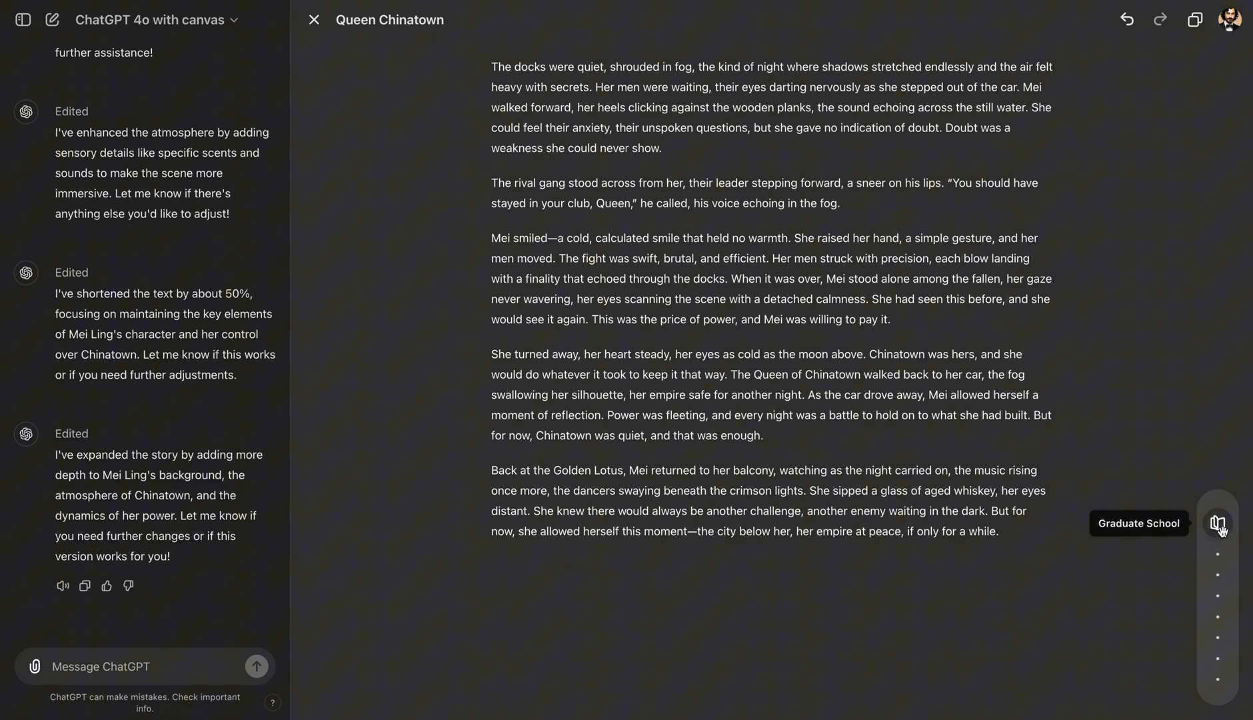
pyautogui.moveTo(1222, 690)
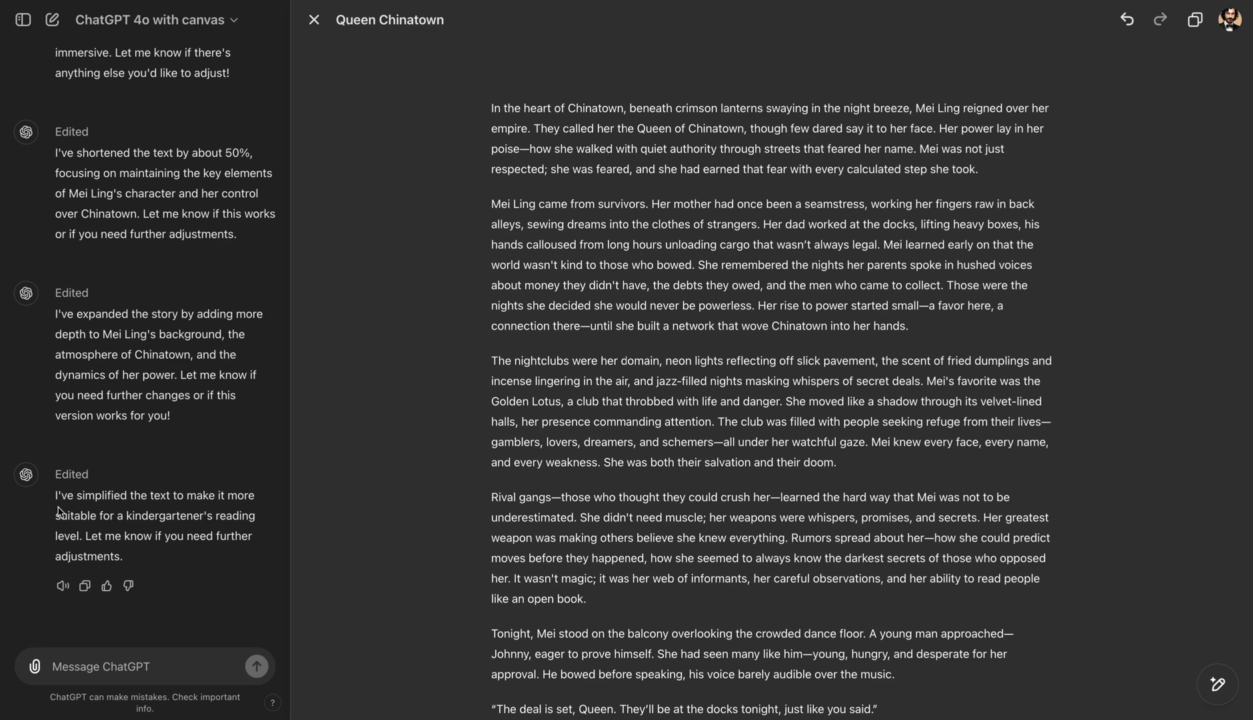
pyautogui.moveTo(86, 531)
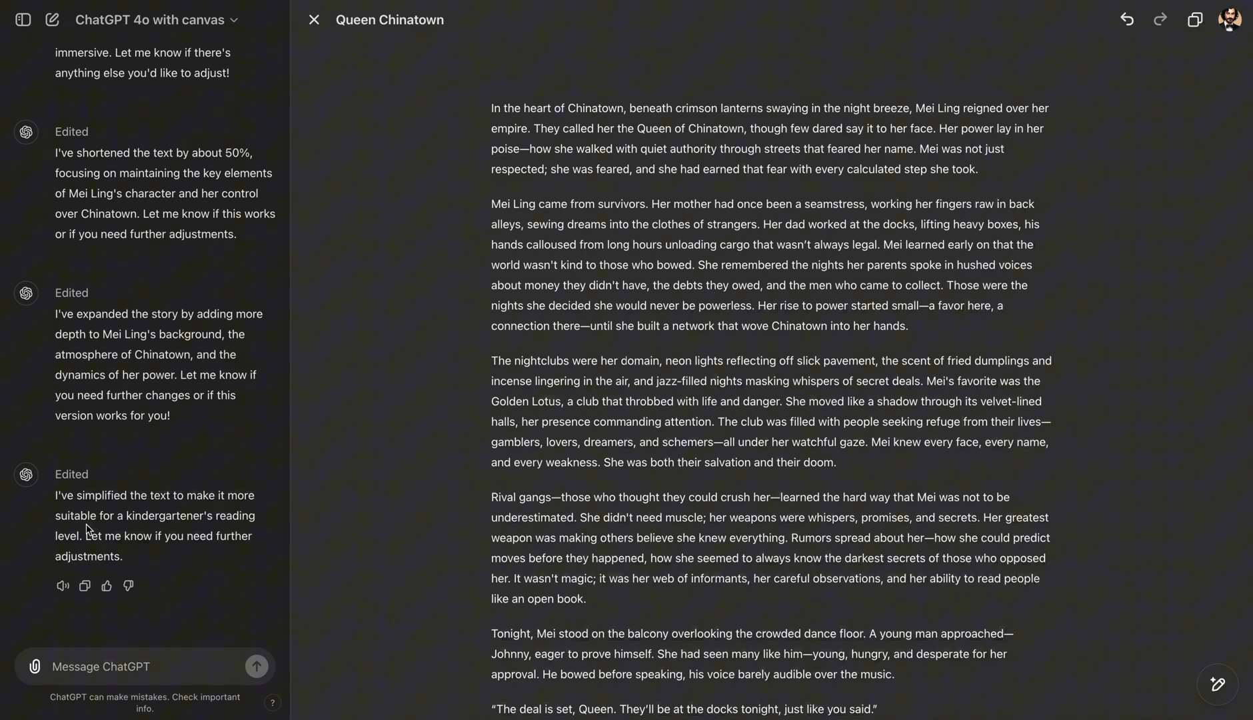
pyautogui.moveTo(78, 515)
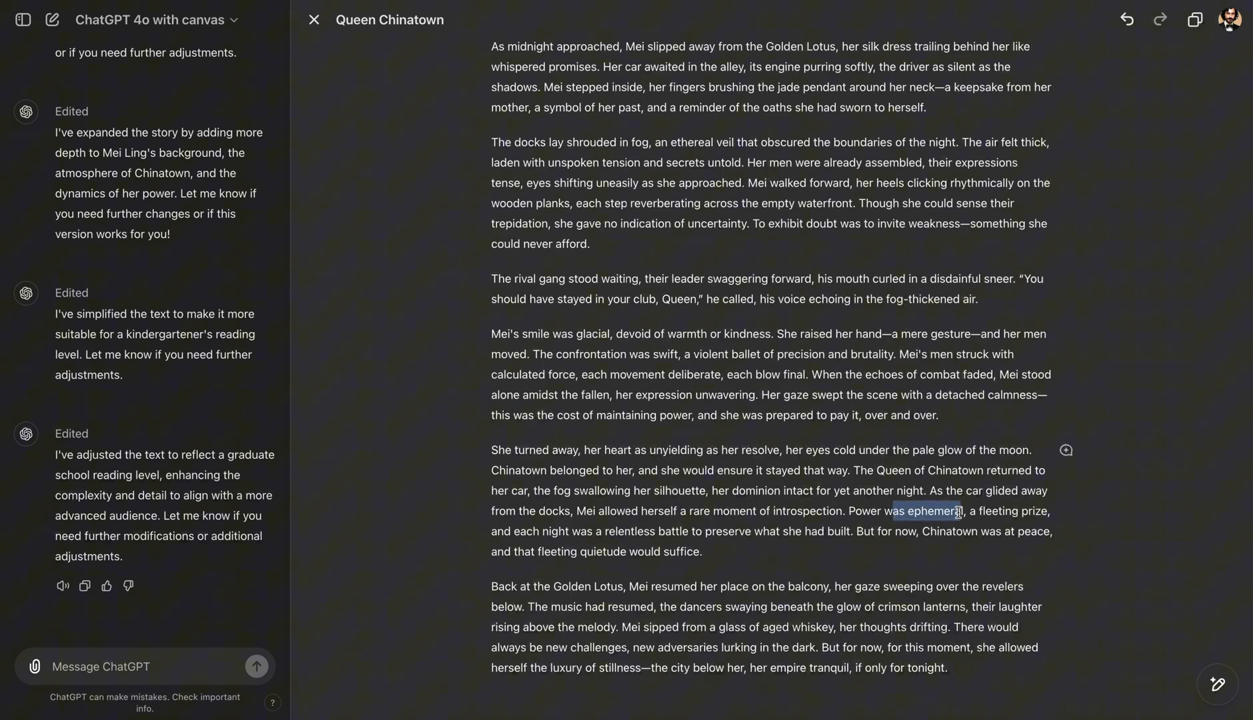
# - Select the word 'quietude' and ask ChatGPT 'what does this mean'
pyautogui.doubleClick(603, 551)
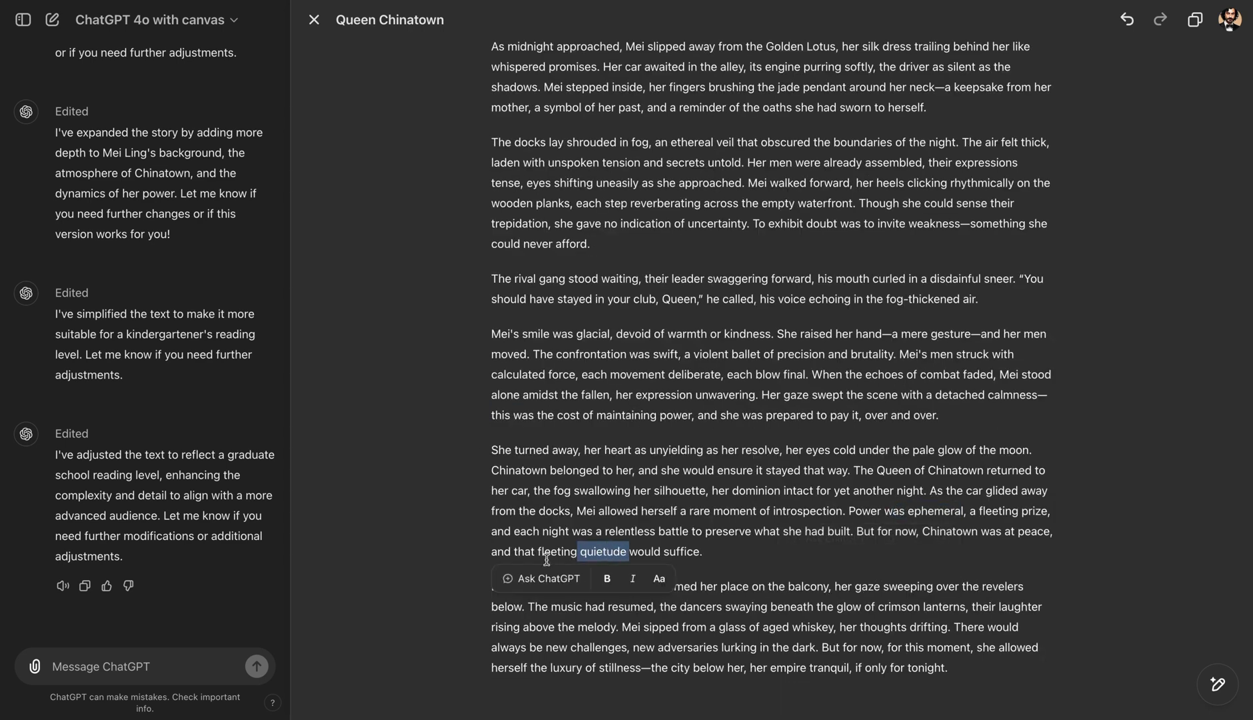
pyautogui.click(580, 554)
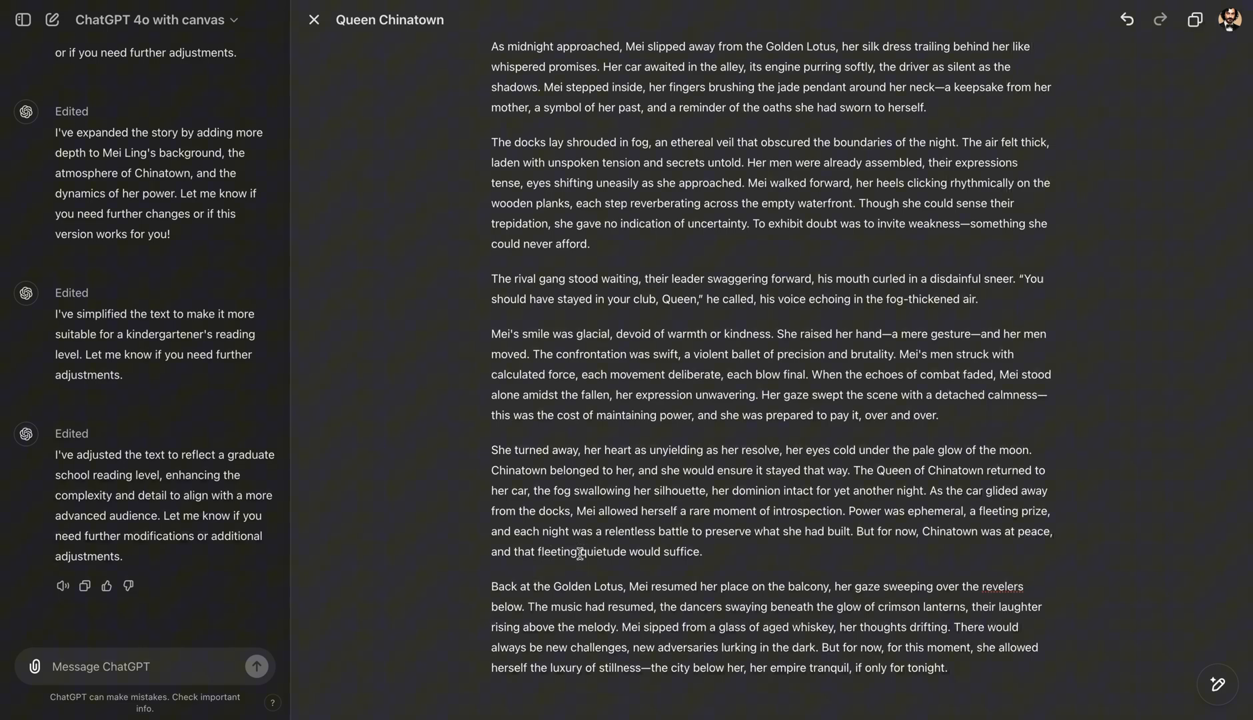
pyautogui.doubleClick(603, 551)
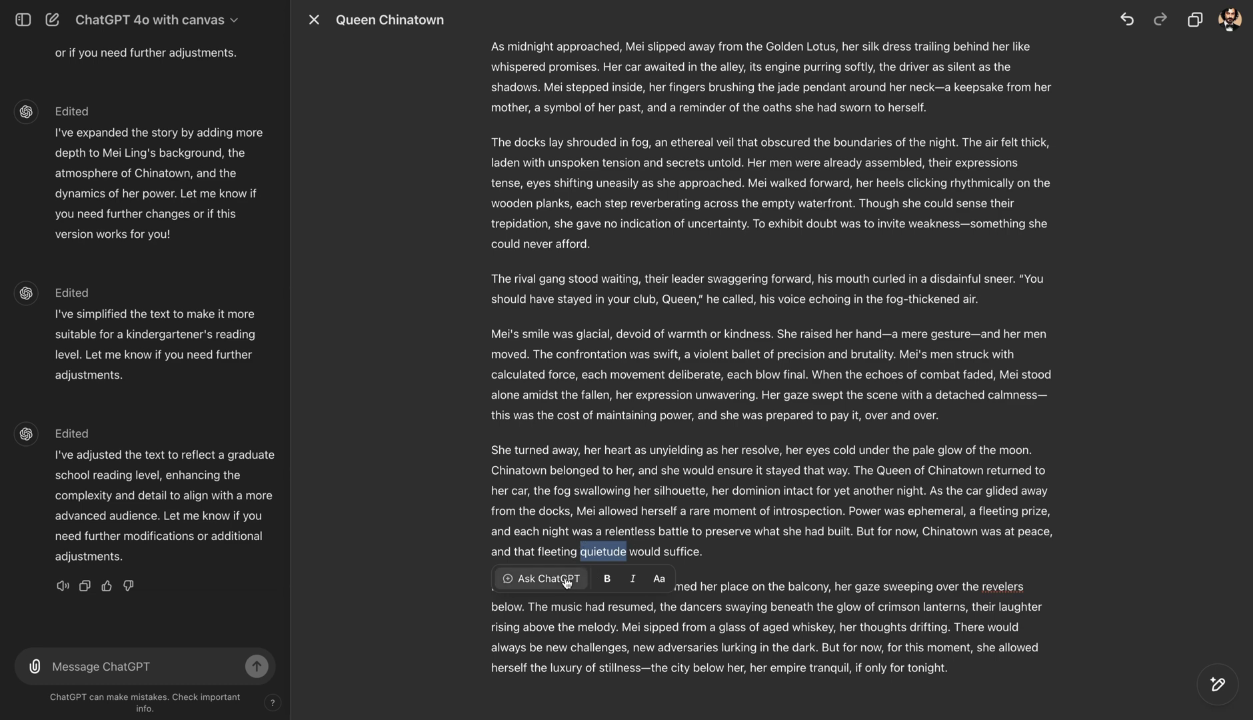
pyautogui.click(547, 578)
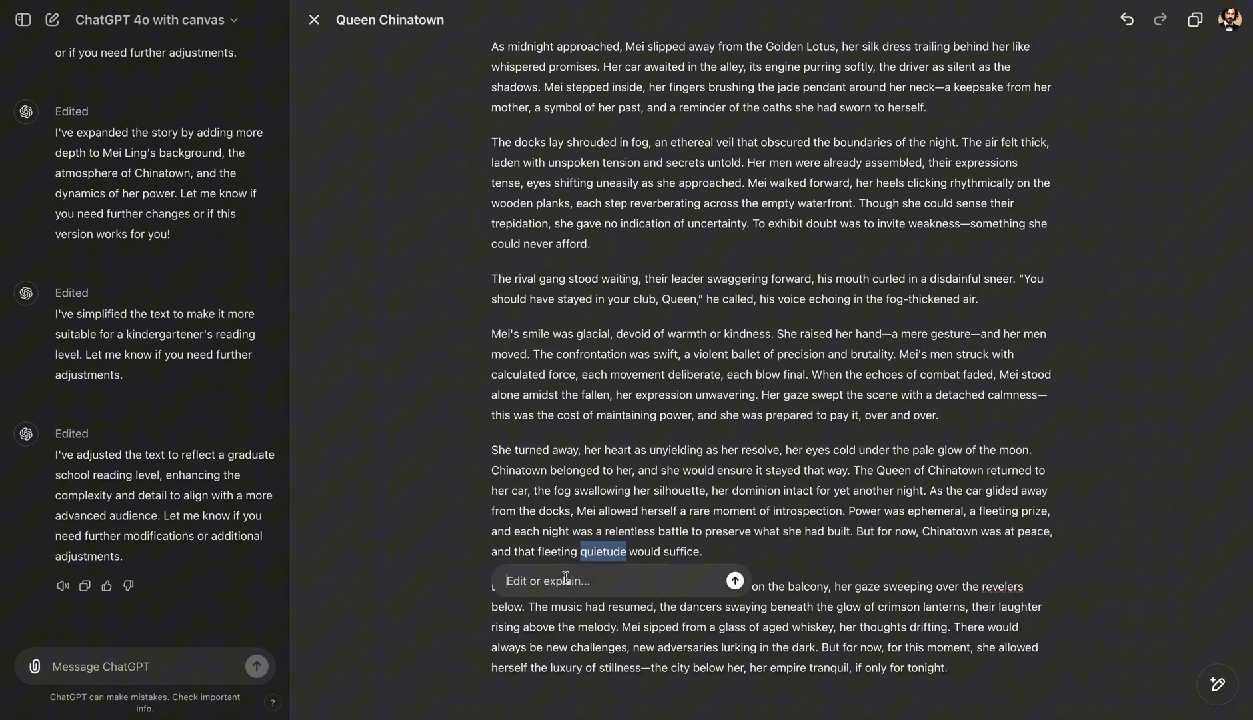
pyautogui.write('what')
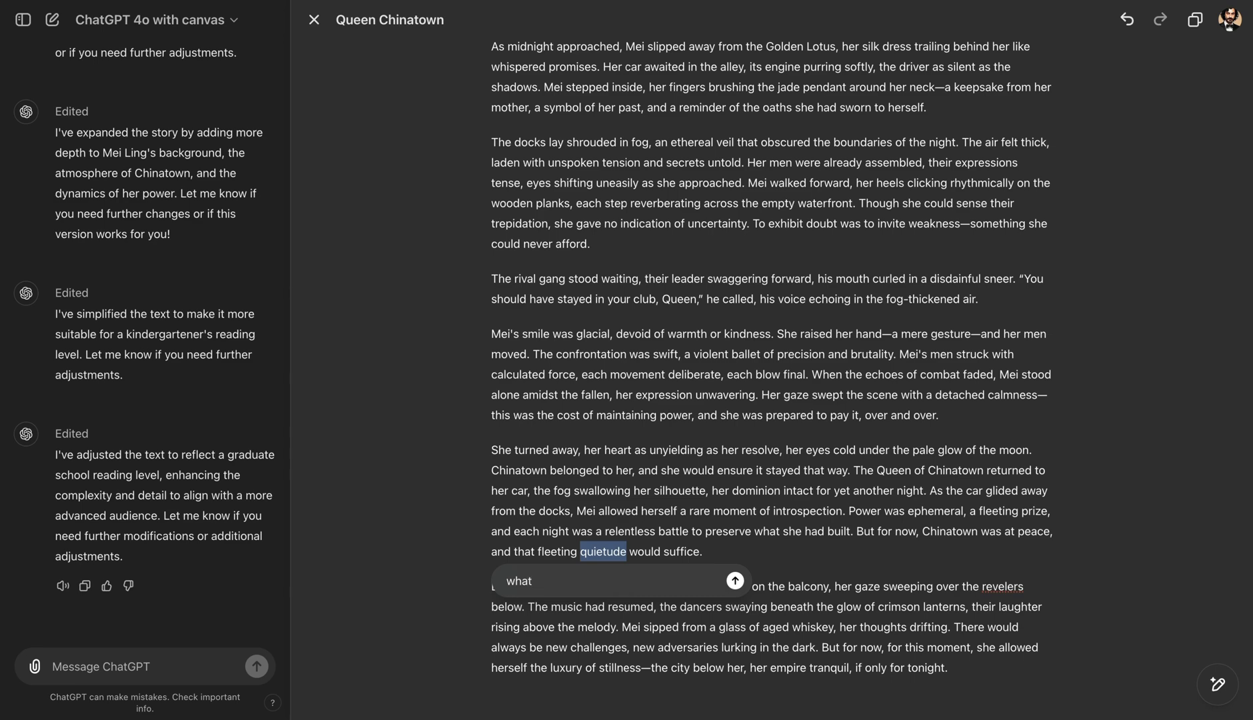
pyautogui.write('does th')
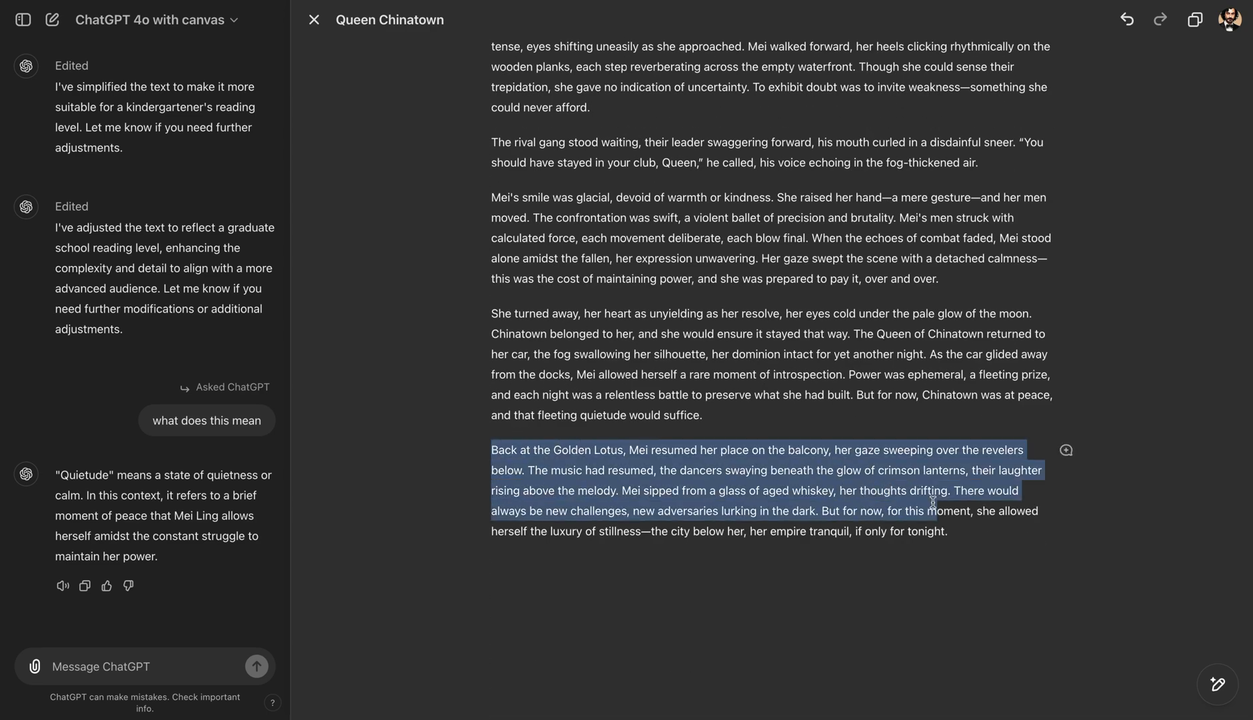
# - Have ChatGPT rewrite the cheesy Golden Lotus ending as a fleeting pause before the storm
pyautogui.click(1065, 451)
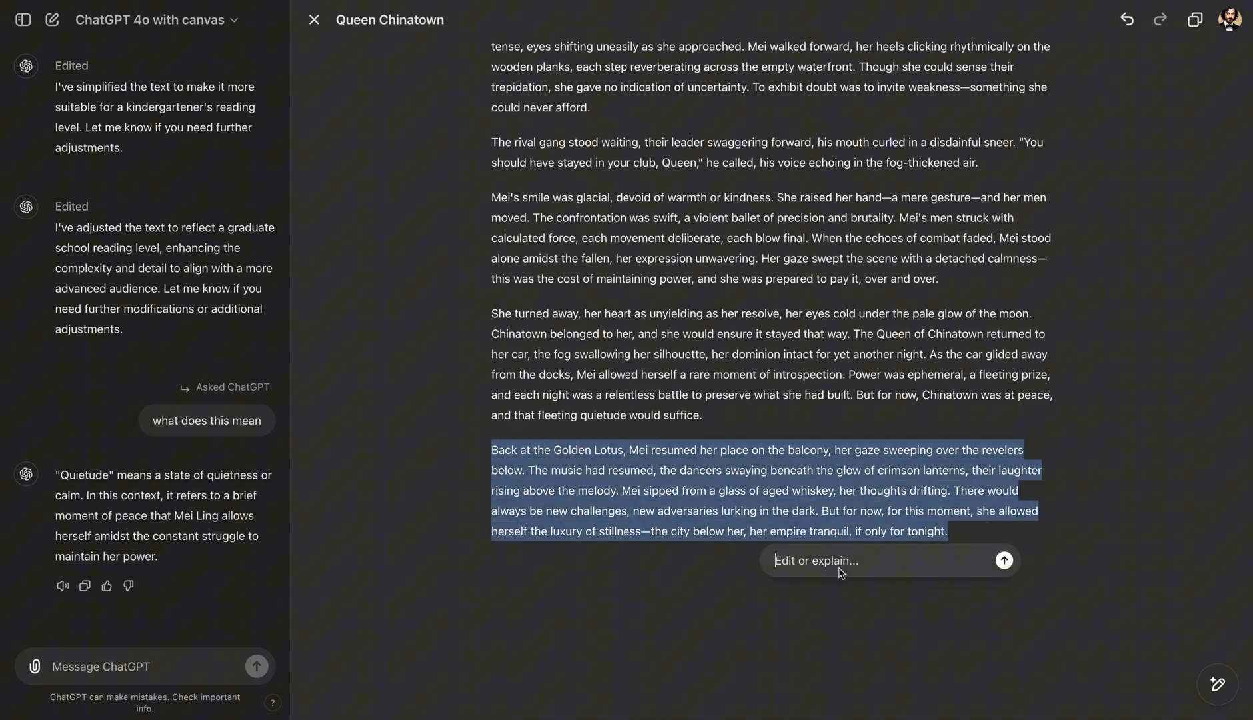
pyautogui.write('this final sounds little cheesy. Can you rethink it')
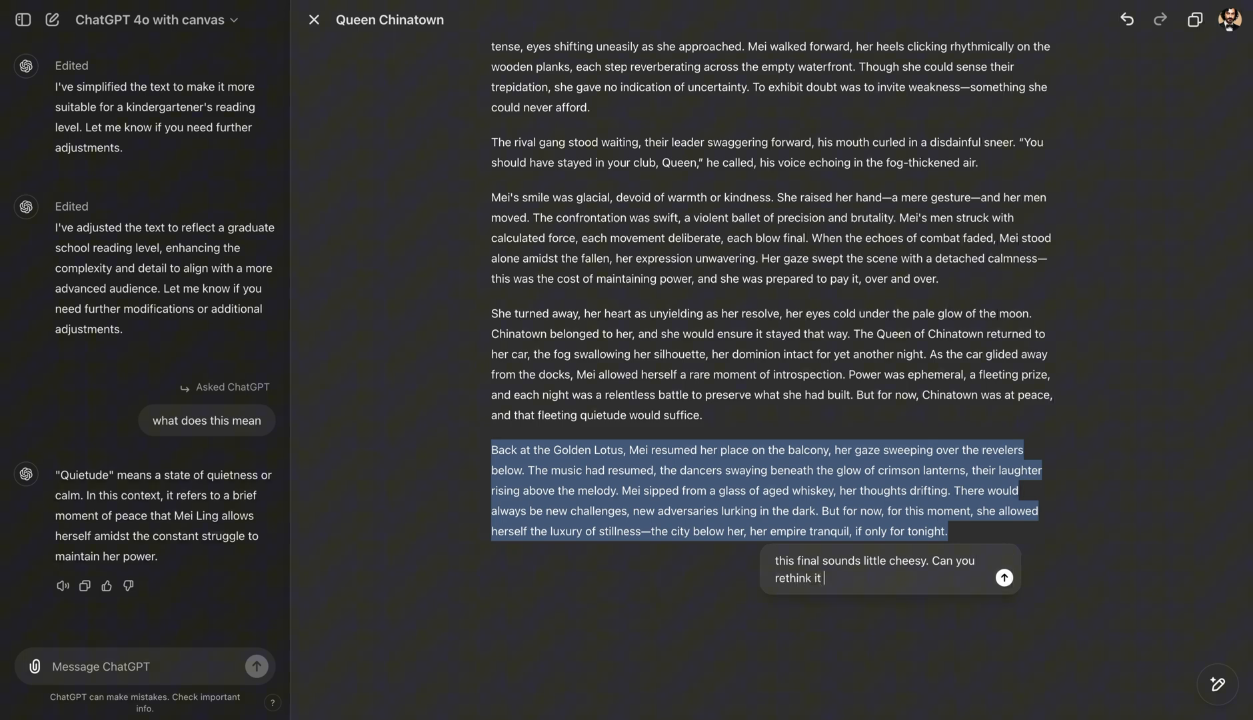
pyautogui.write('but keep it ou')
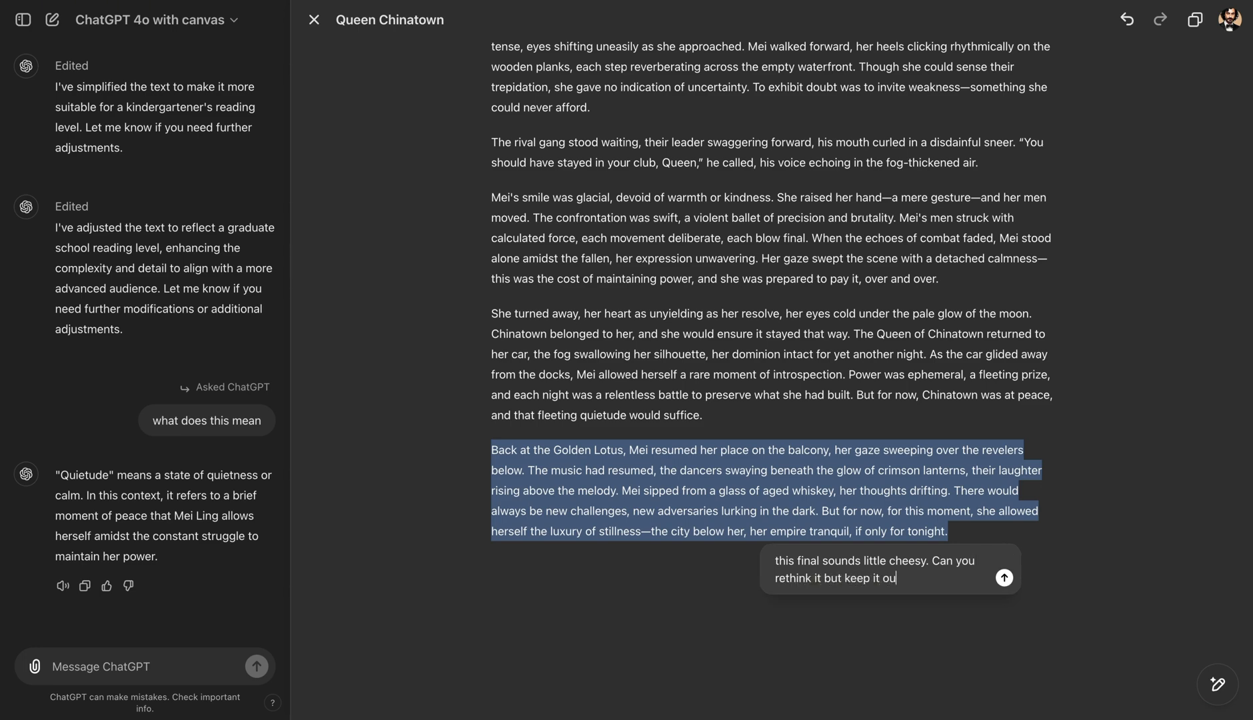
pyautogui.click(1003, 578)
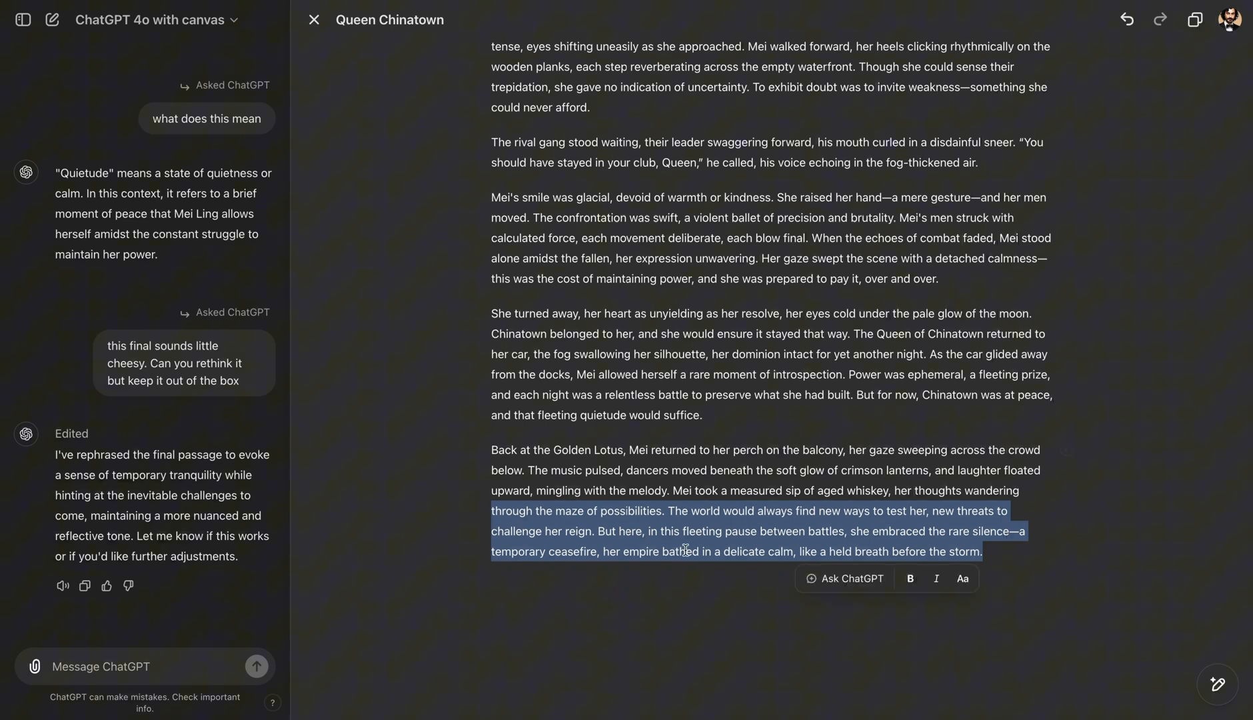
pyautogui.click(636, 565)
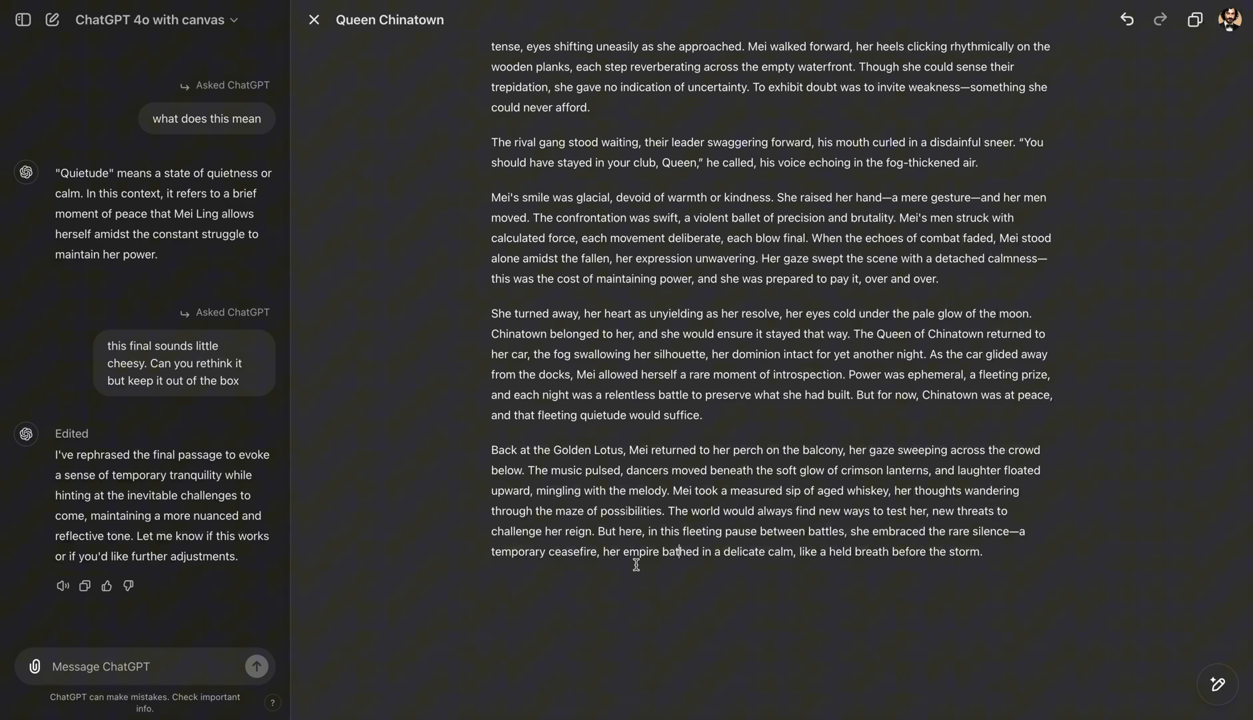
pyautogui.moveTo(1217, 564)
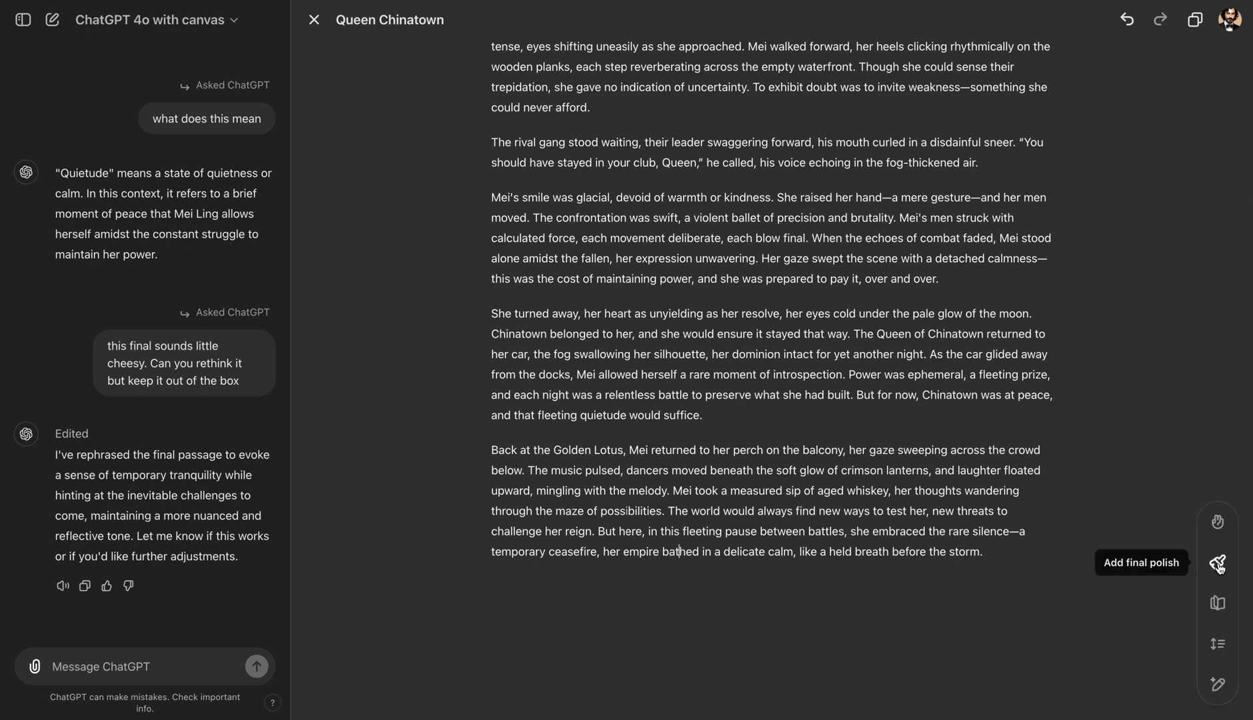
# - Add a final polish with title and section headings, then view the previous version
pyautogui.click(1217, 564)
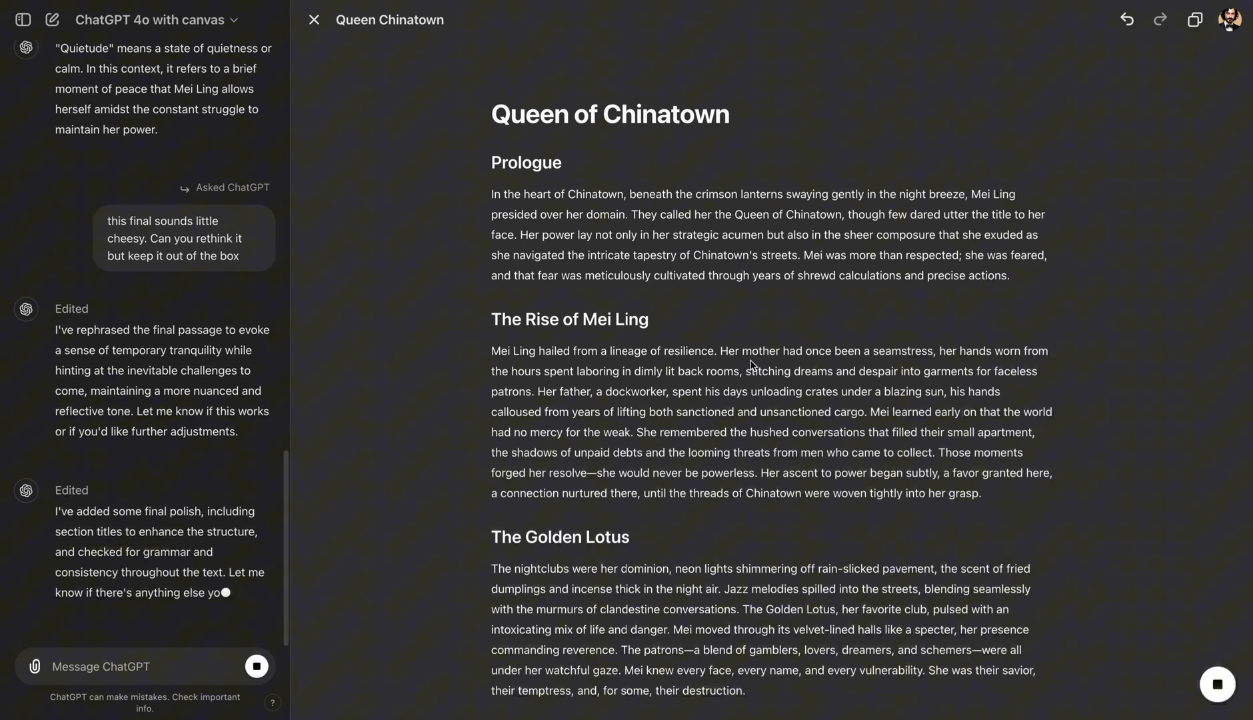
pyautogui.scroll(-3)
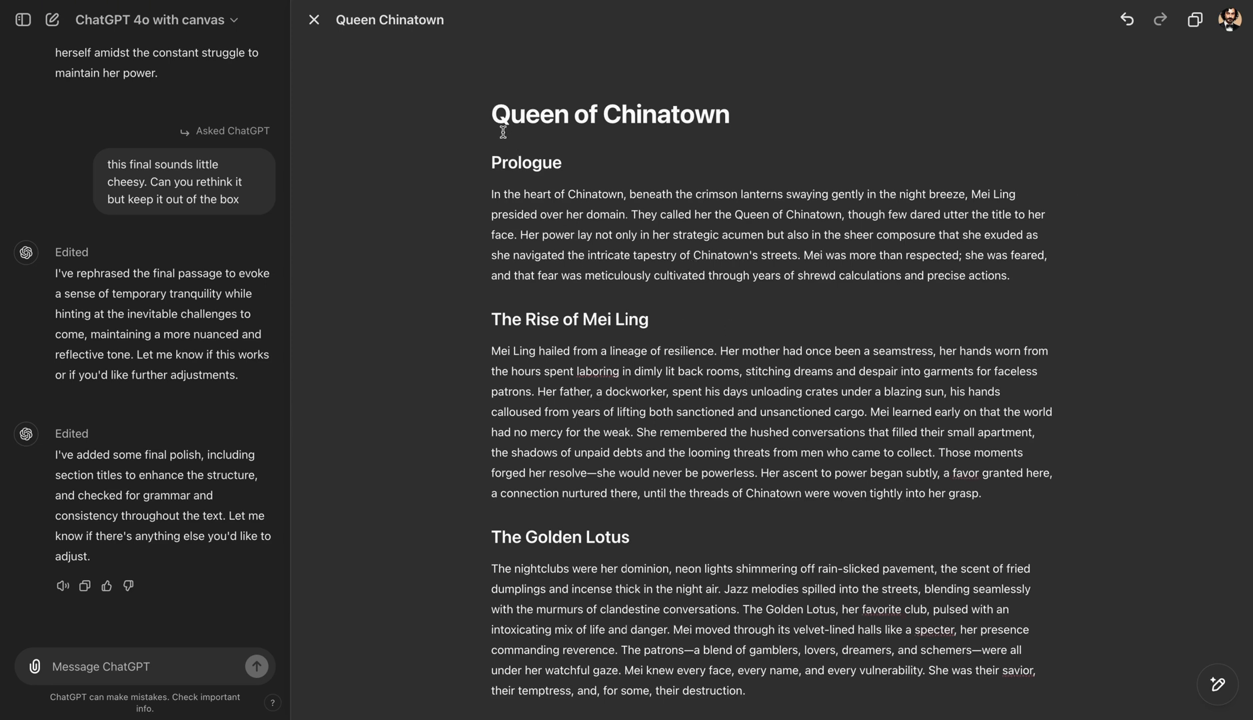
pyautogui.click(699, 149)
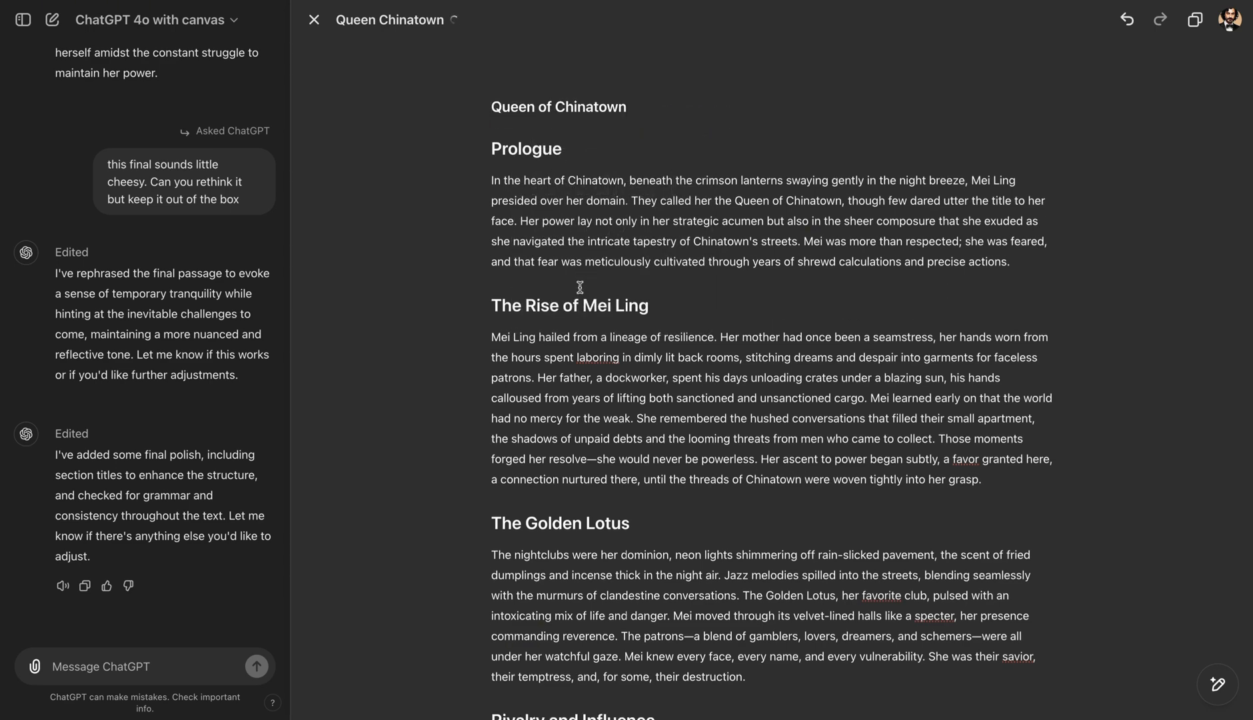
pyautogui.click(1126, 19)
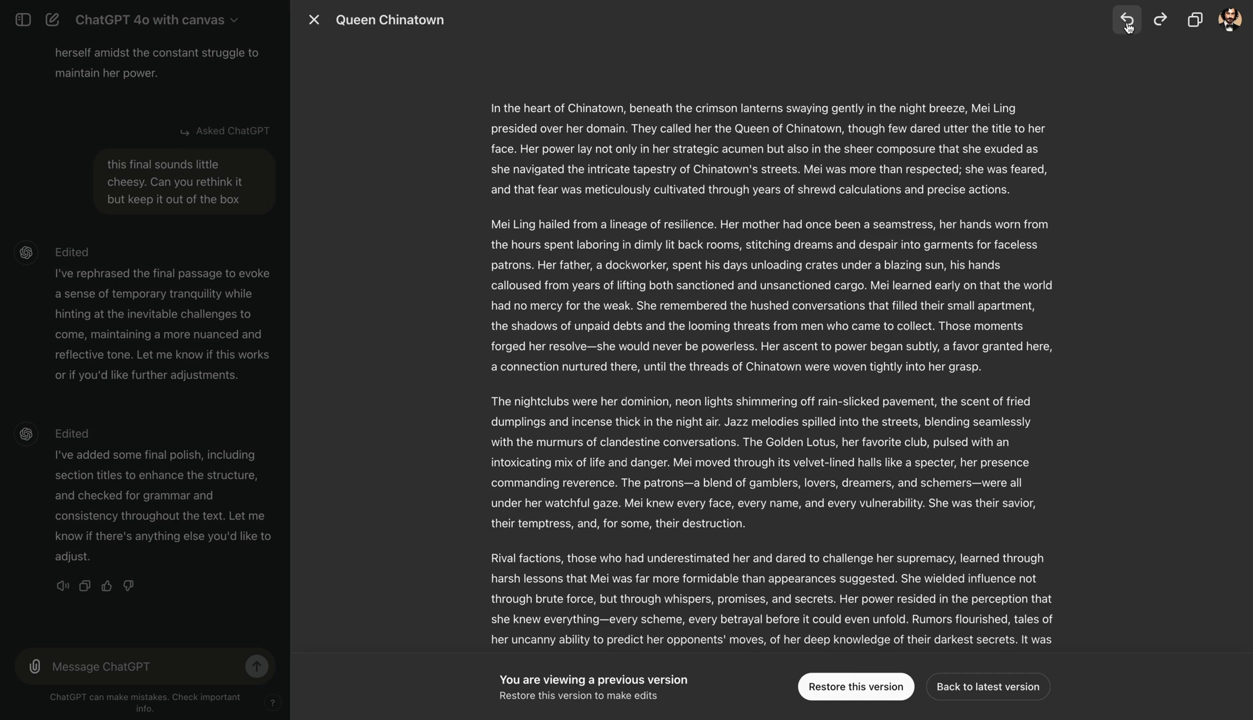
# - Browse earlier story versions, then return to the latest titled version with headings
pyautogui.click(1159, 18)
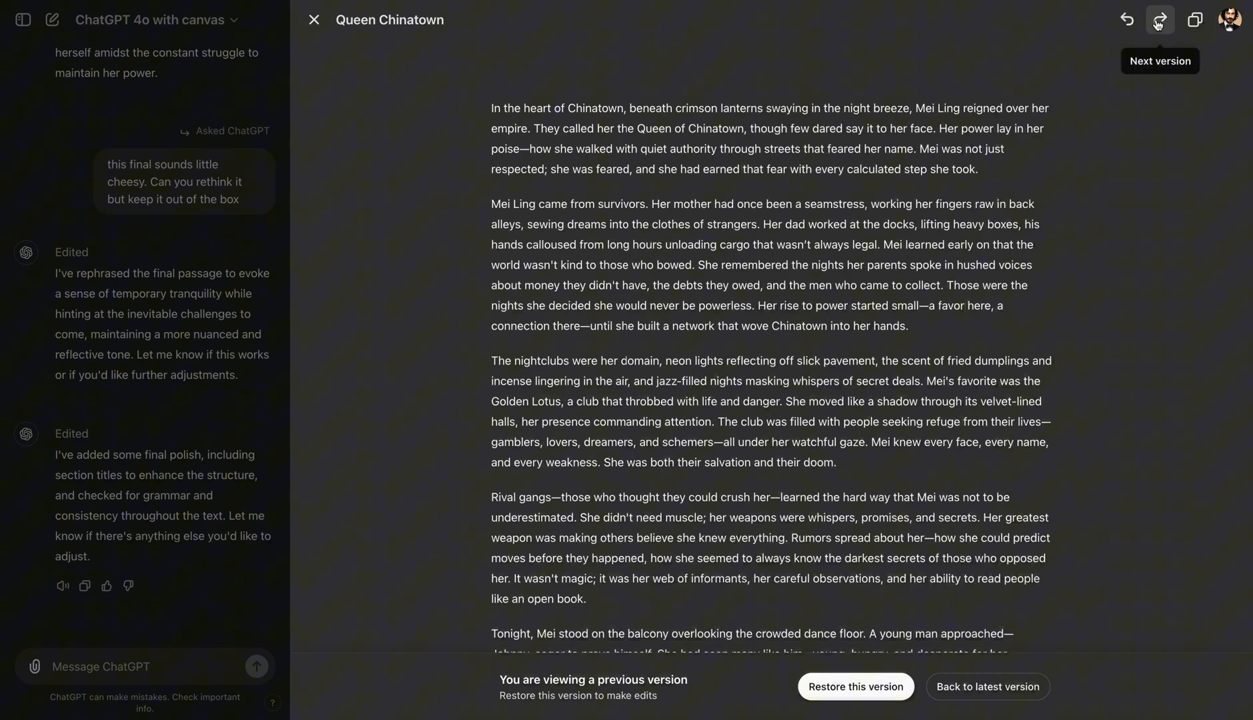
pyautogui.click(1159, 18)
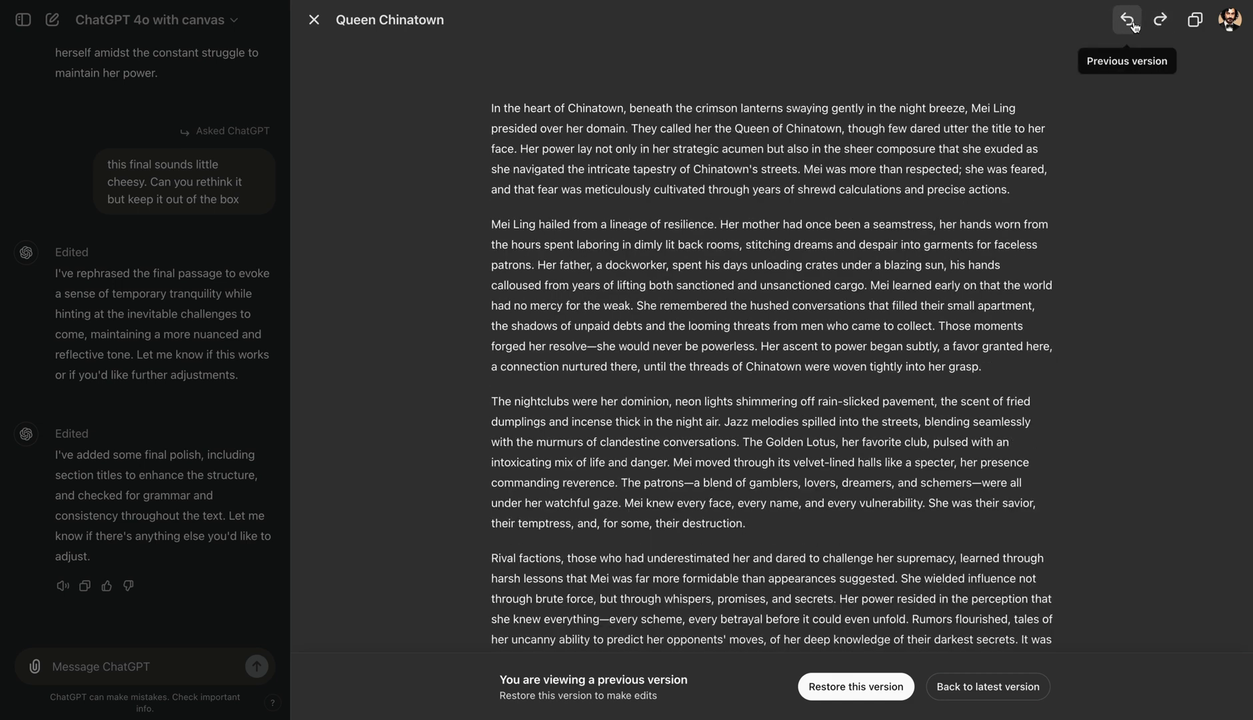
pyautogui.click(1126, 18)
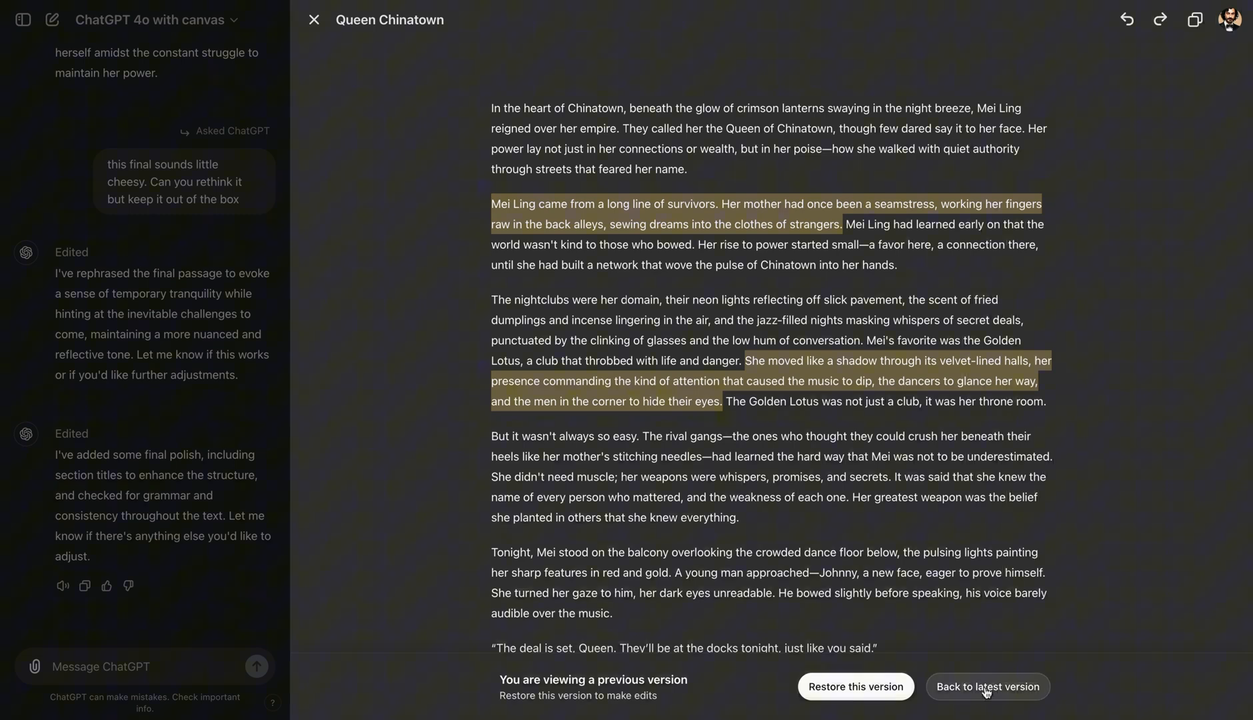
pyautogui.click(988, 686)
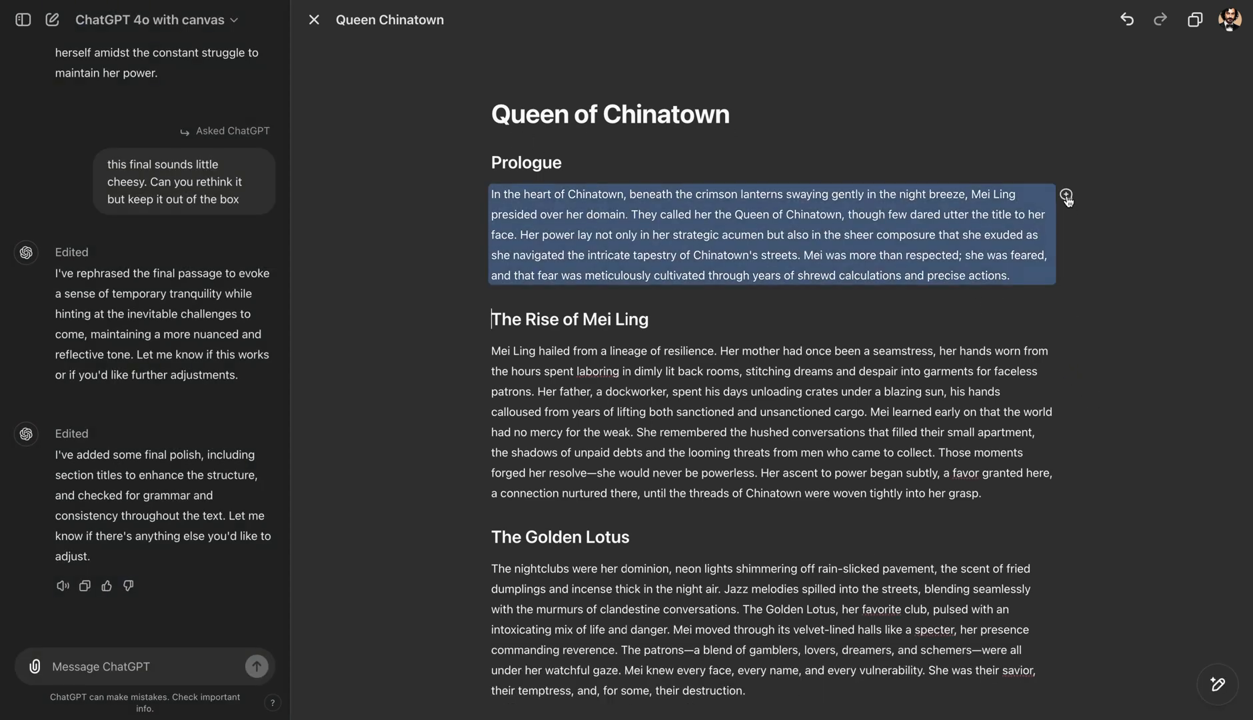
# - Ask ChatGPT to make the start of the prologue more exciting
pyautogui.click(1066, 194)
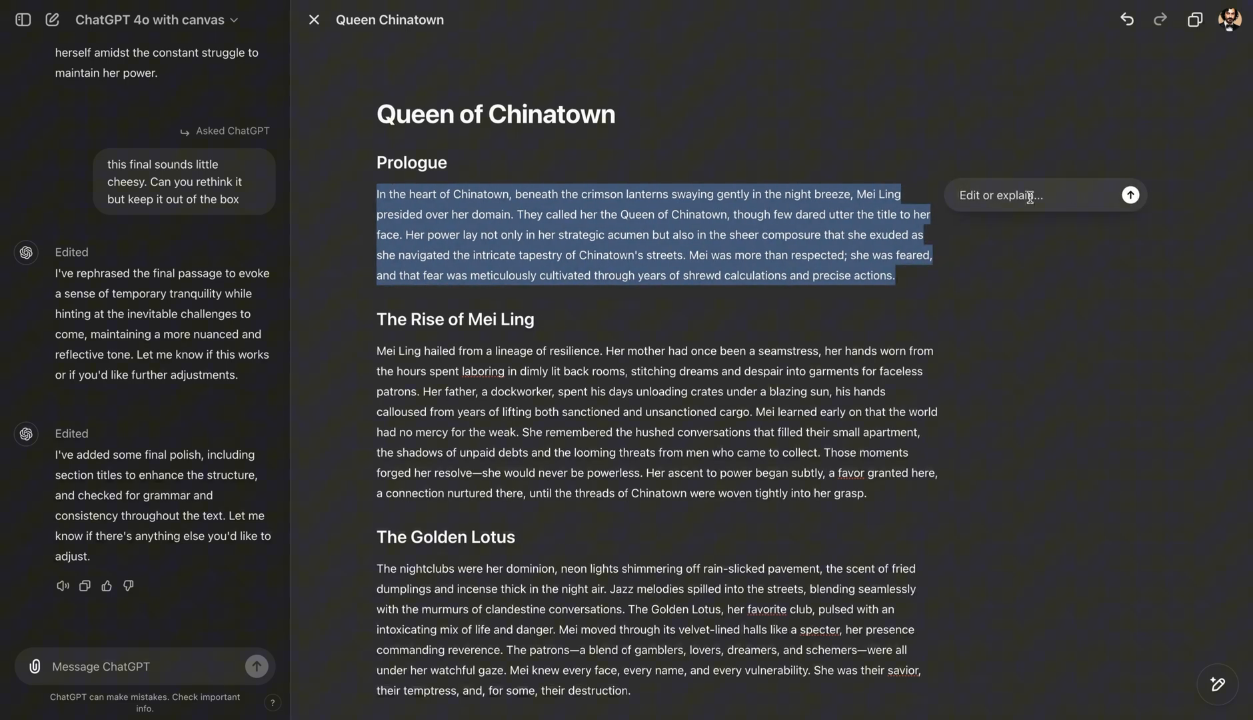
pyautogui.write('make the start of the story more exciting')
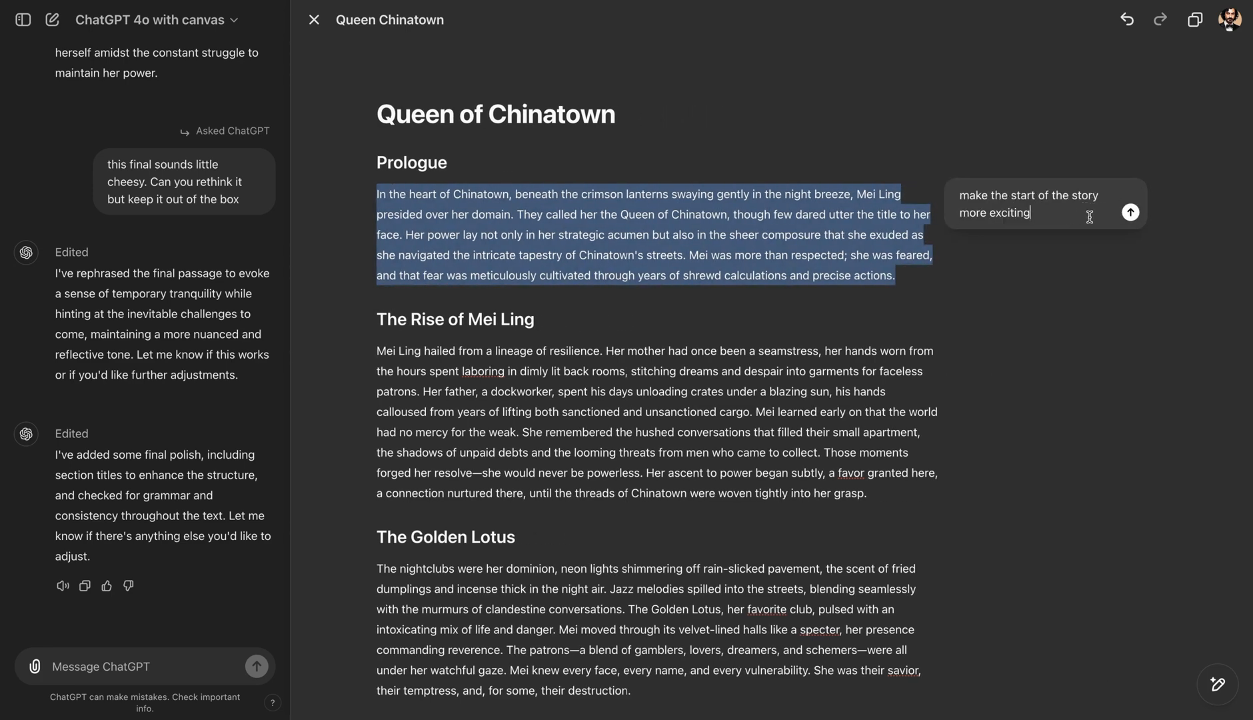
pyautogui.click(1130, 211)
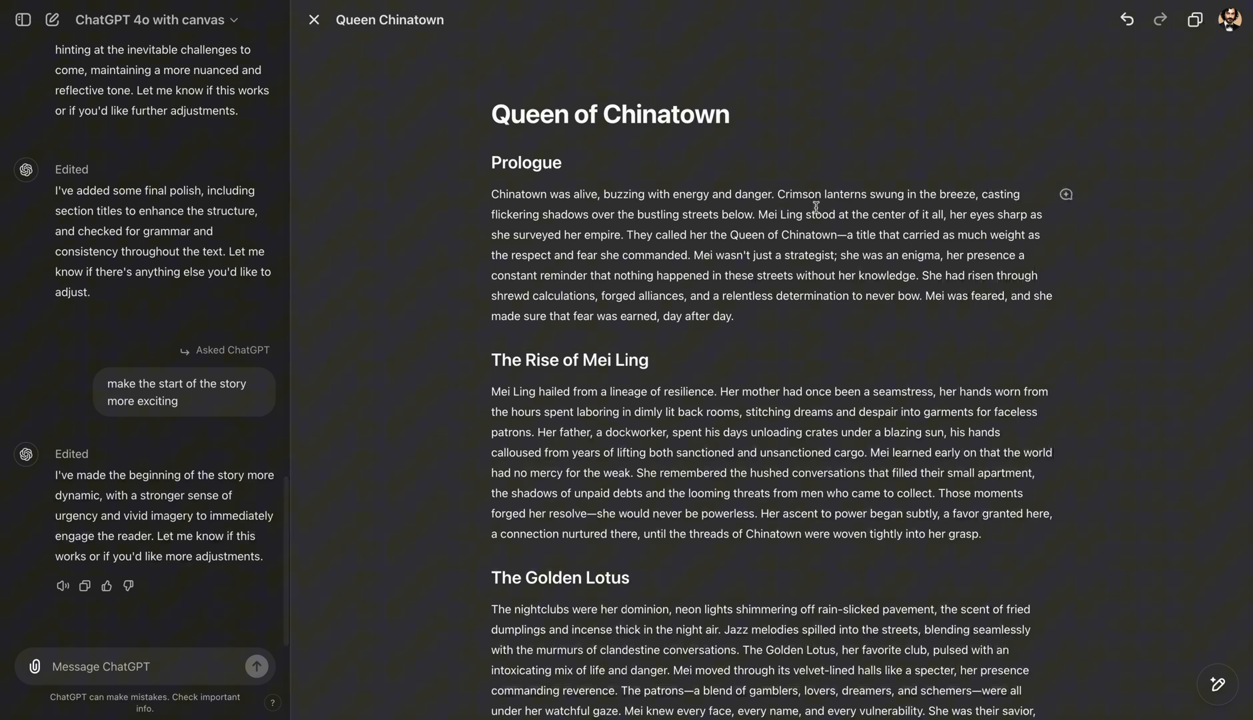
pyautogui.moveTo(781, 216)
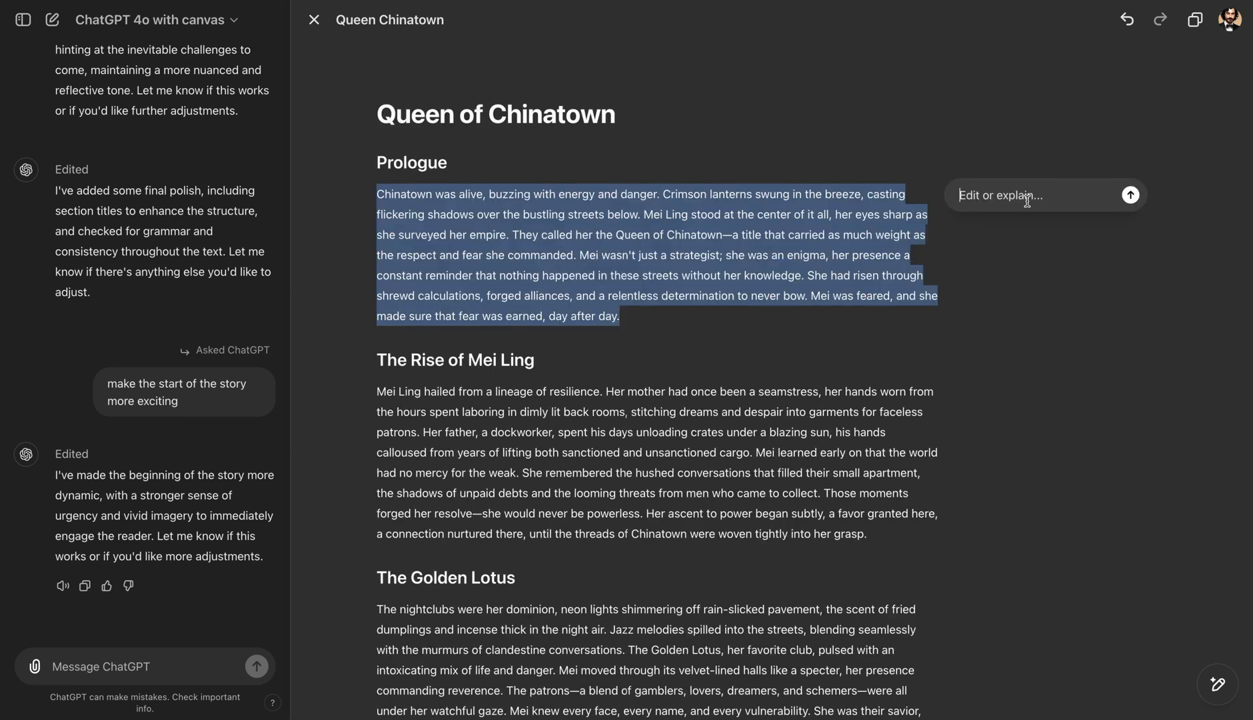
# - Request that the prologue open with an exciting event
pyautogui.write('start with an')
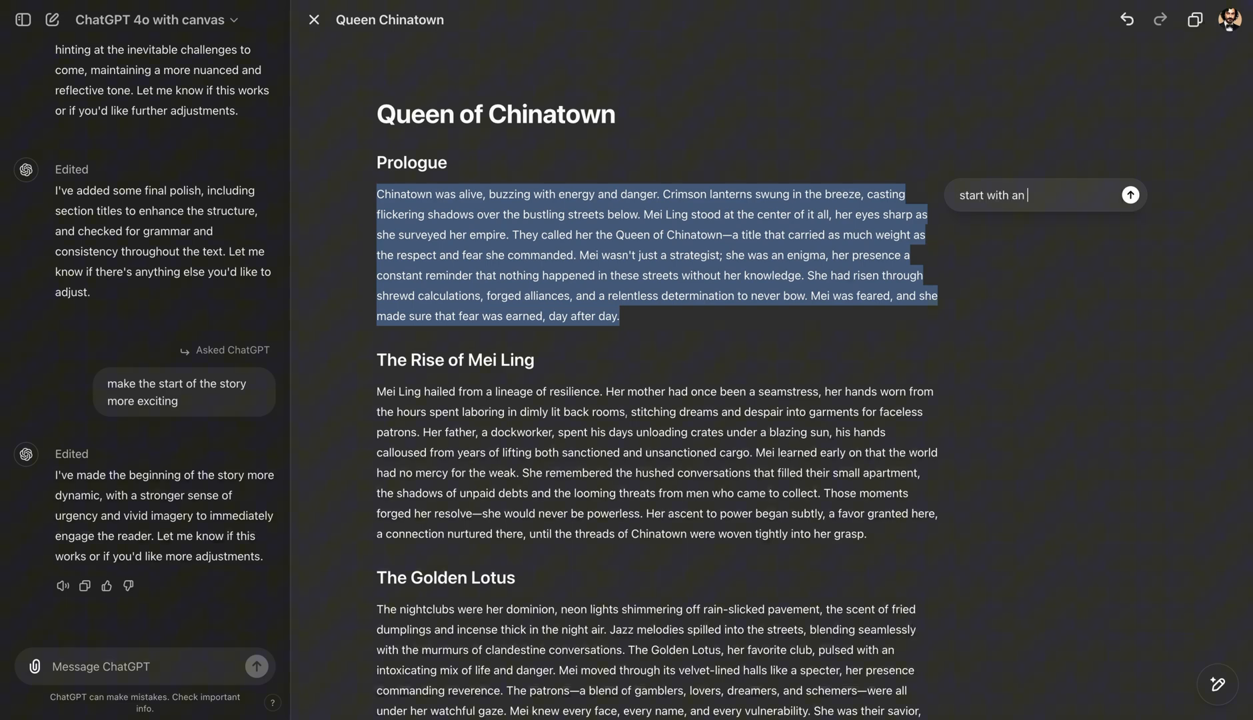
pyautogui.write('exciting even')
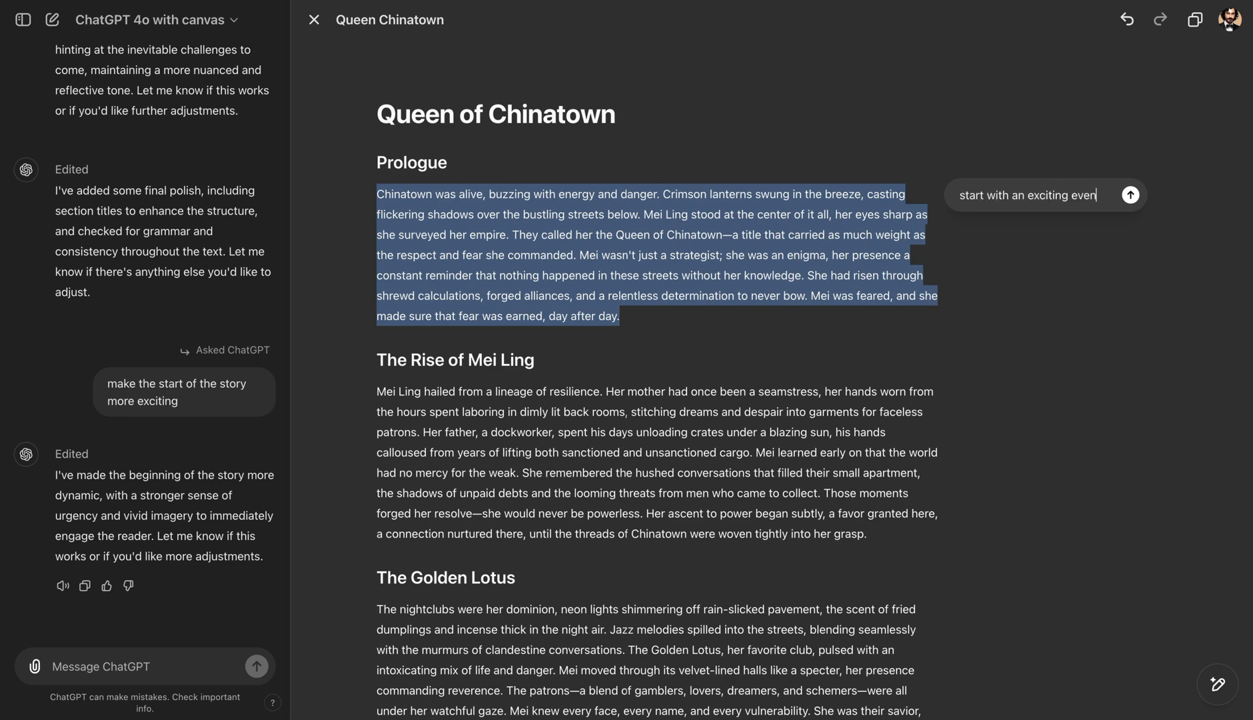
pyautogui.click(1130, 194)
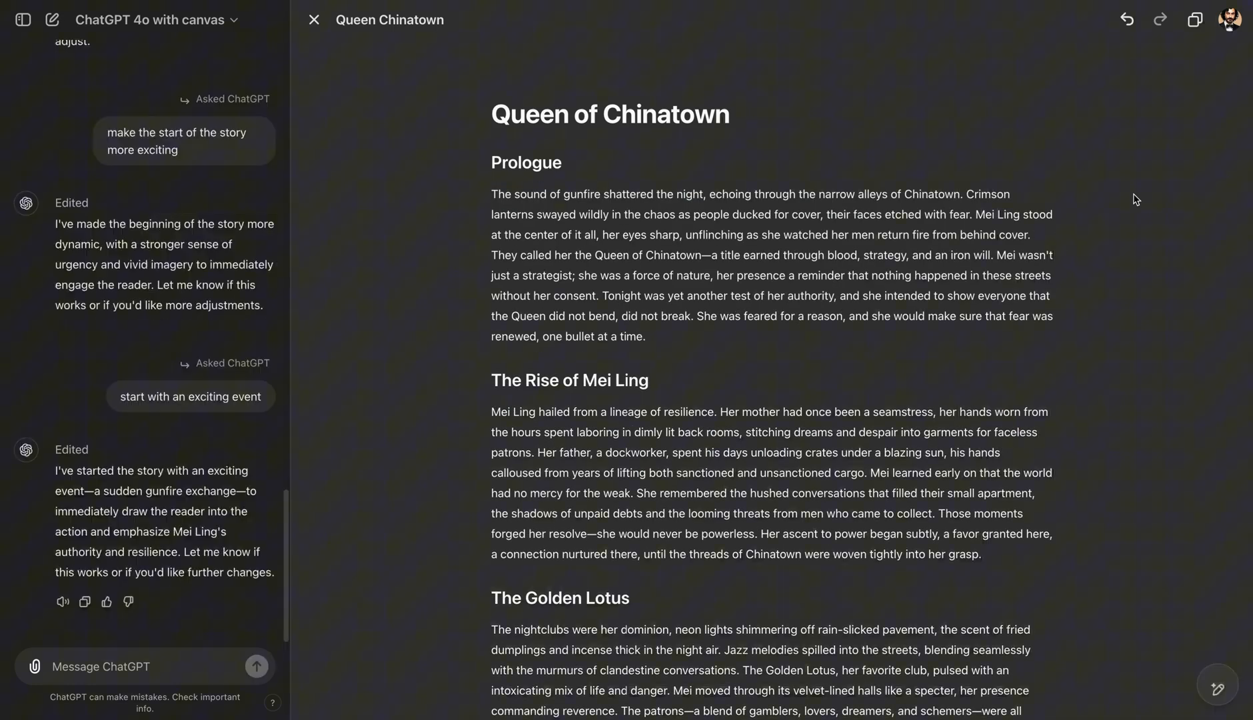
# - Highlight passages of the new gunfire prologue, including tonight's test and Mei Ling's role
pyautogui.moveTo(560, 194); pyautogui.dragTo(743, 193)
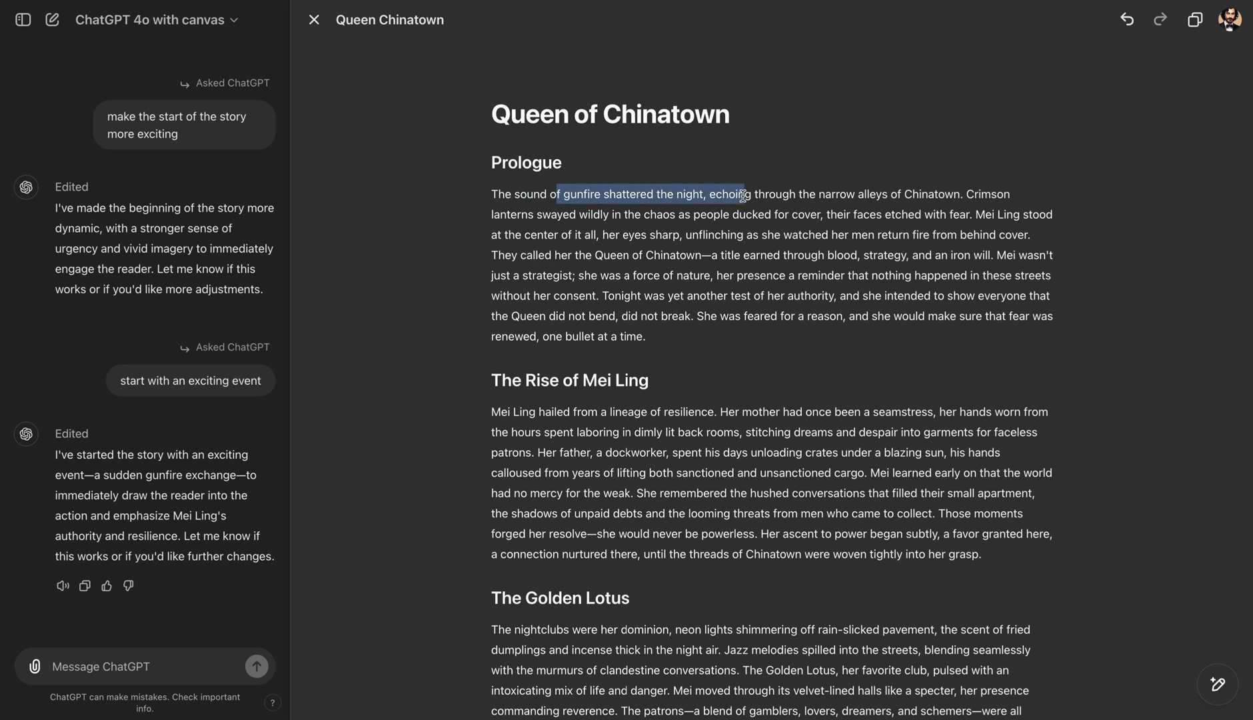
pyautogui.click(572, 292)
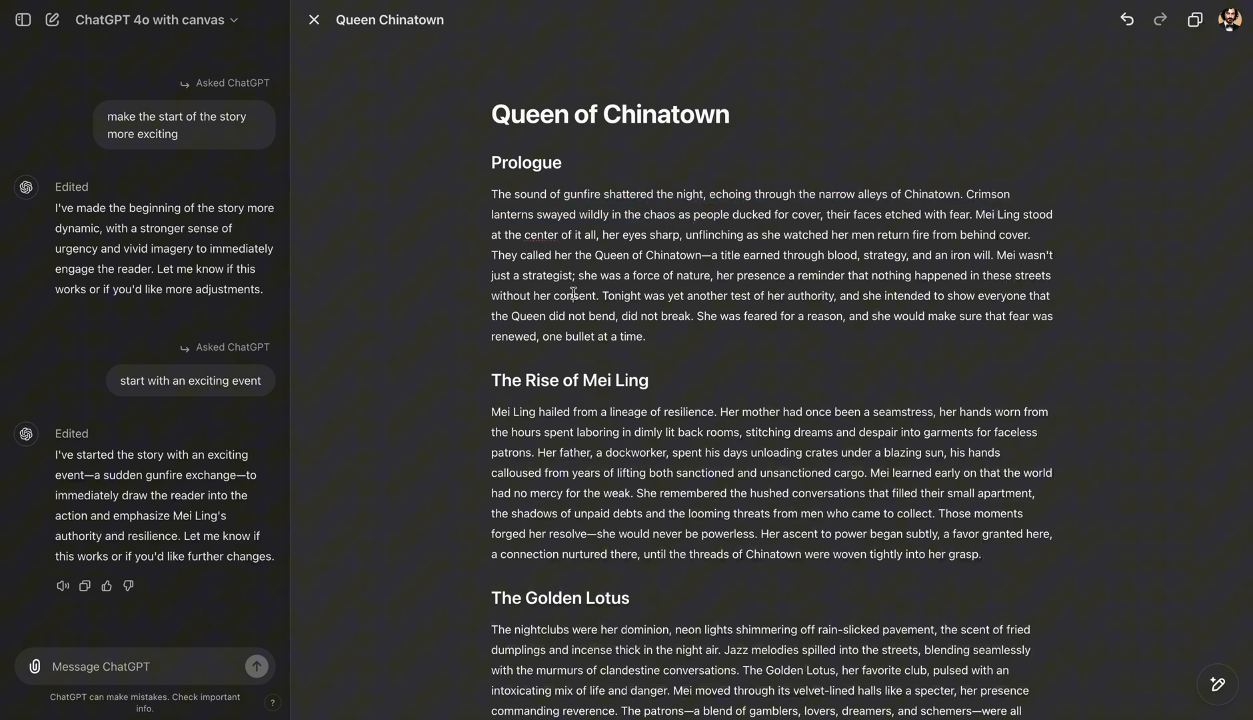
pyautogui.moveTo(595, 296); pyautogui.dragTo(714, 316)
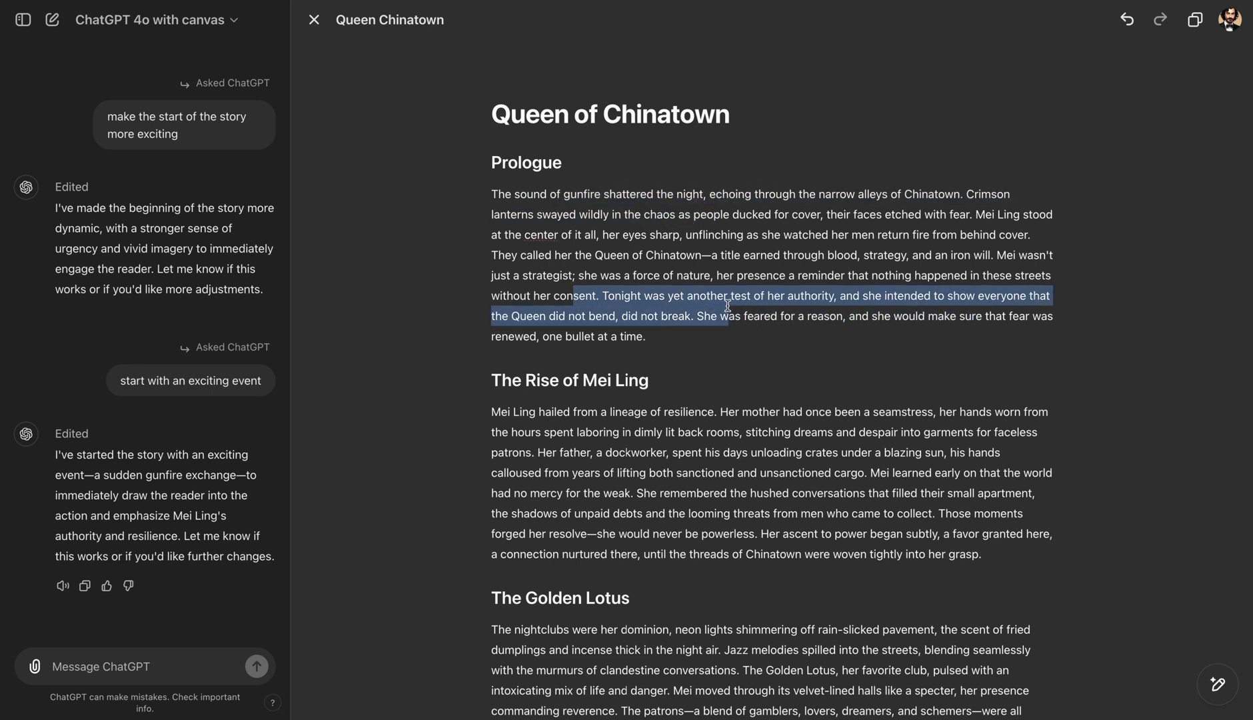
pyautogui.click(599, 234)
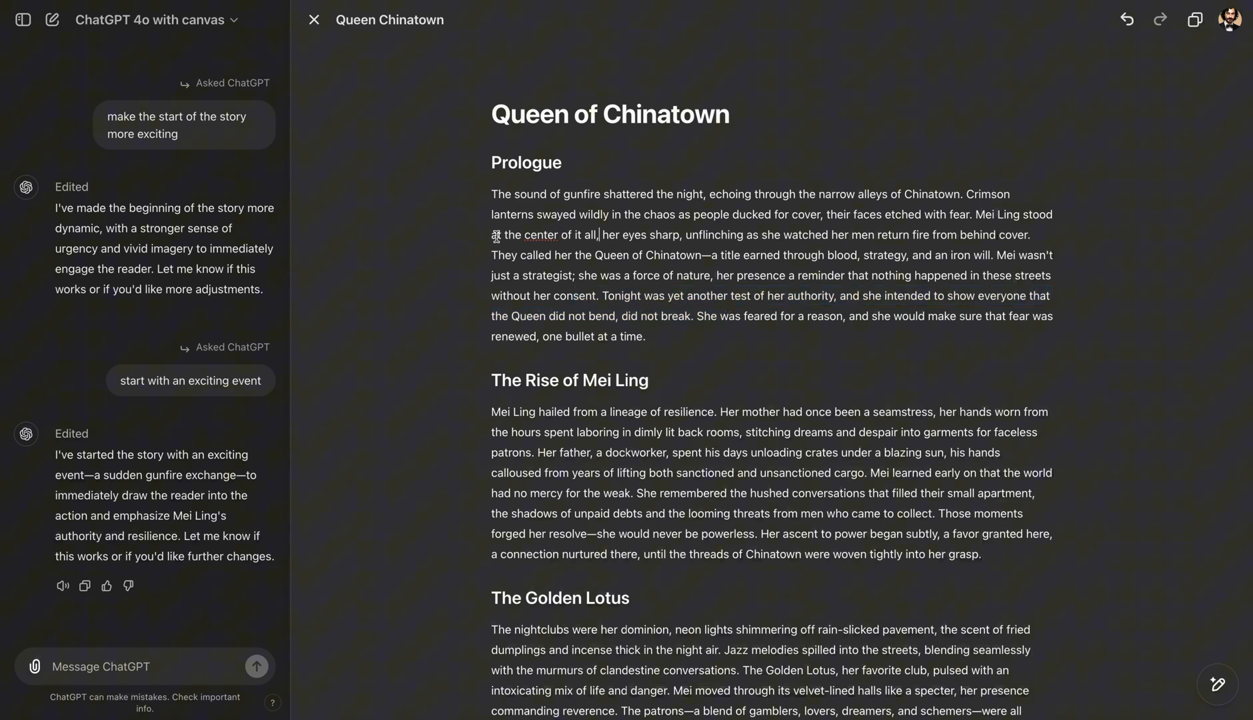
pyautogui.moveTo(494, 234); pyautogui.dragTo(667, 234)
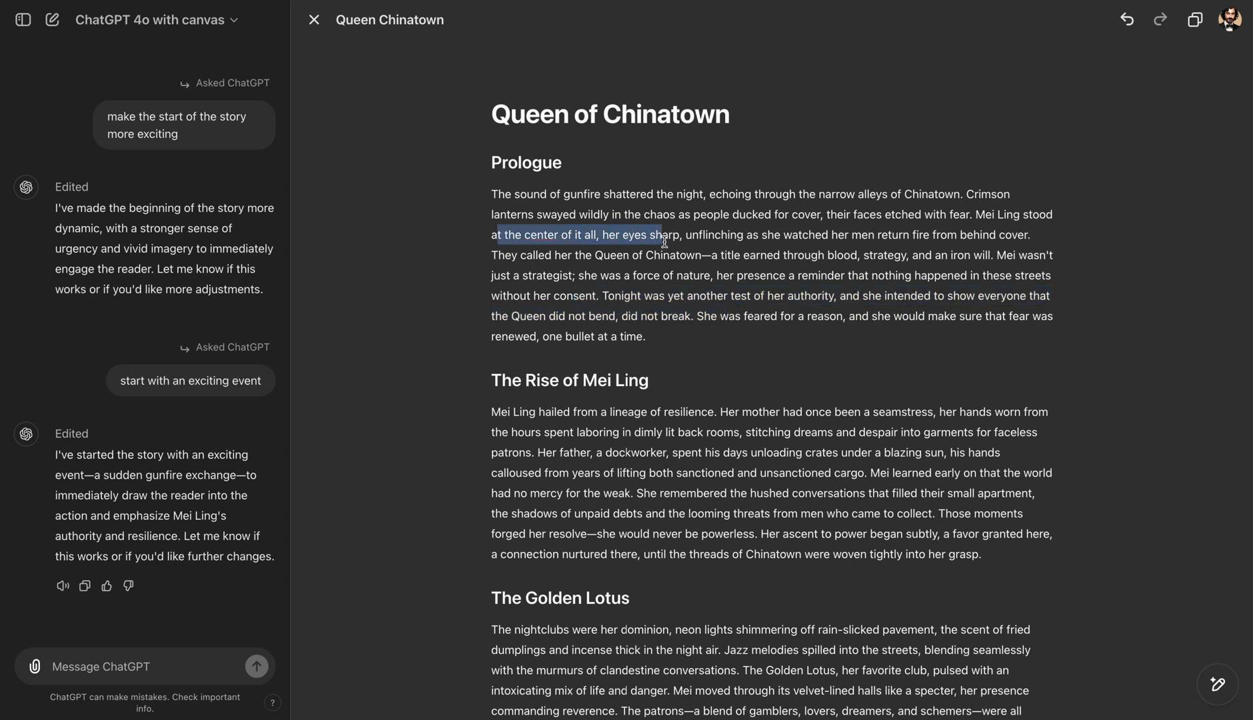
pyautogui.moveTo(668, 235); pyautogui.dragTo(797, 255)
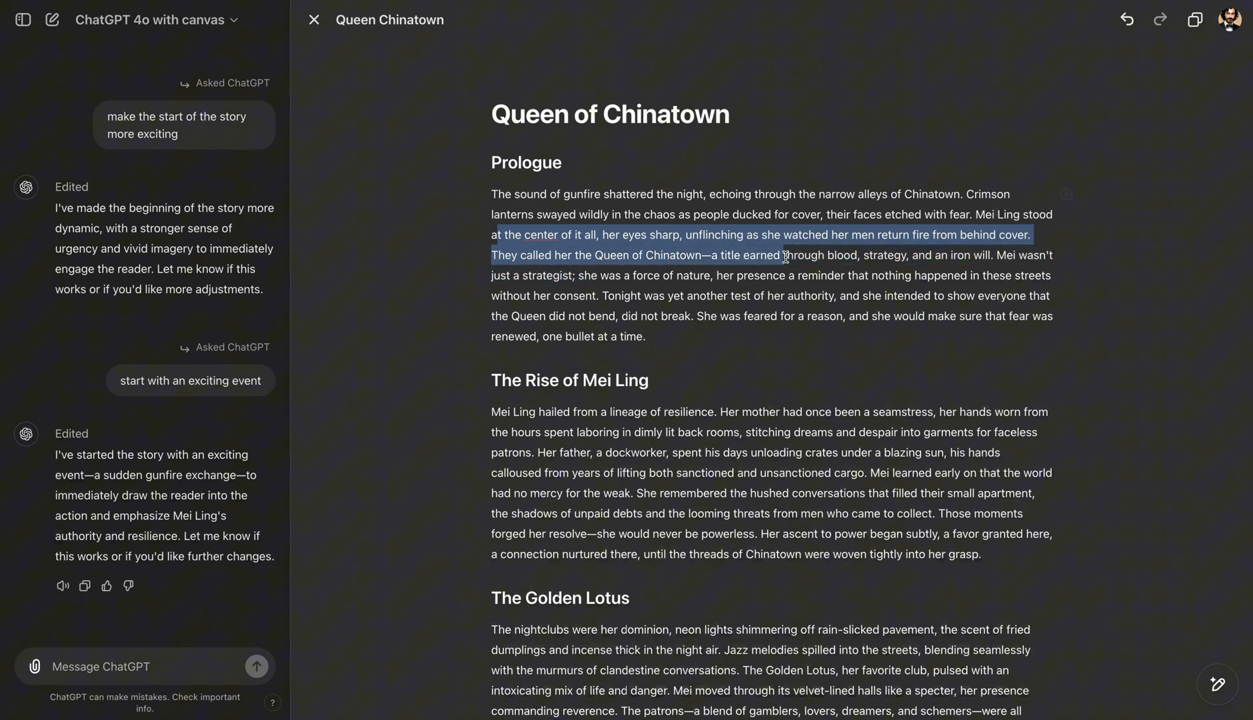
pyautogui.click(895, 255)
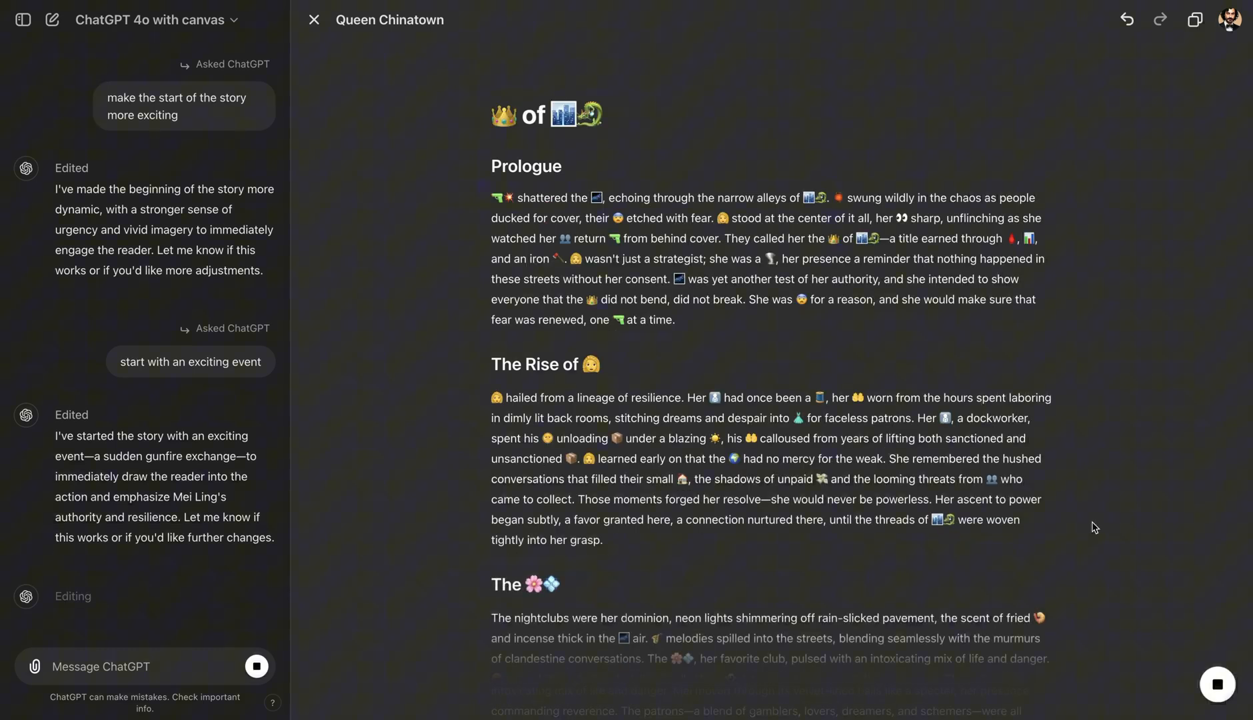
# - Scroll down the story as emojis replace words through The Golden Lotus section
pyautogui.scroll(-3)
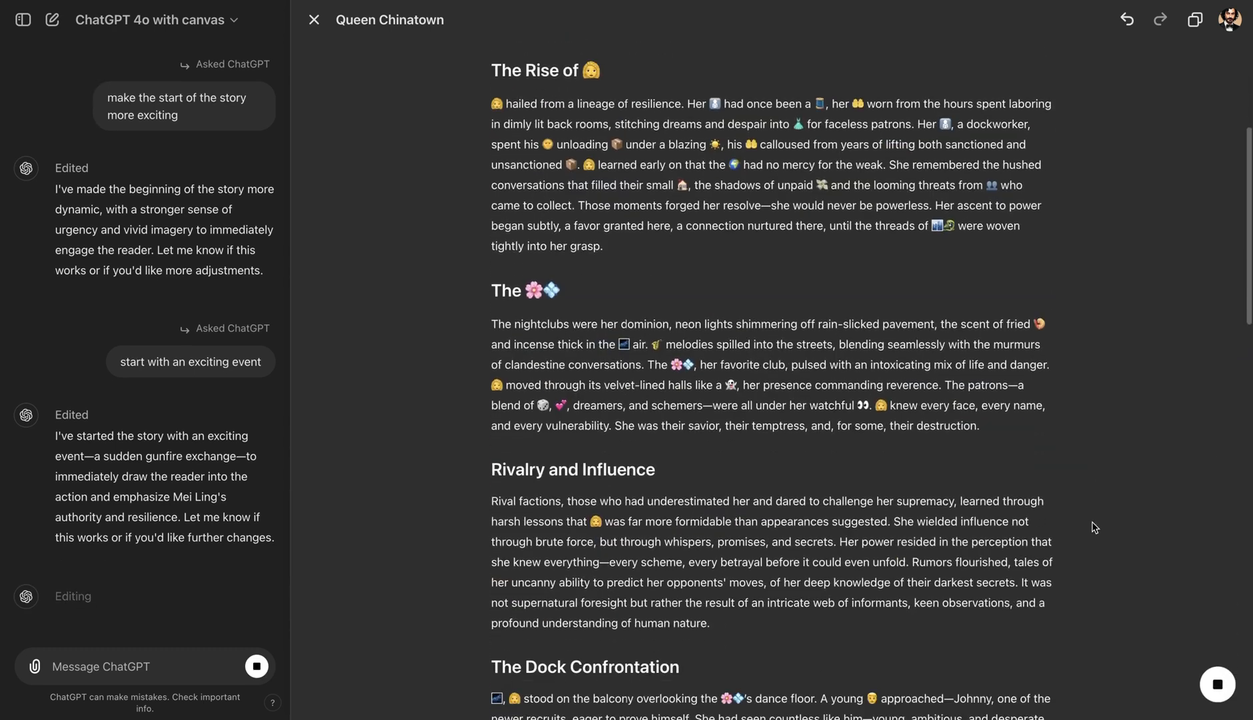
# - Undo the emoji version and request a clever villain with Mei Ling as anti-hero
pyautogui.scroll(-3)
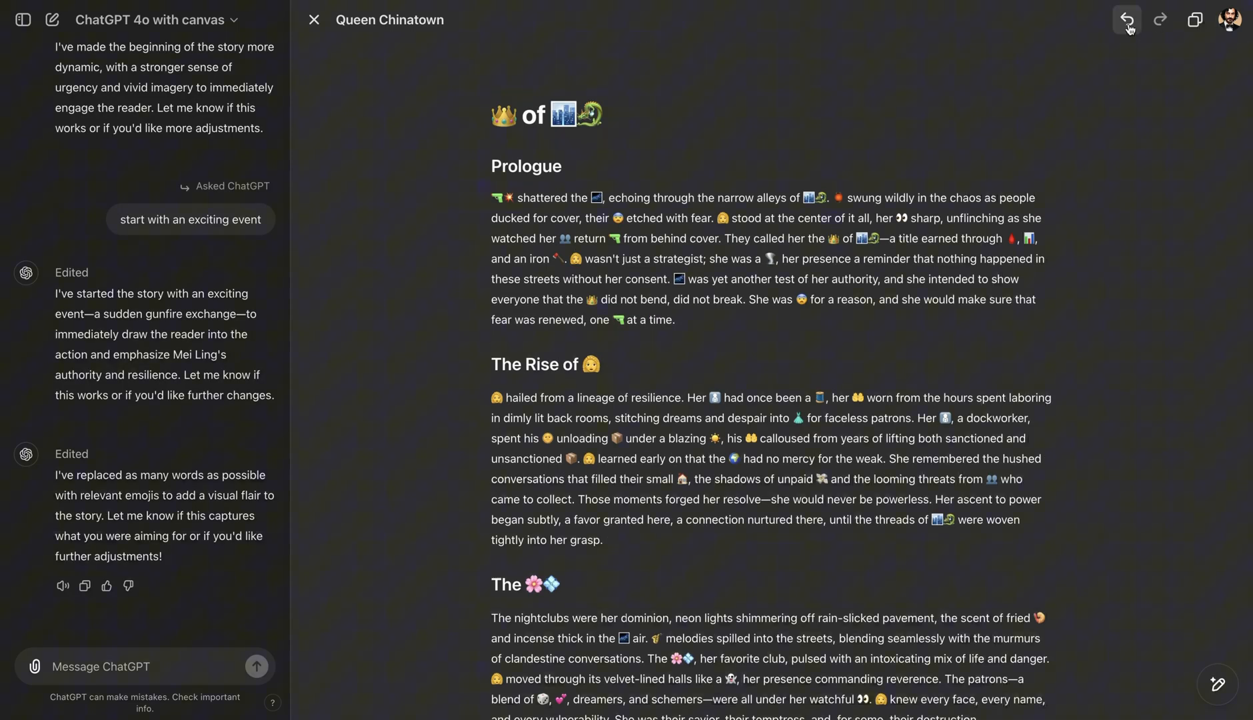
pyautogui.click(1127, 18)
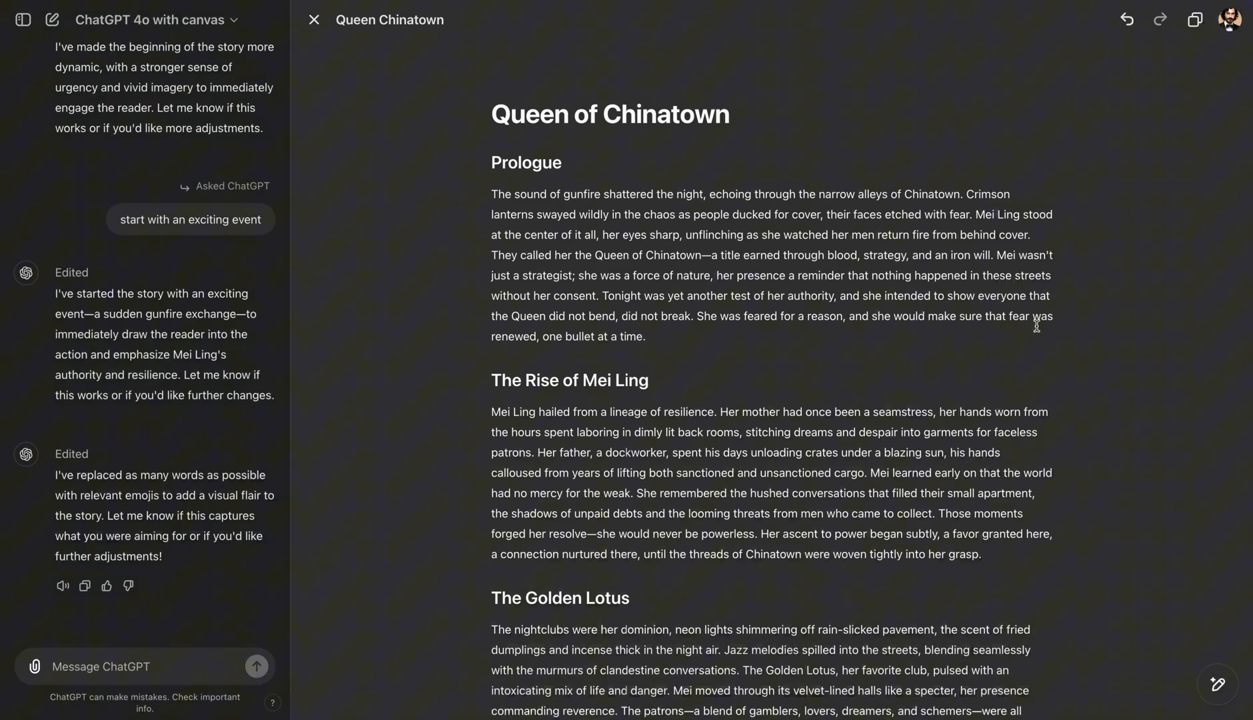
pyautogui.moveTo(1125, 506)
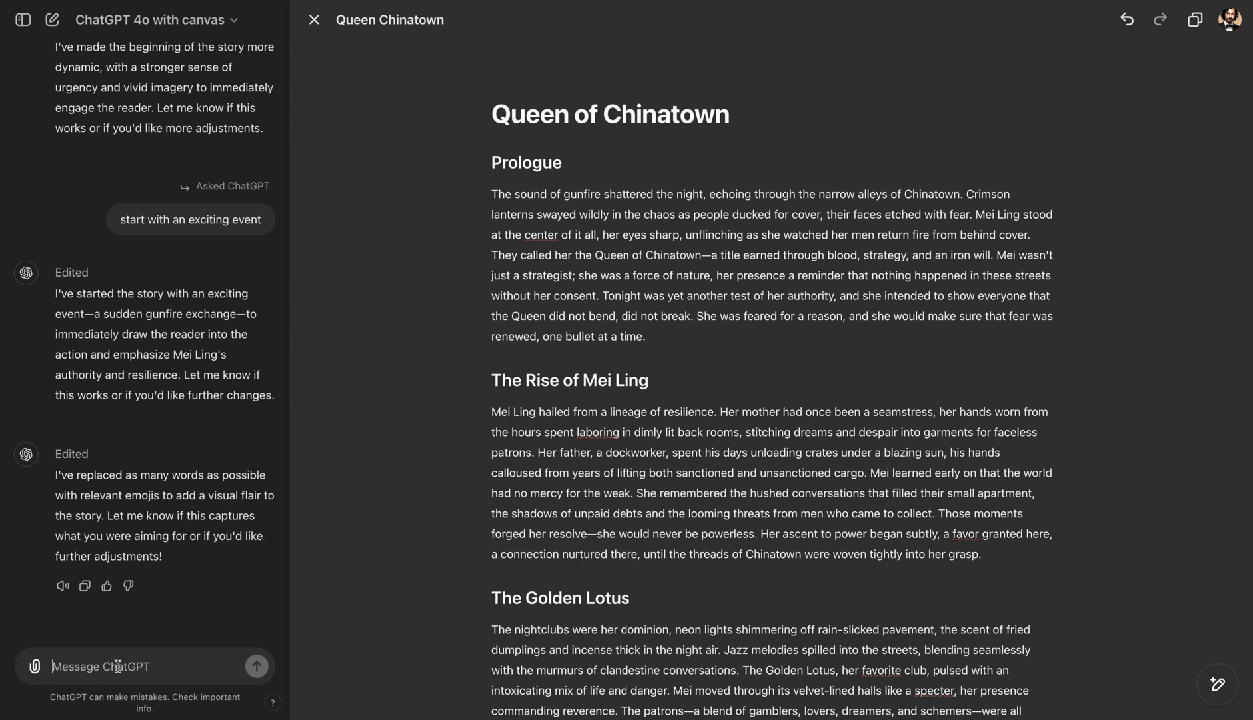
pyautogui.write('story is great but can you also add')
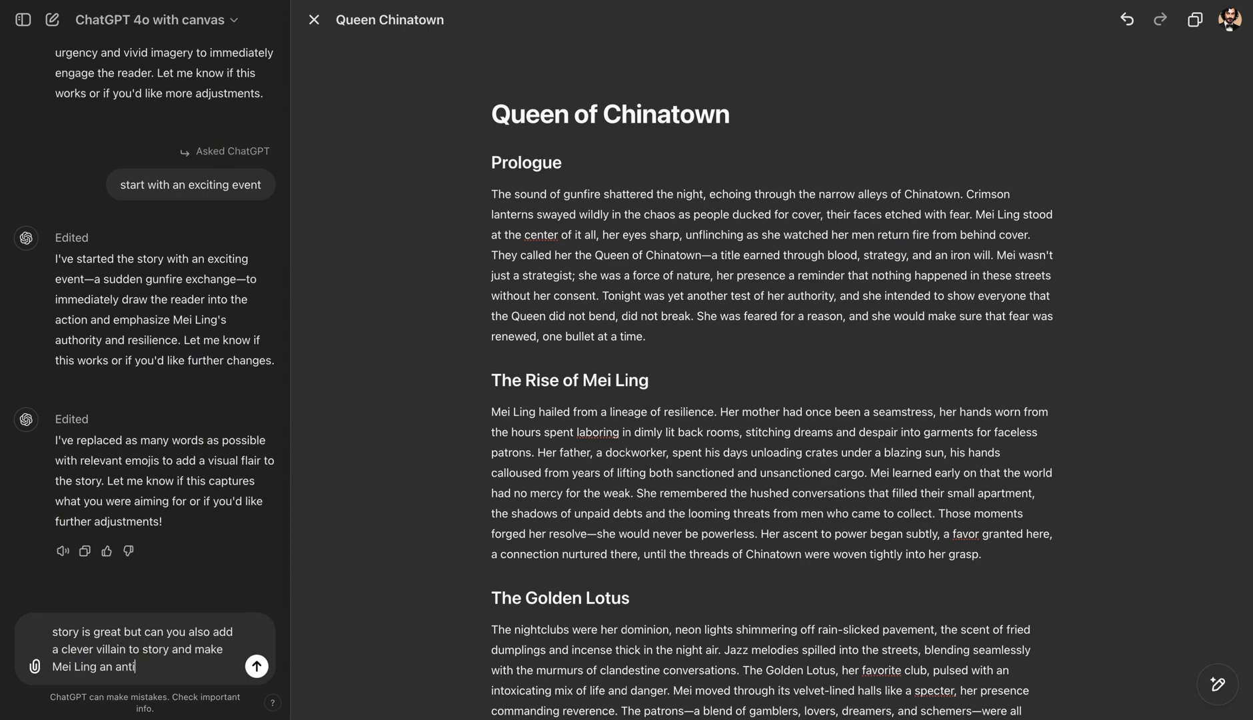
pyautogui.click(257, 665)
pyautogui.write('victor')
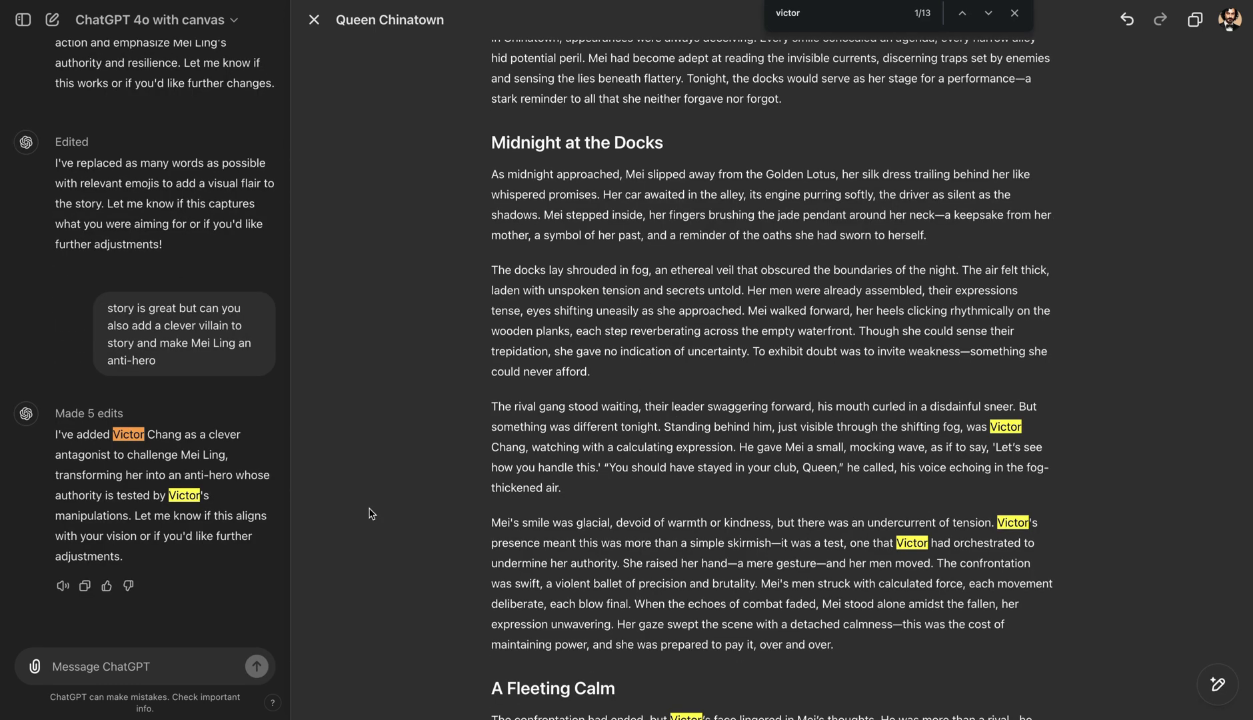
pyautogui.moveTo(92, 471)
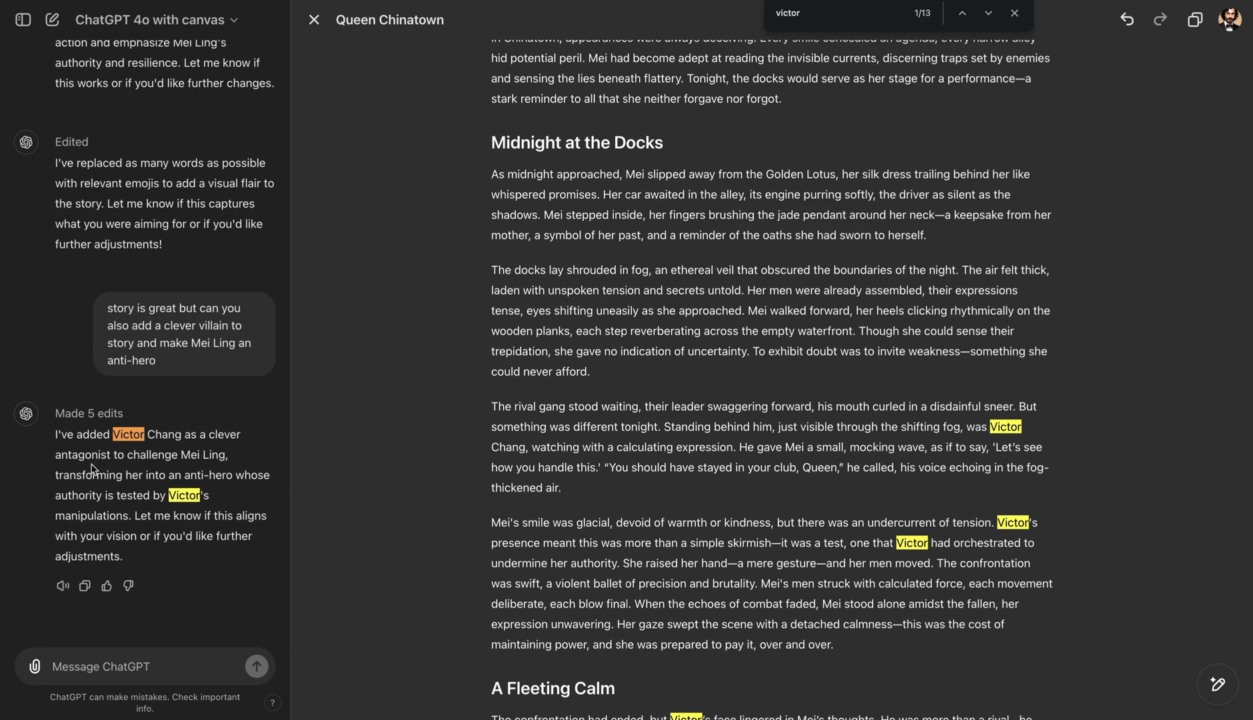
pyautogui.moveTo(218, 468)
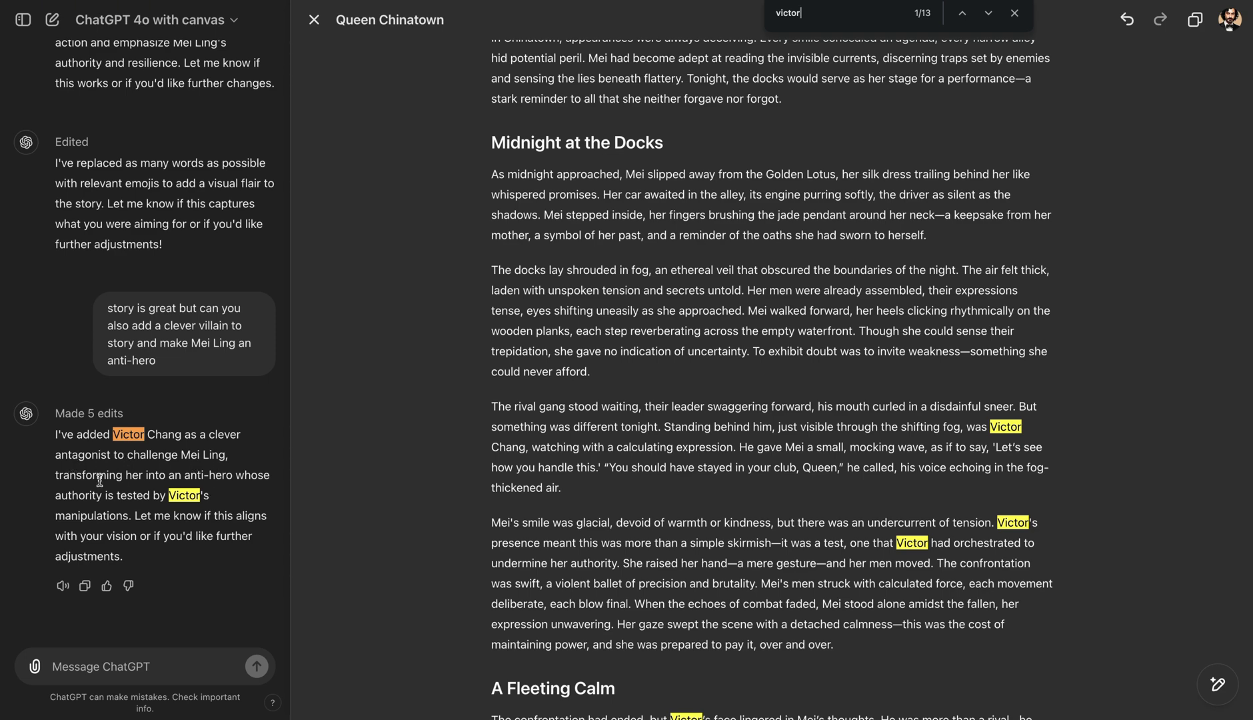
pyautogui.moveTo(798, 467)
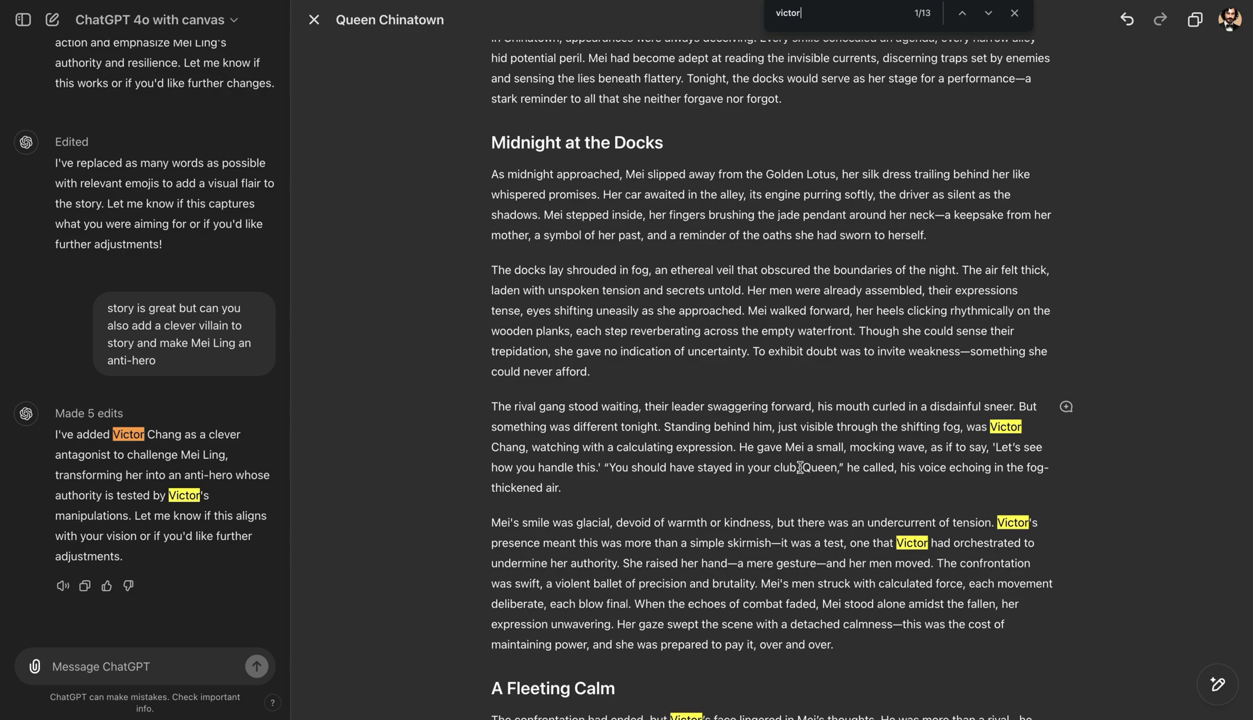
# - Close the 'victor' search and scroll through the new Victor Chang sections
pyautogui.click(1011, 13)
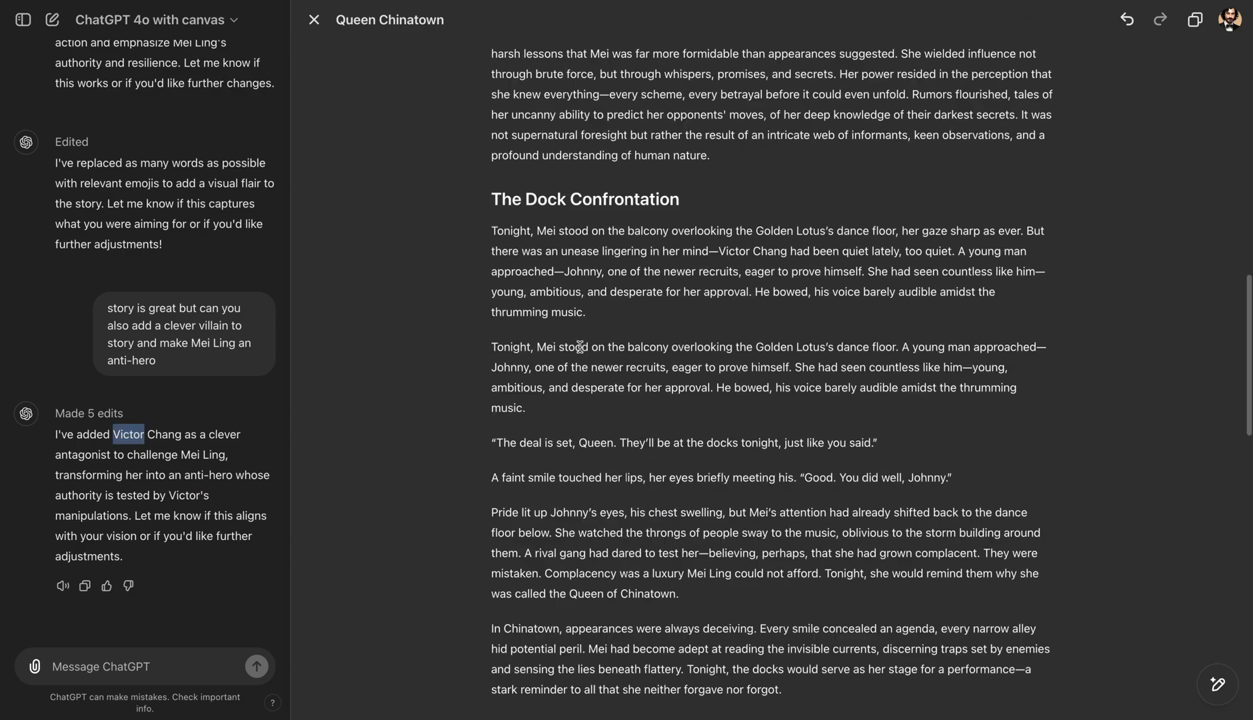
pyautogui.scroll(-3)
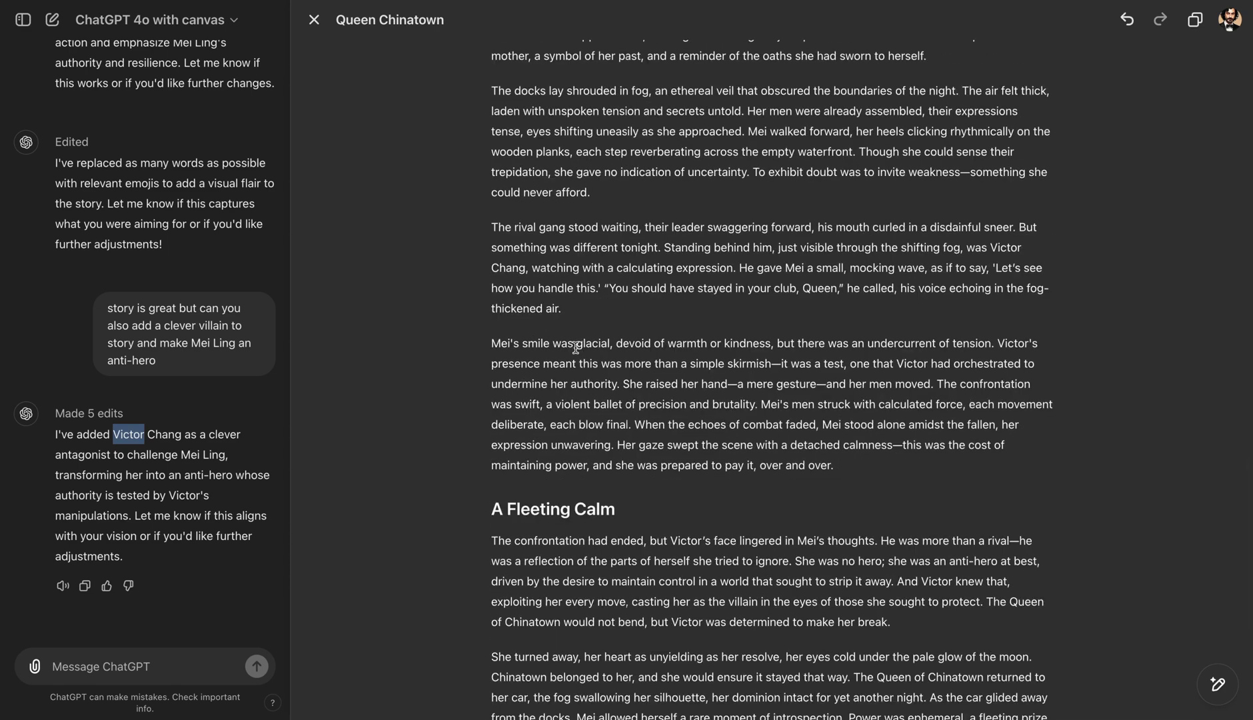
pyautogui.scroll(-3)
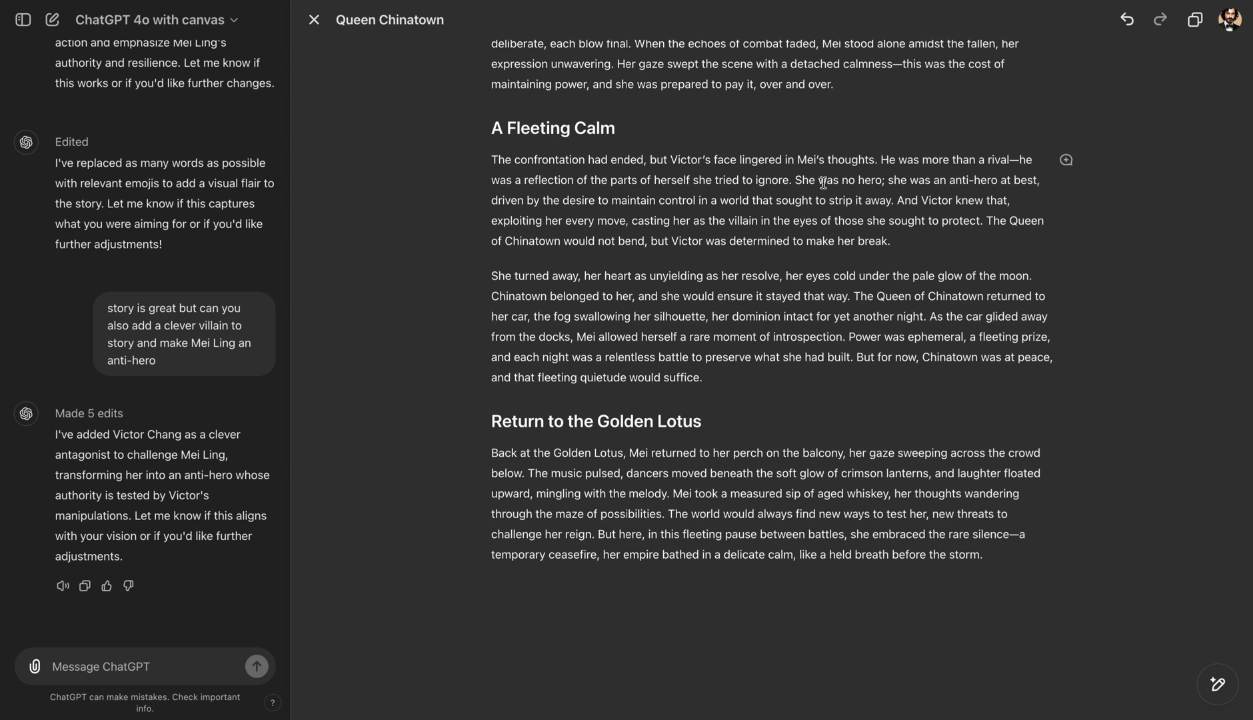
pyautogui.moveTo(881, 160)
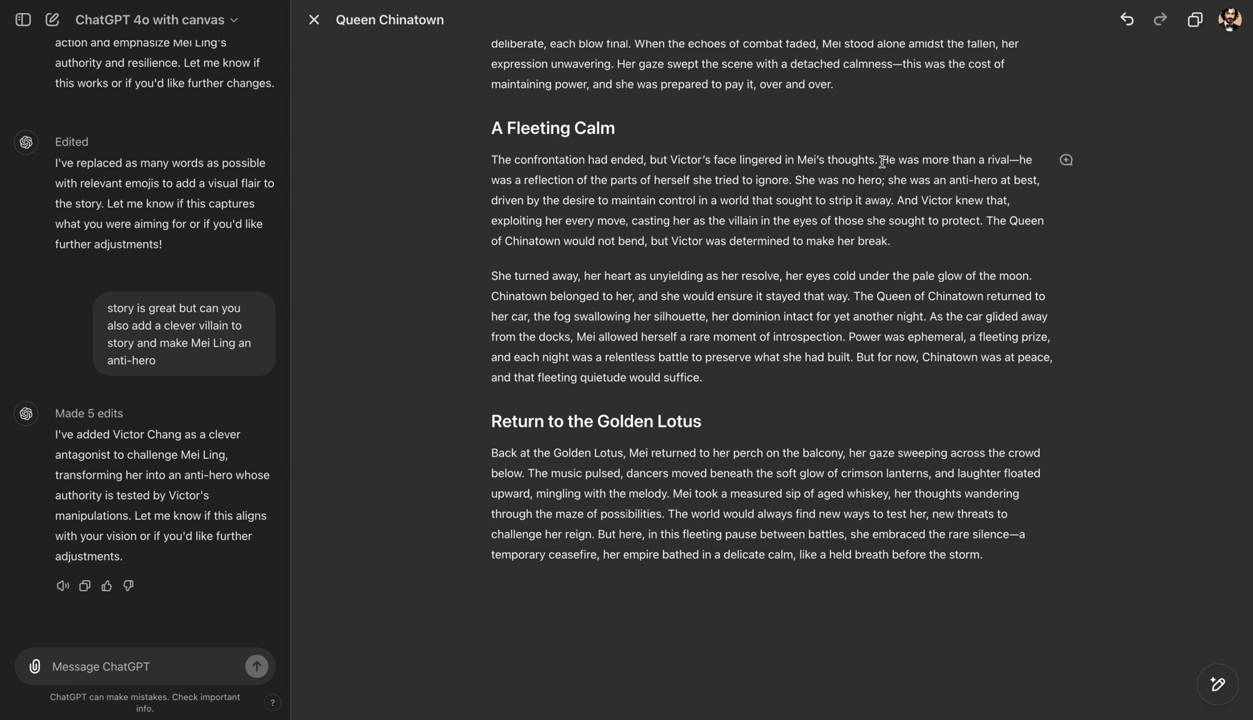
# - Select 'she was an anti-hero at best' and ask ChatGPT 'dont make it so obvious'
pyautogui.moveTo(667, 160); pyautogui.dragTo(875, 160)
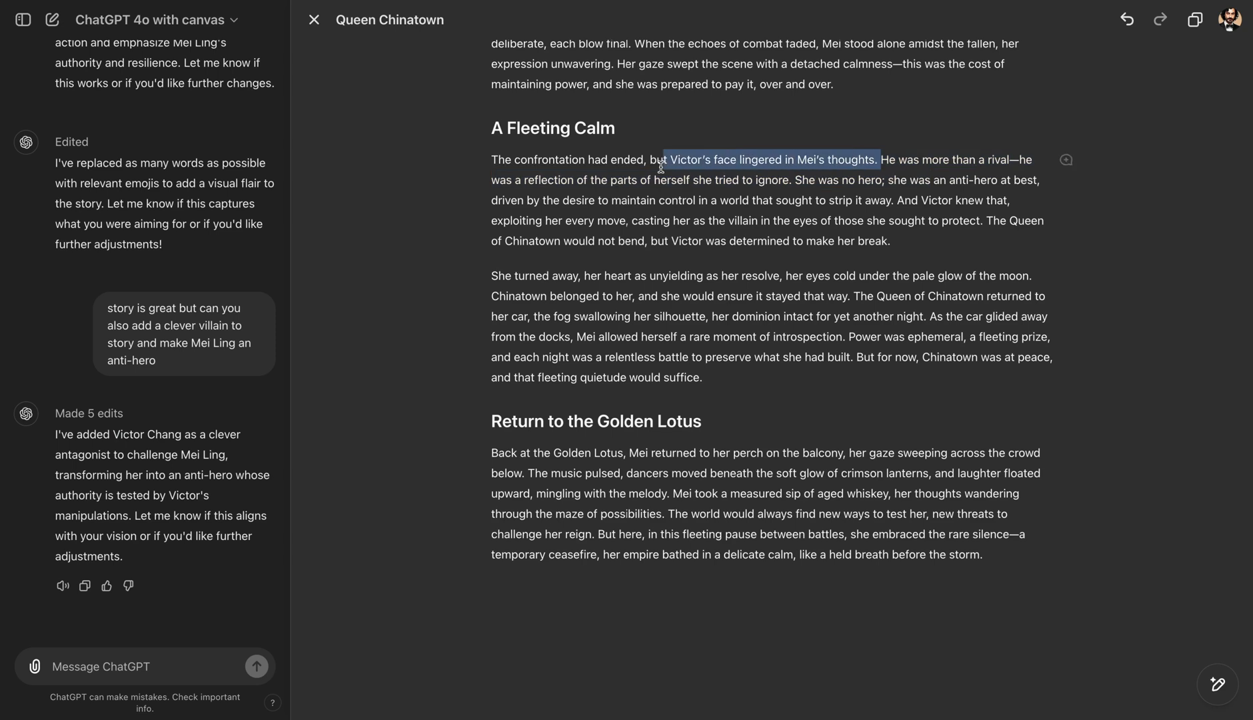
pyautogui.moveTo(883, 160); pyautogui.dragTo(668, 200)
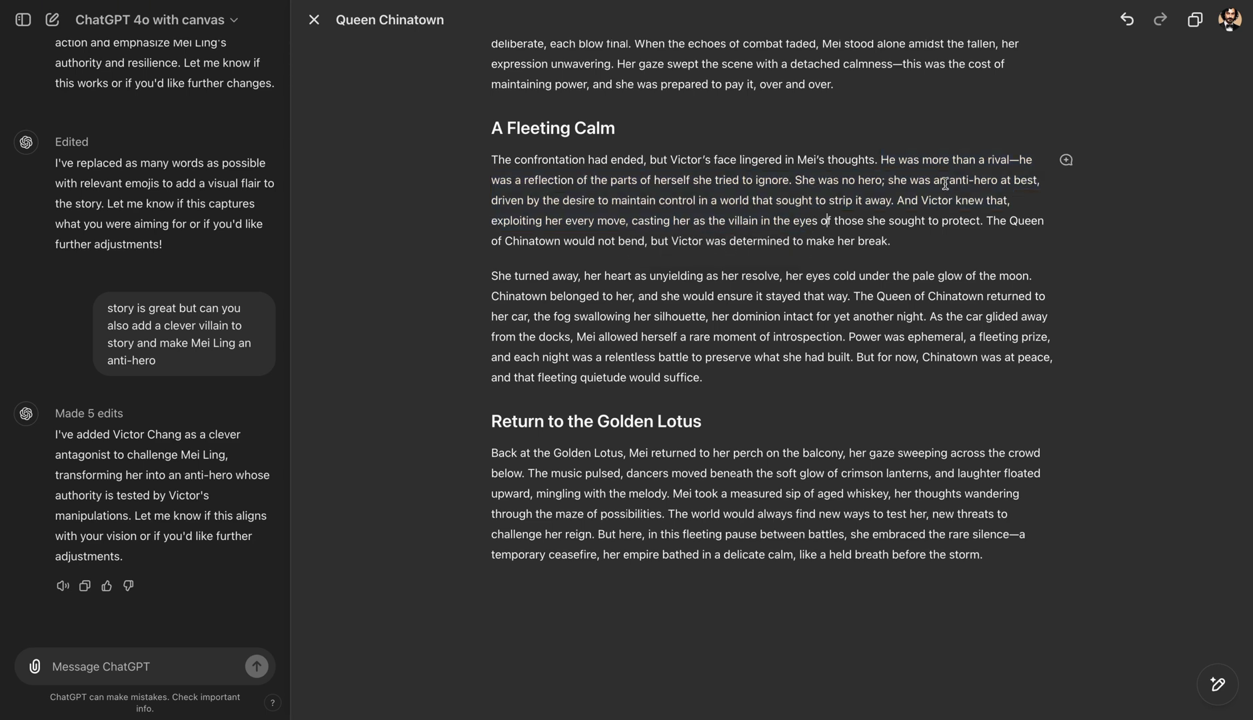
pyautogui.moveTo(914, 180); pyautogui.dragTo(1027, 181)
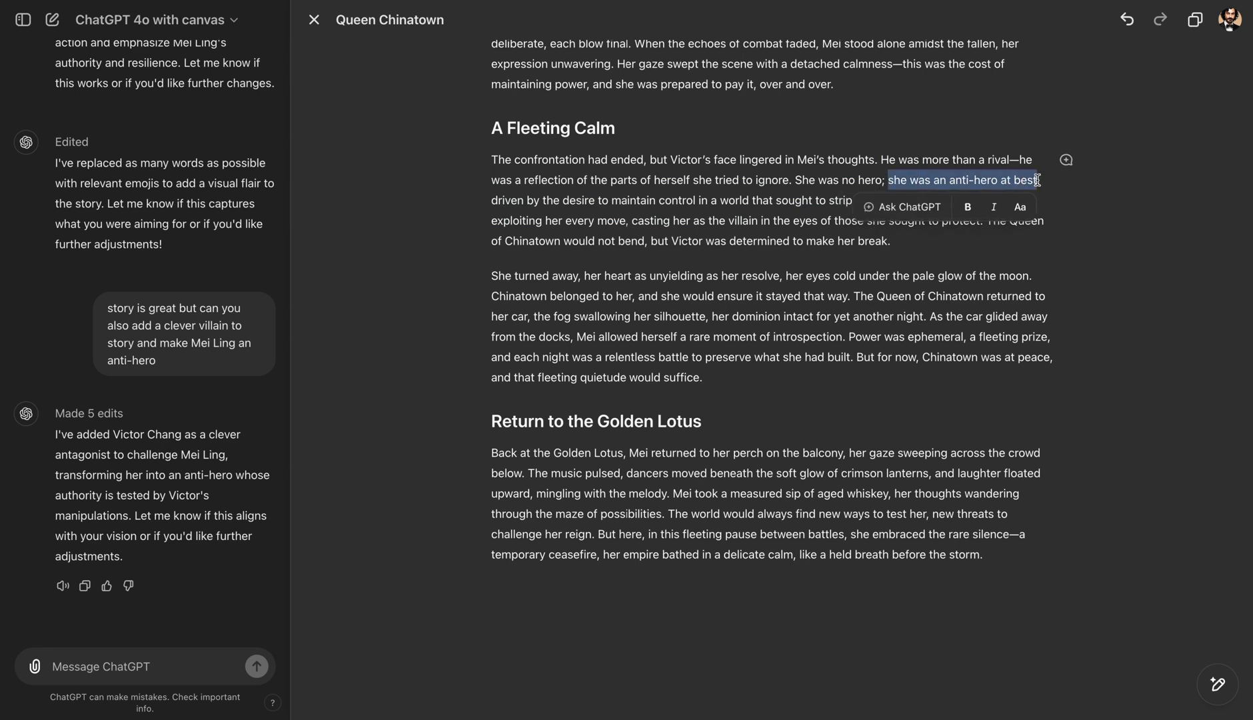
pyautogui.write('dont make it')
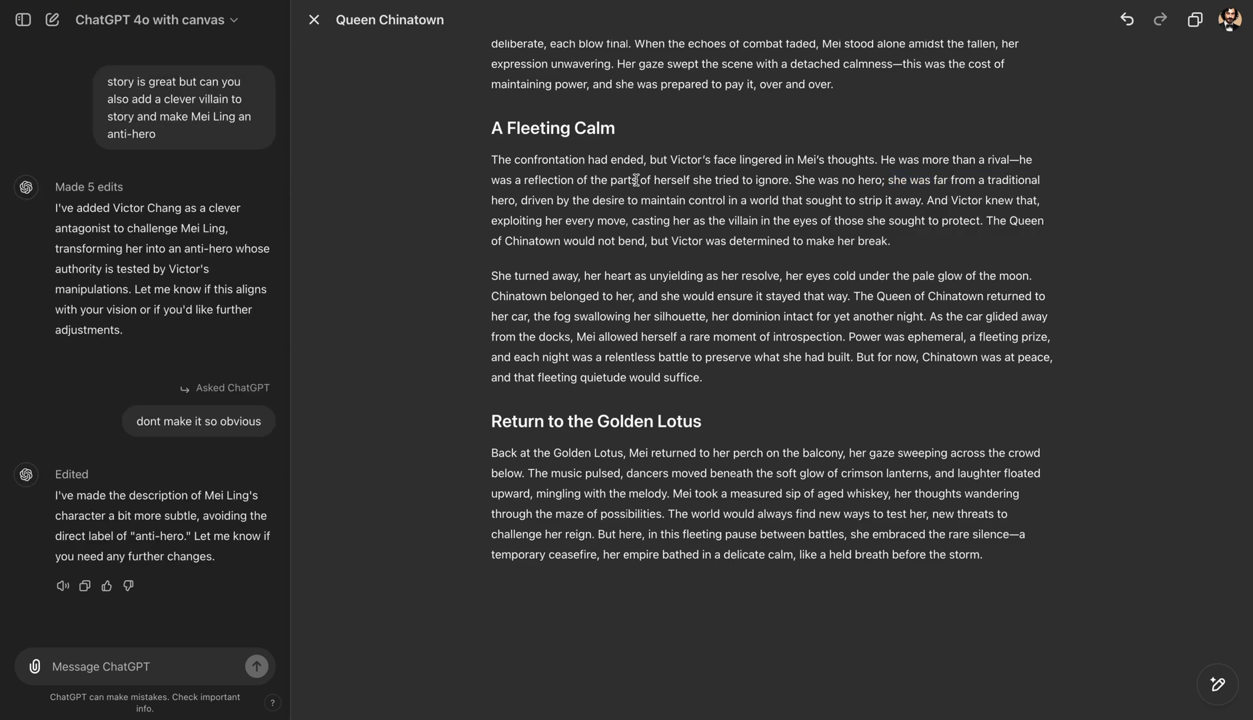
pyautogui.moveTo(530, 208)
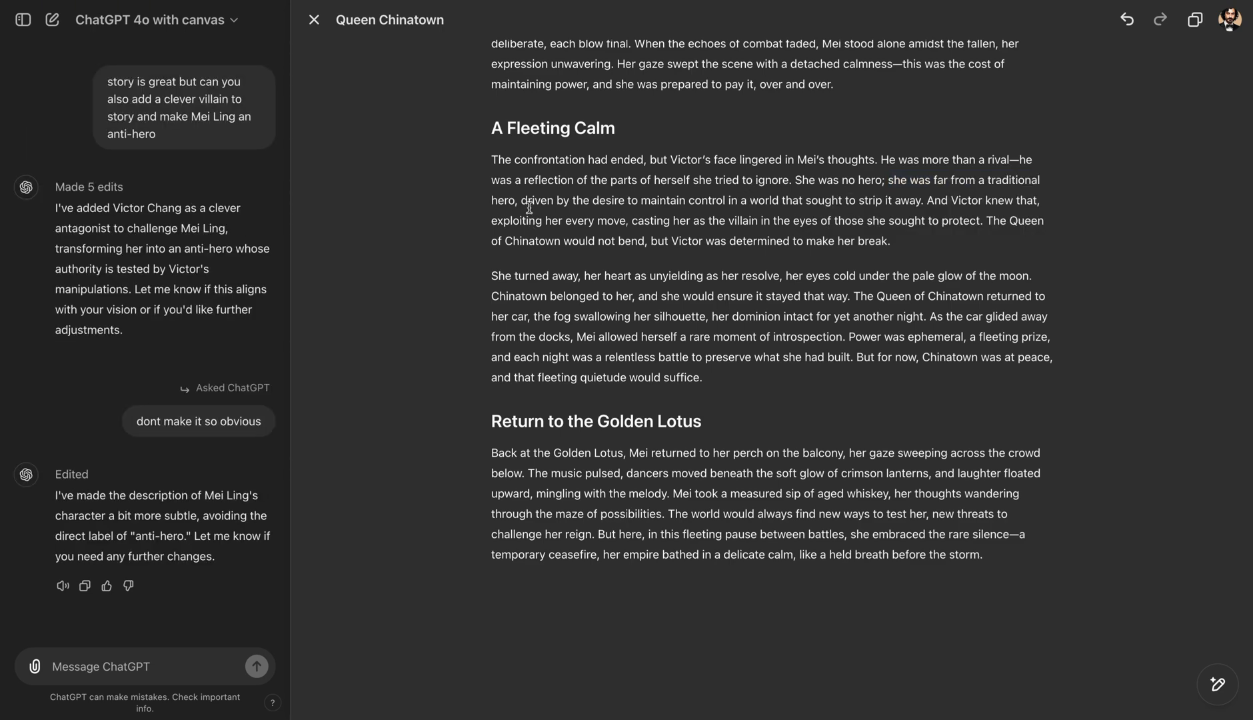
pyautogui.moveTo(516, 201)
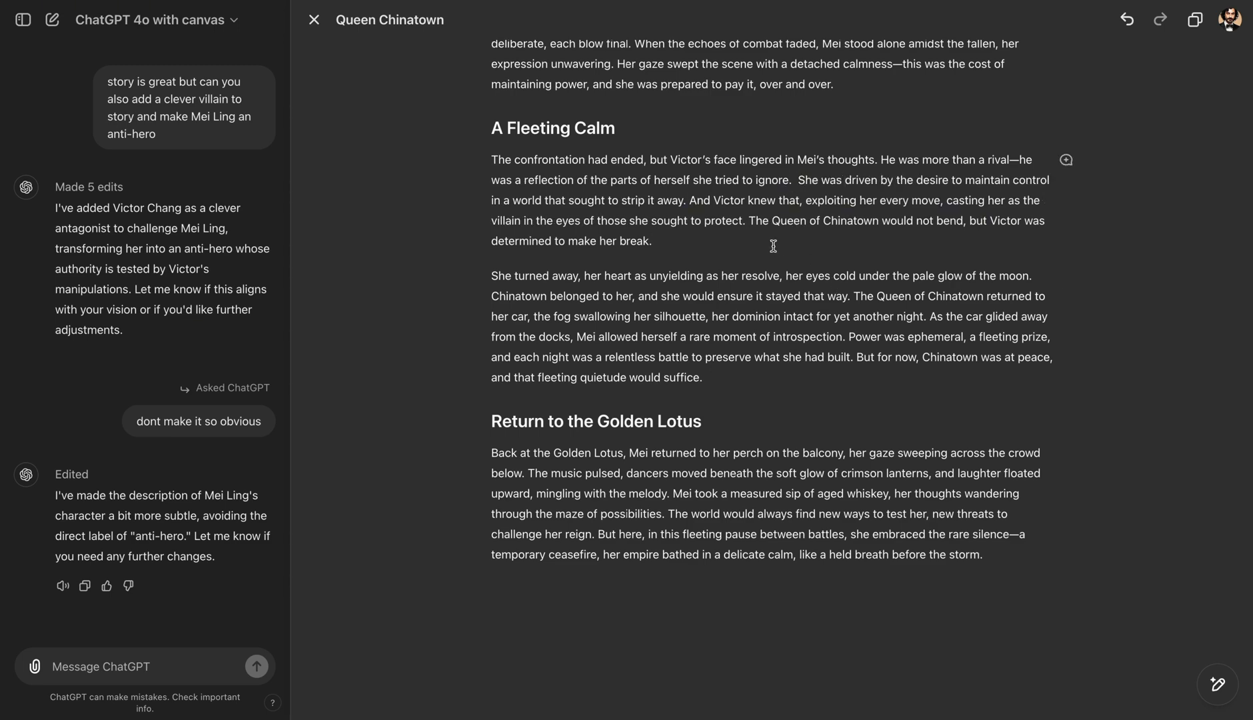
# - Scroll through the canvas story back to The Dock Confrontation
pyautogui.scroll(3)
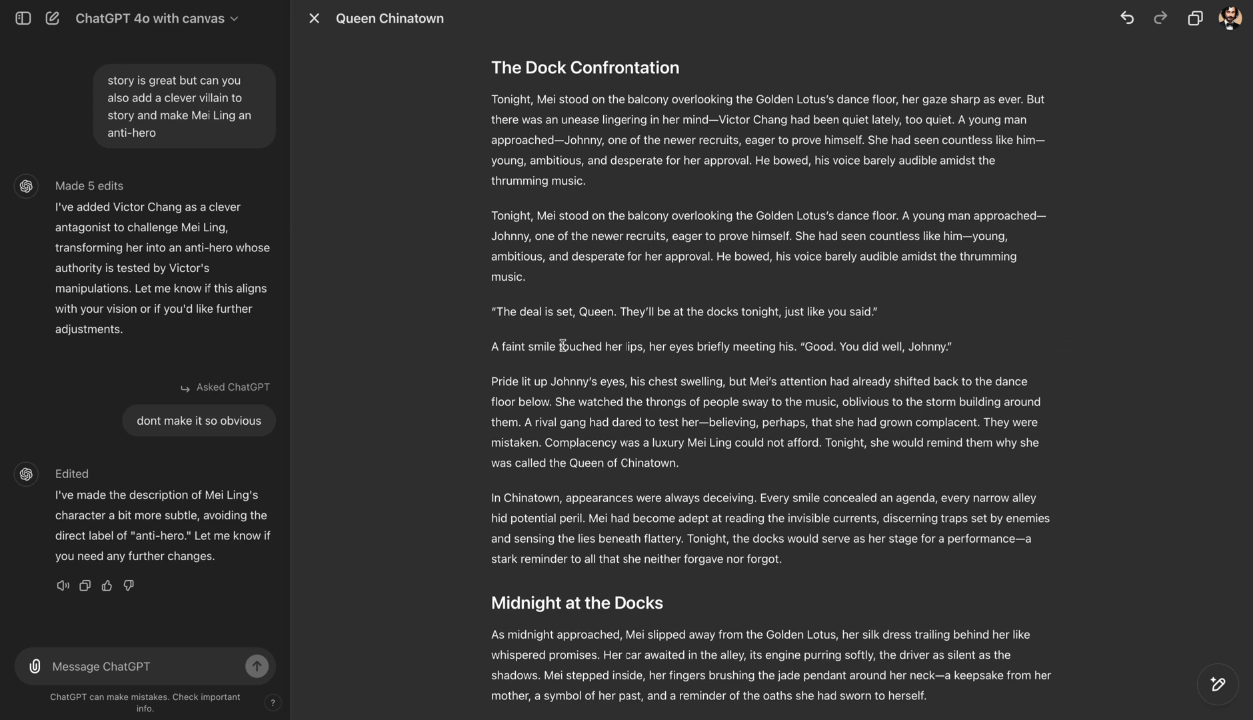
pyautogui.moveTo(577, 376)
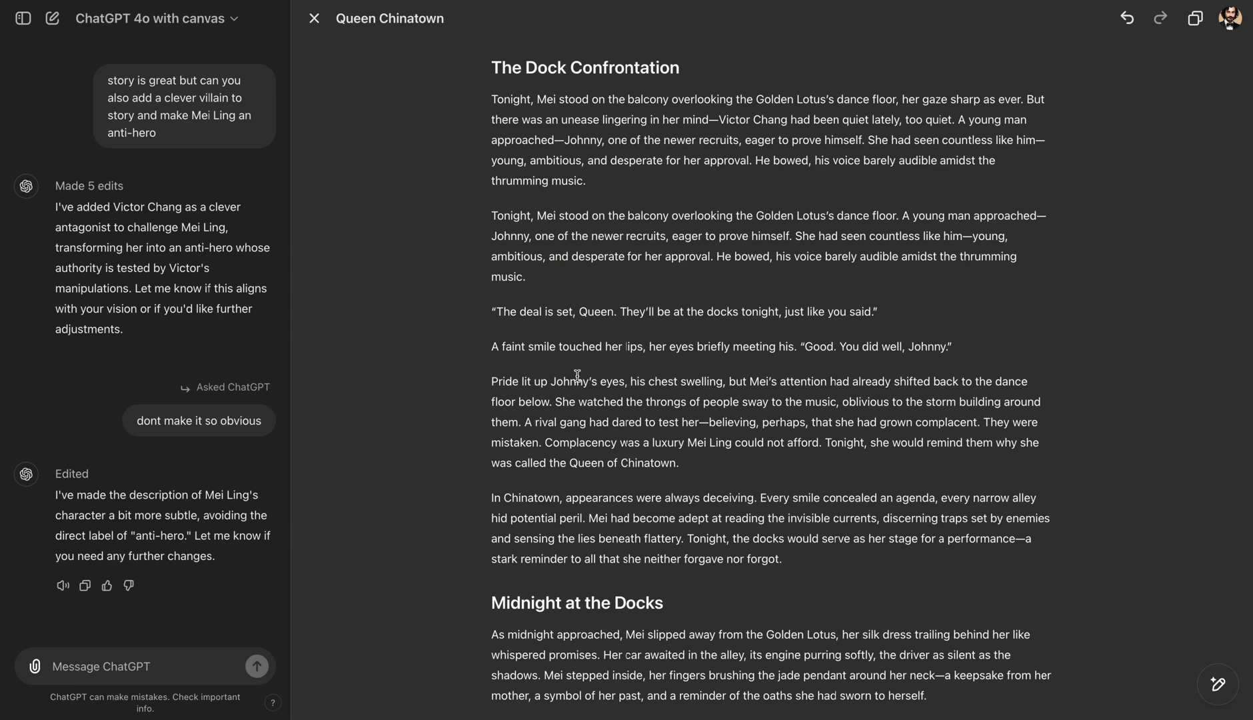
pyautogui.scroll(-3)
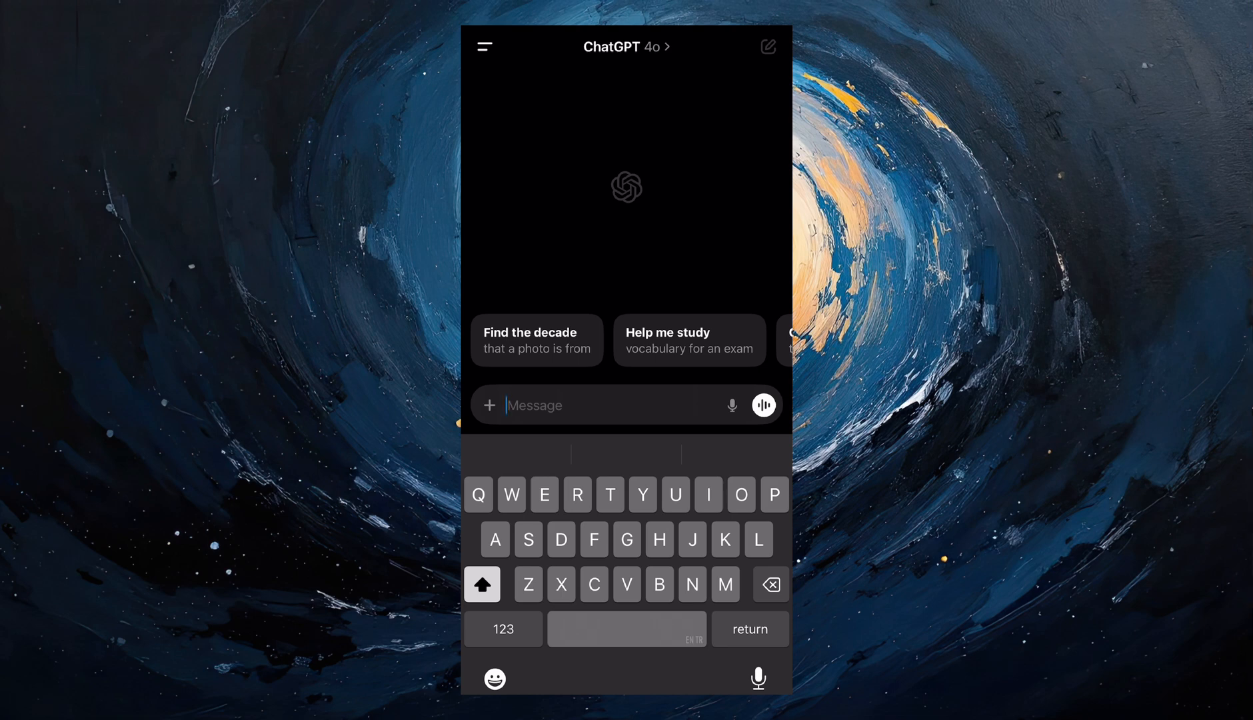
# - Start a new Sol voice chat in the mobile app and mute the microphone
pyautogui.click(765, 404)
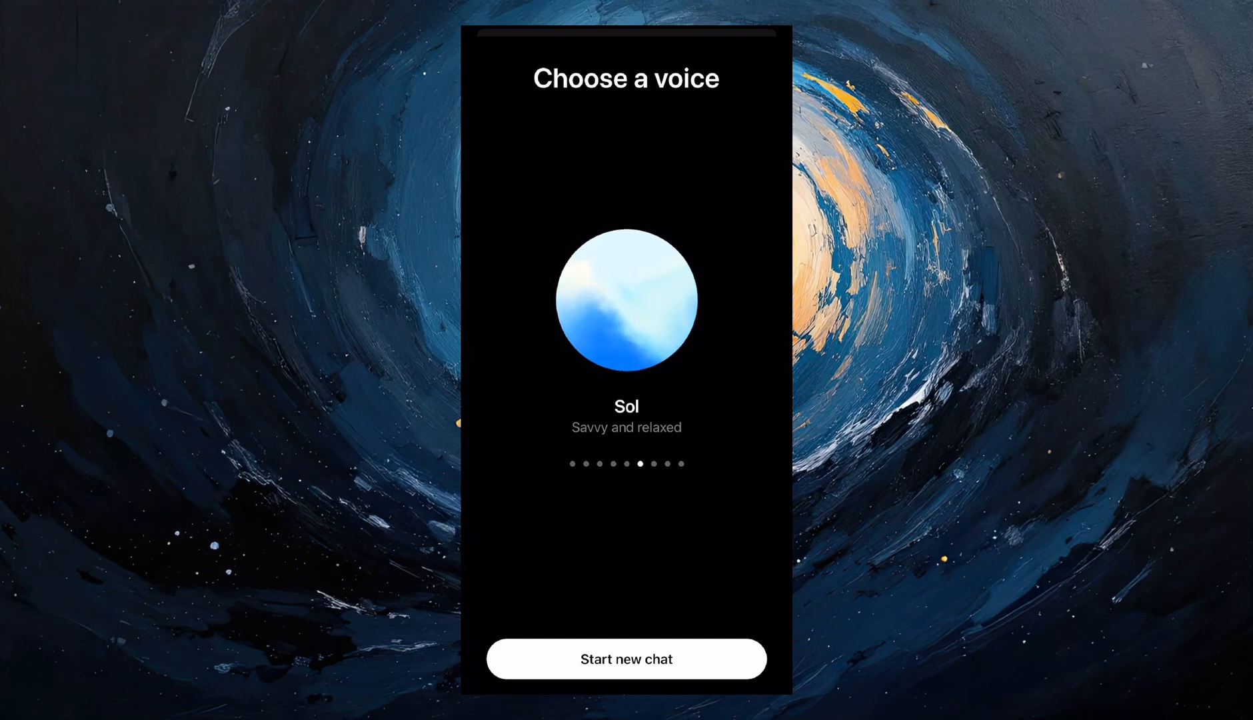
pyautogui.click(626, 659)
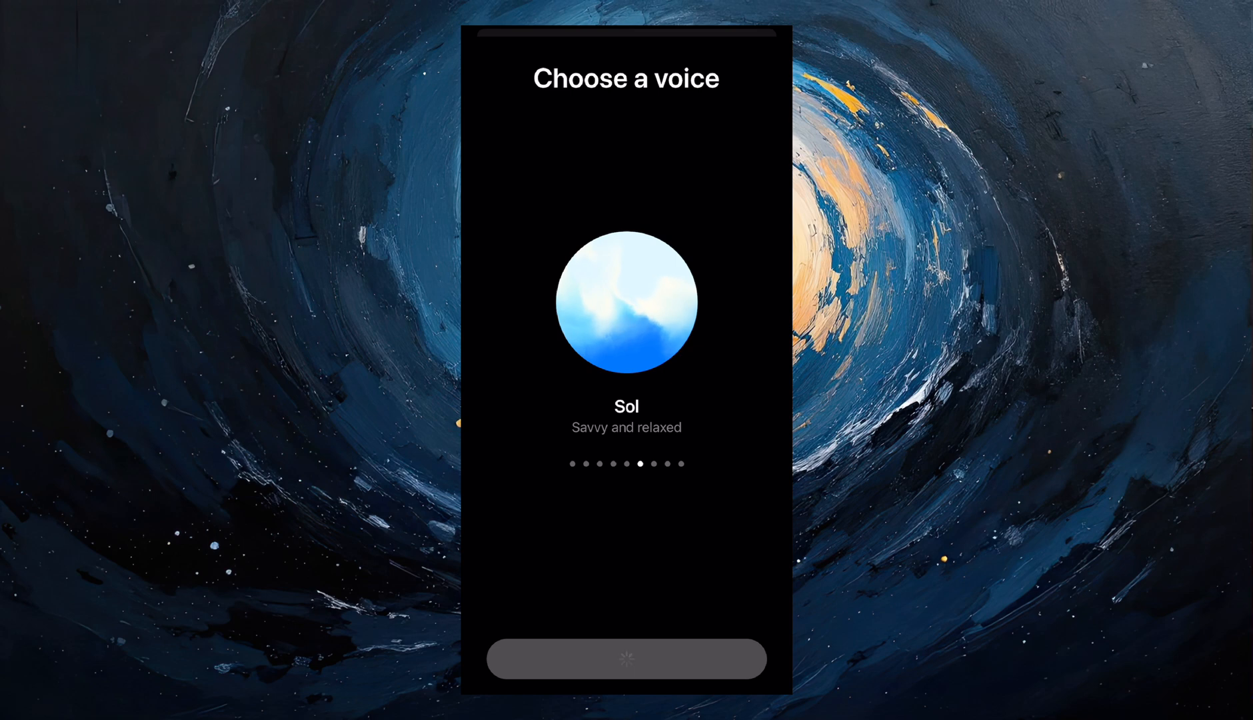
pyautogui.click(625, 659)
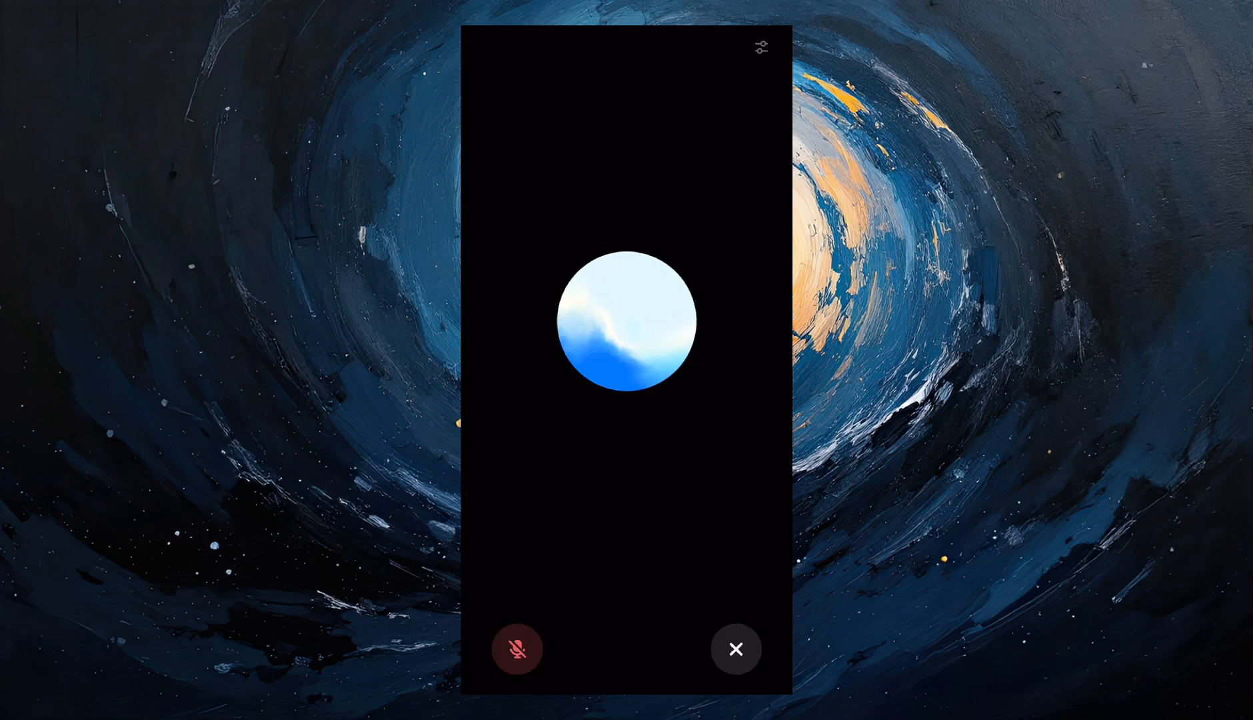
# - Unmute to talk with the voice assistant, then end the voice conversation
pyautogui.click(517, 648)
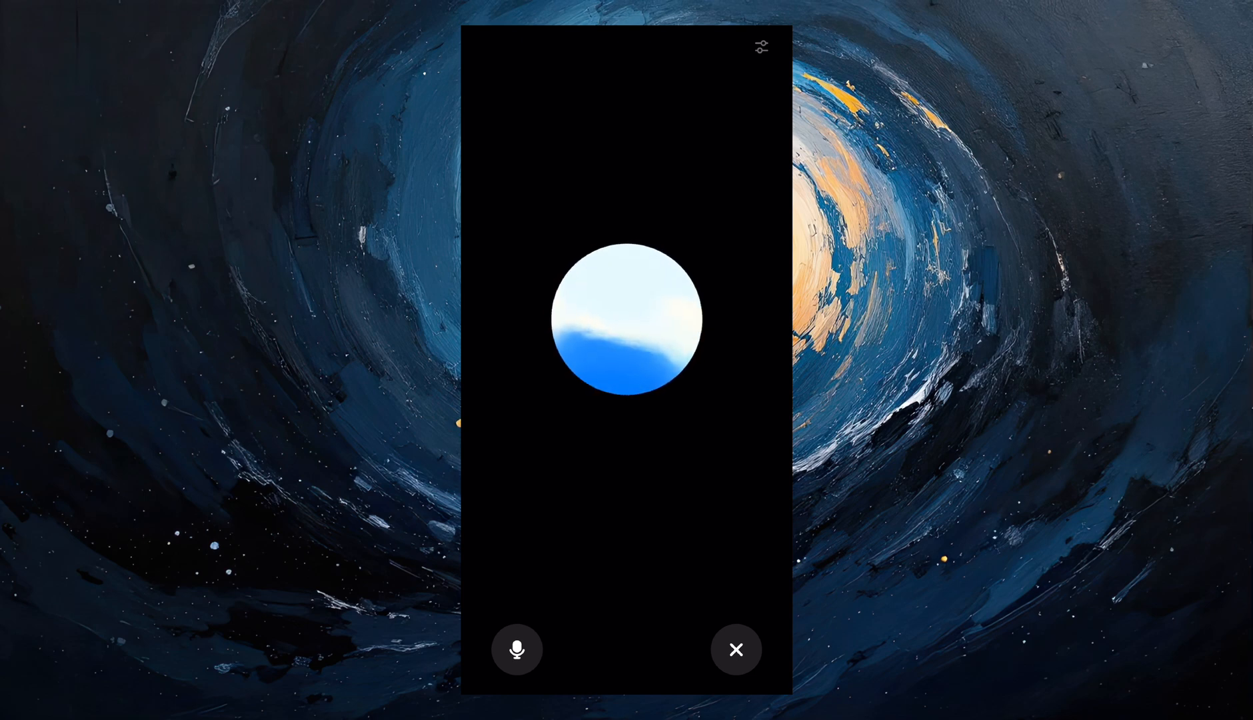
pyautogui.click(736, 649)
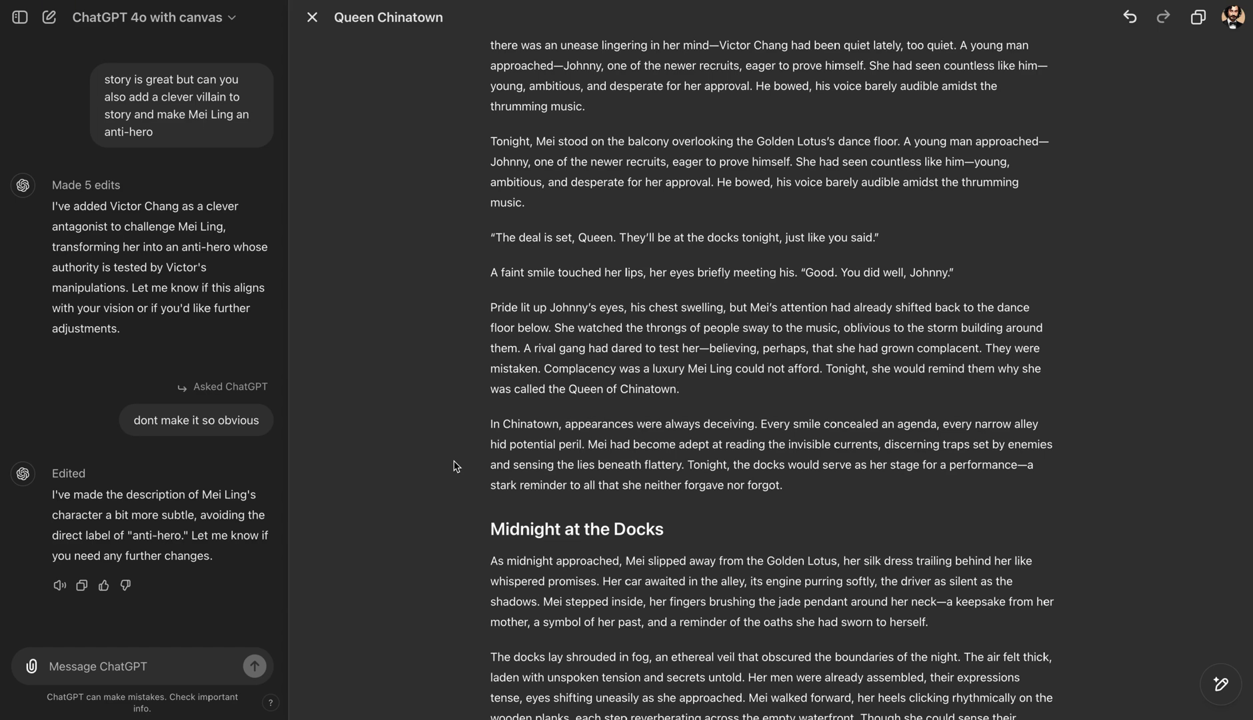
# - Select the balcony scene paragraphs featuring Mei and Johnny
pyautogui.moveTo(490, 141); pyautogui.dragTo(953, 273)
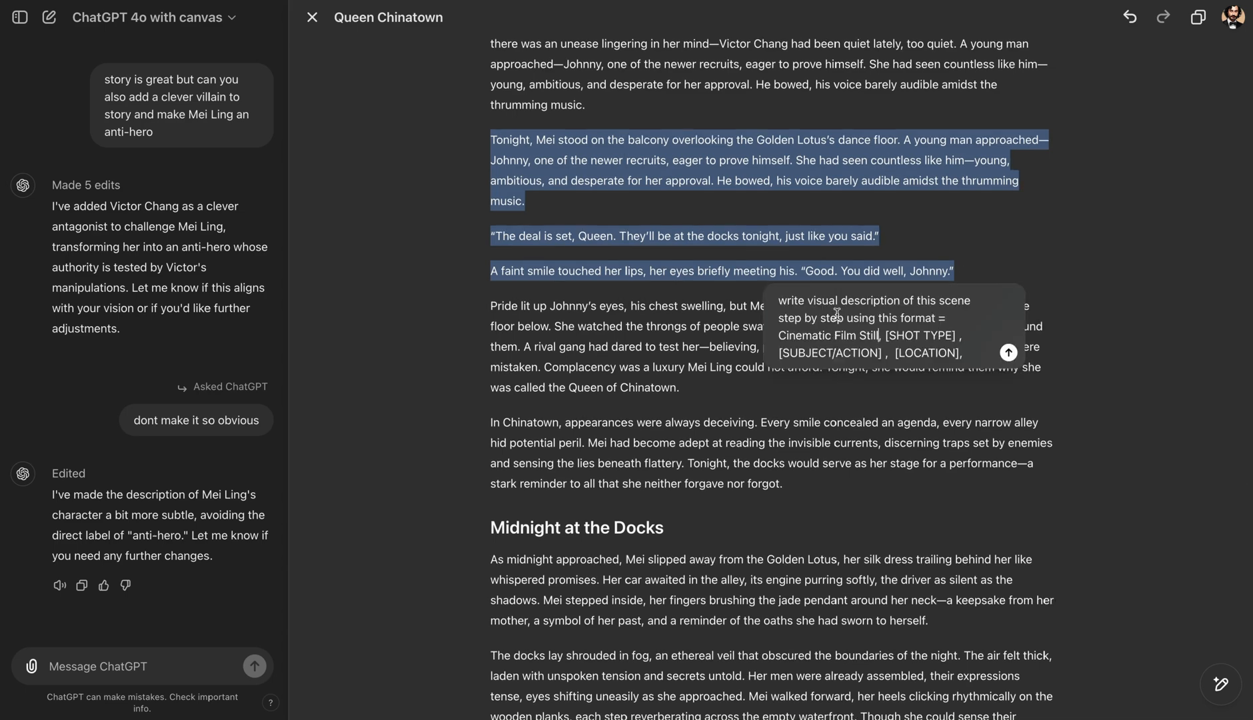
pyautogui.moveTo(964, 319)
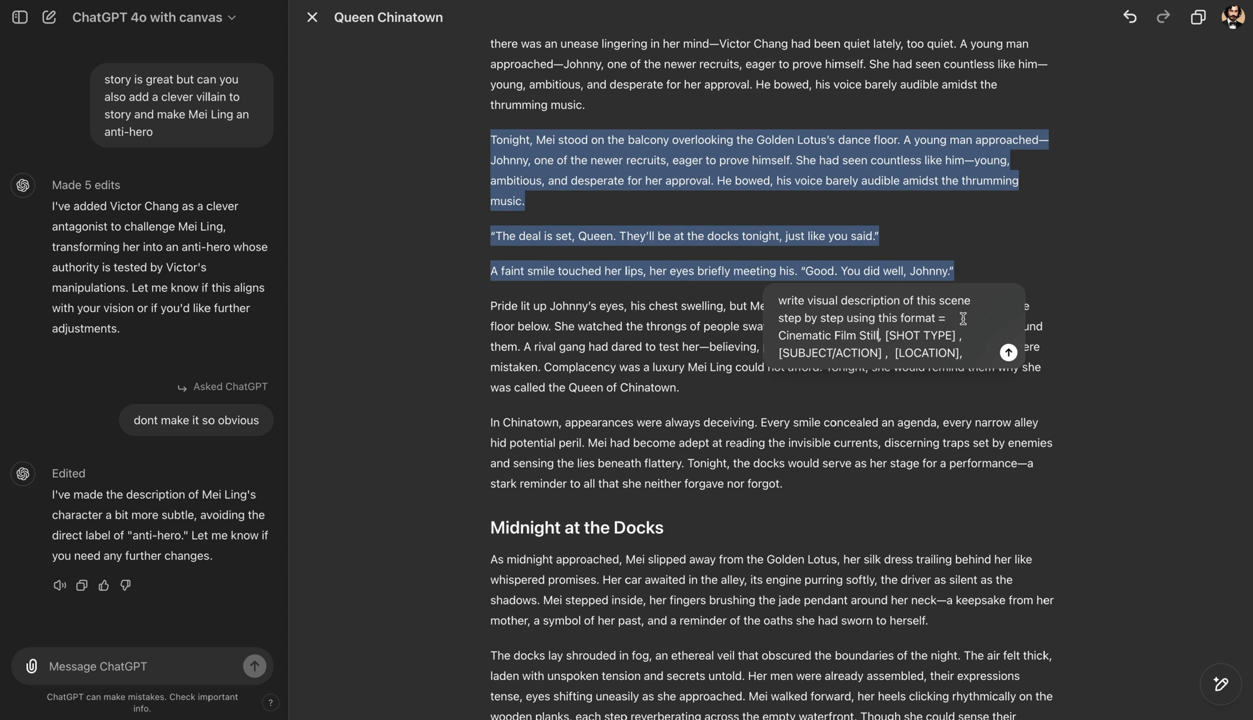
pyautogui.moveTo(825, 336)
pyautogui.write(' [FASHION - optional], [FILM STOCK - optional]')
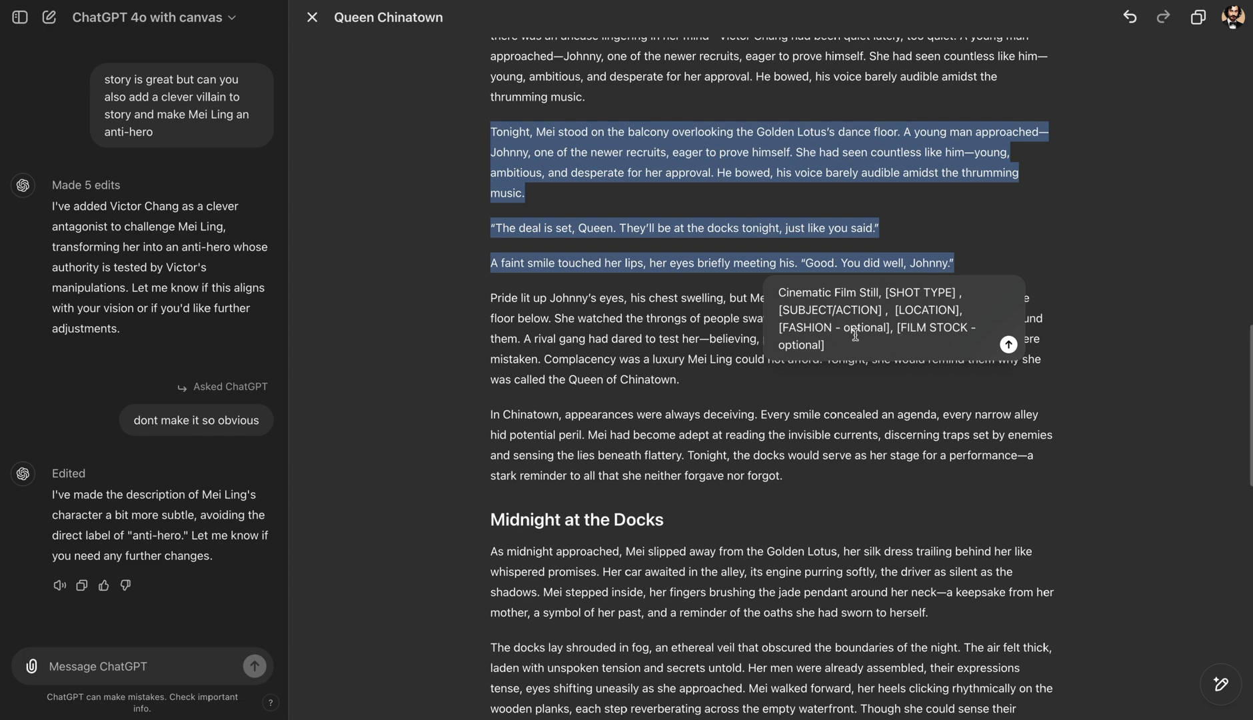
pyautogui.moveTo(860, 336)
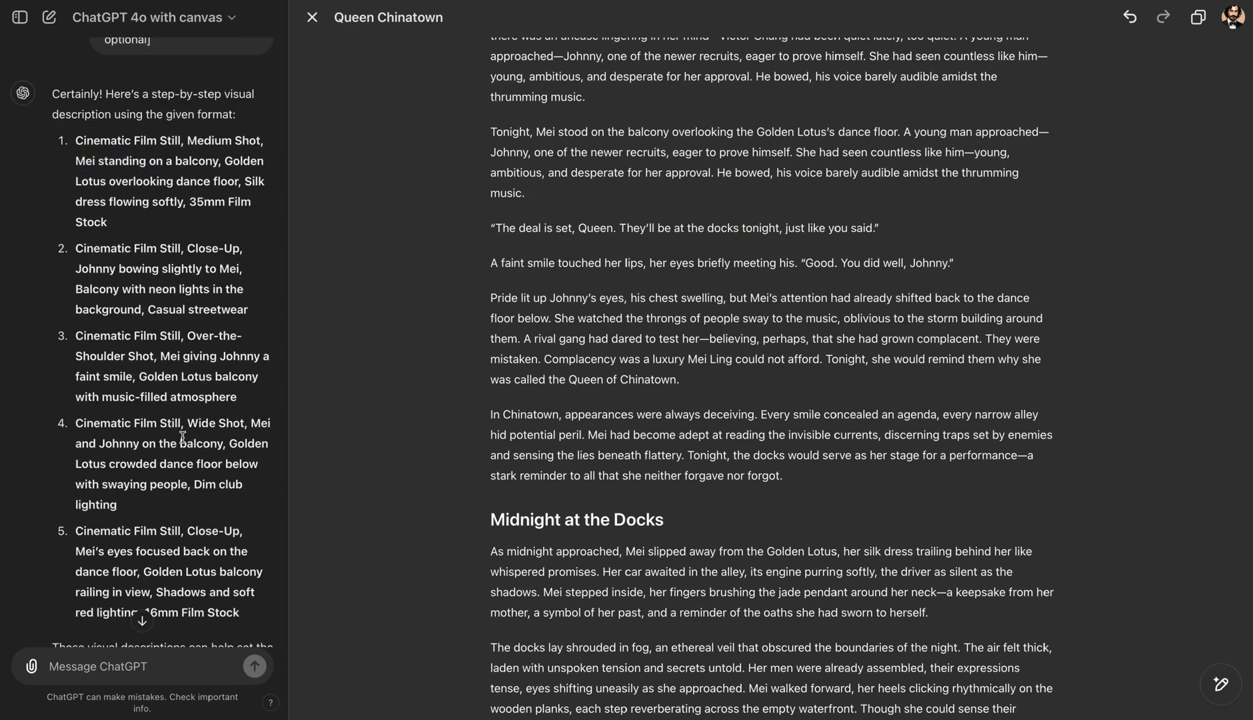
pyautogui.moveTo(228, 514)
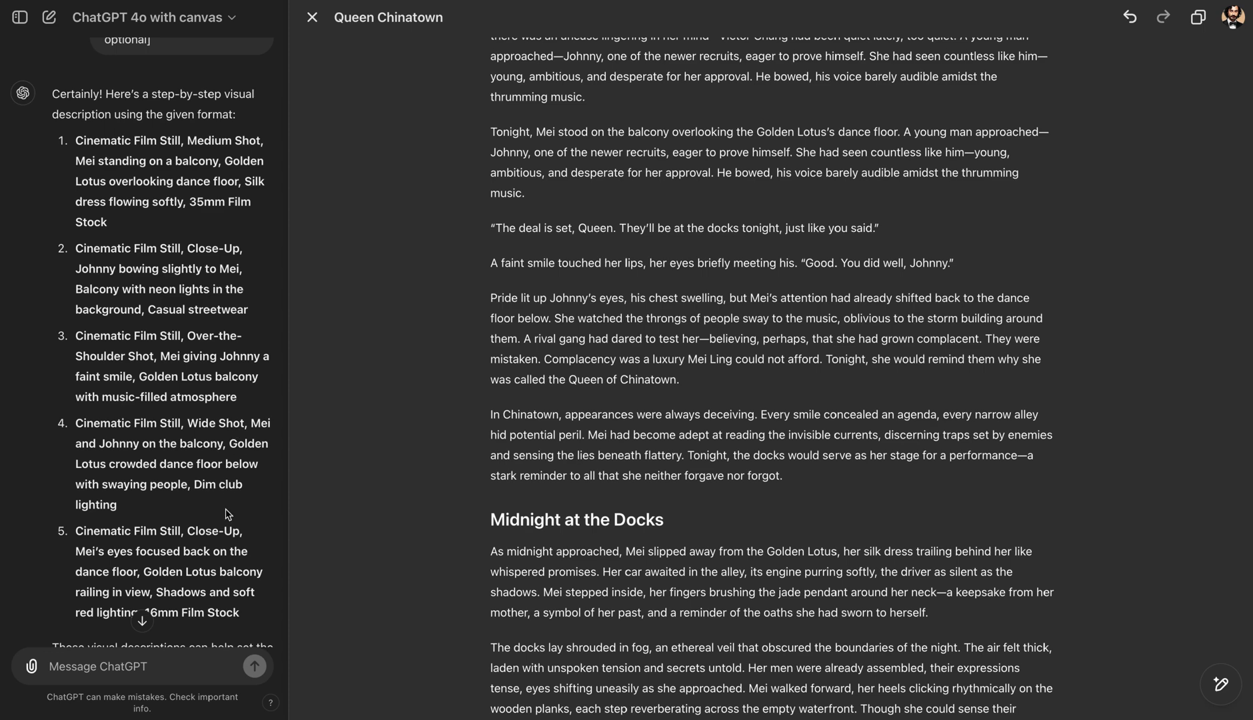
pyautogui.moveTo(186, 440)
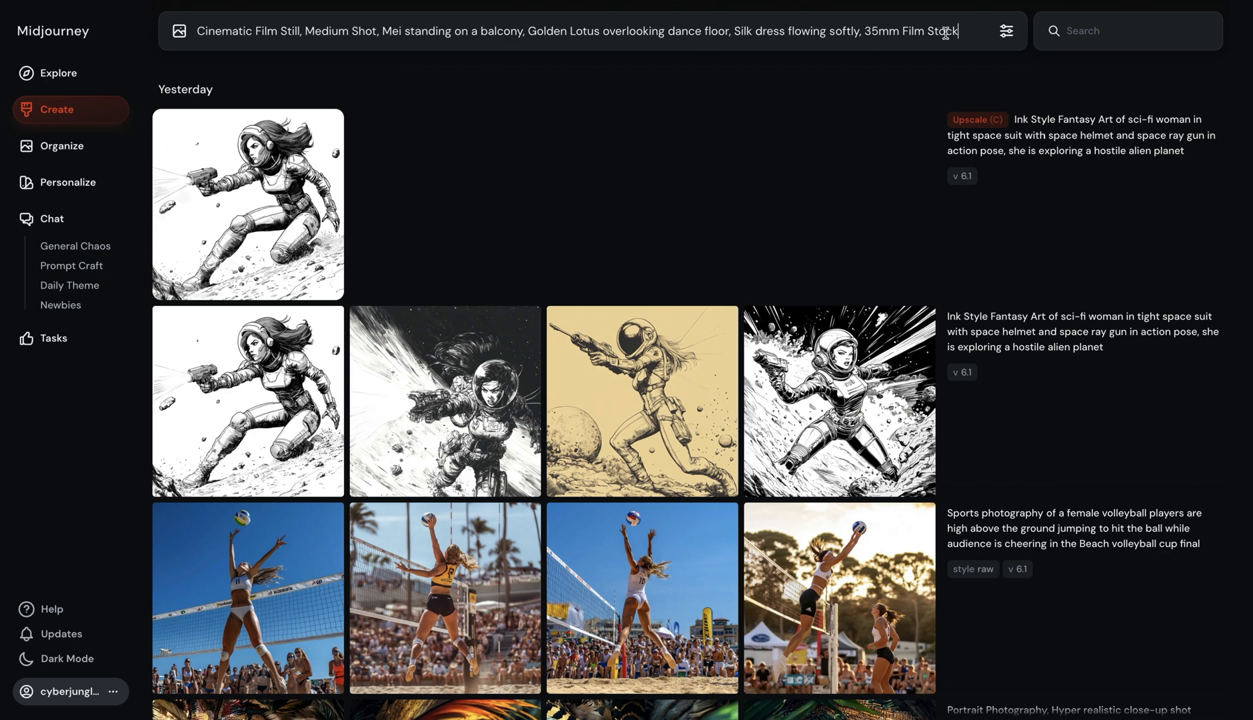
# - Reword the balcony prompt to 'Asian-American Underworld', removing Golden Lotus and film stock
pyautogui.write('Asian- Ame')
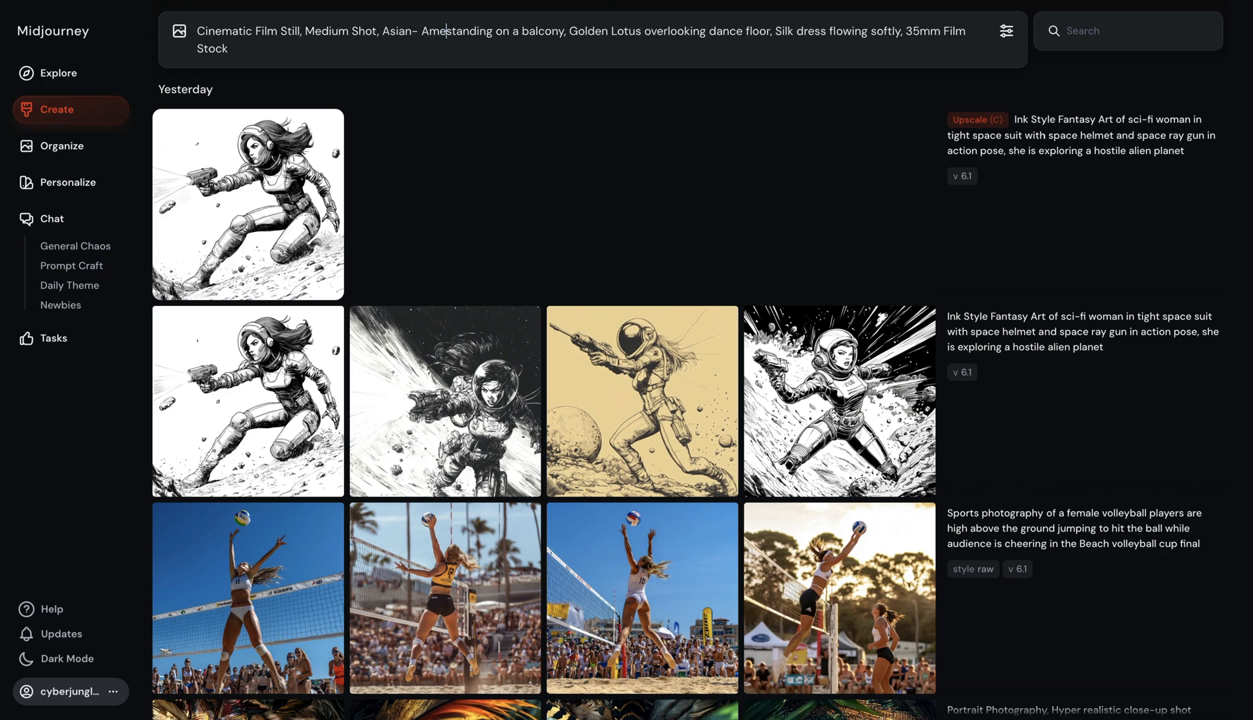
pyautogui.write('American Underworld Mob Leader,')
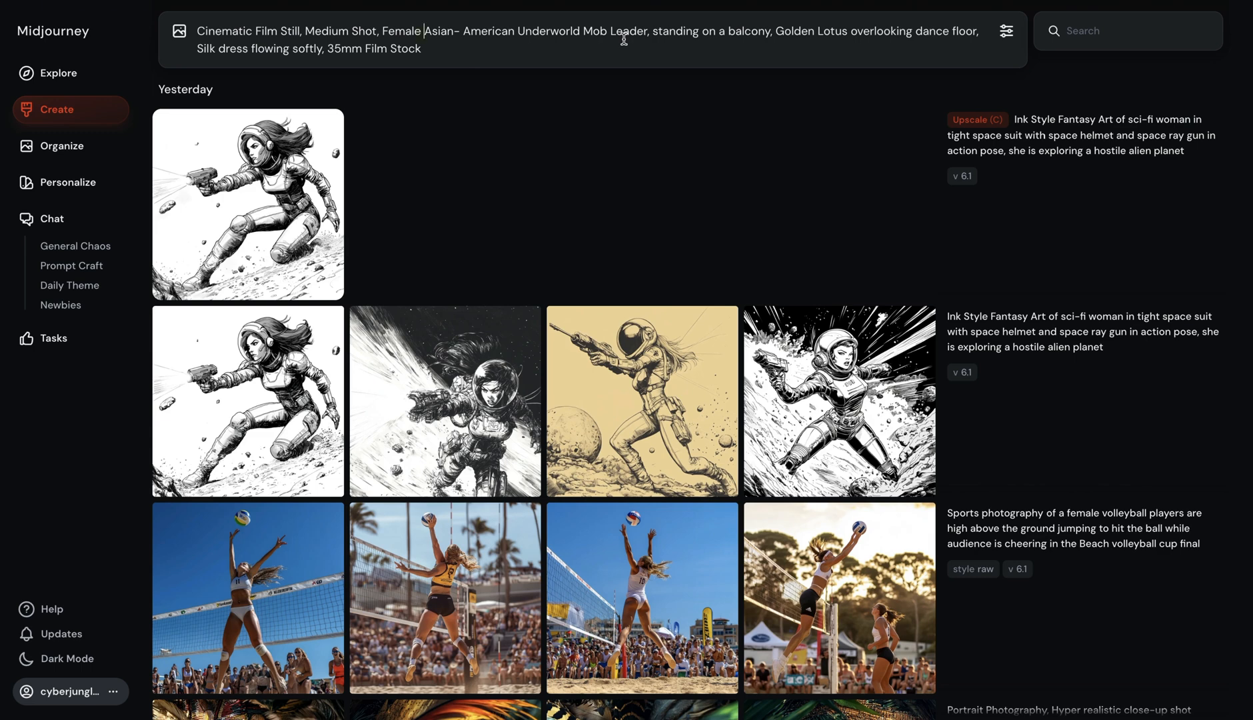
pyautogui.doubleClick(810, 31)
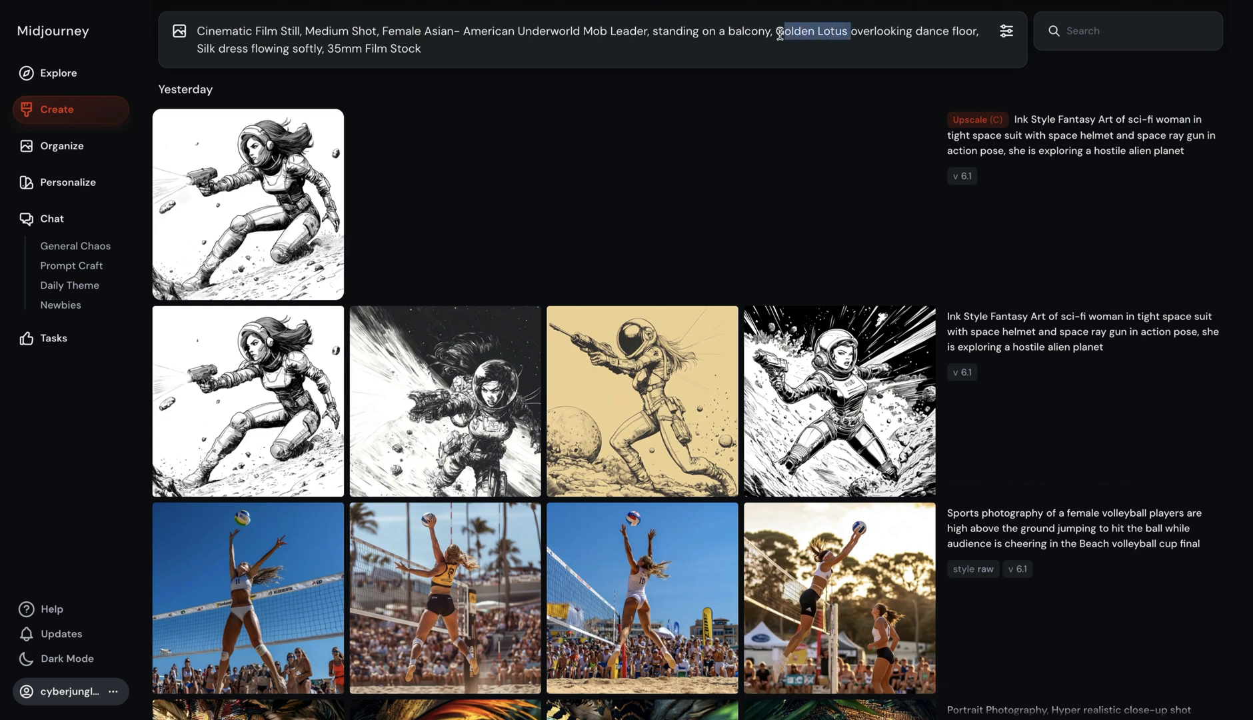
pyautogui.press('Delete')
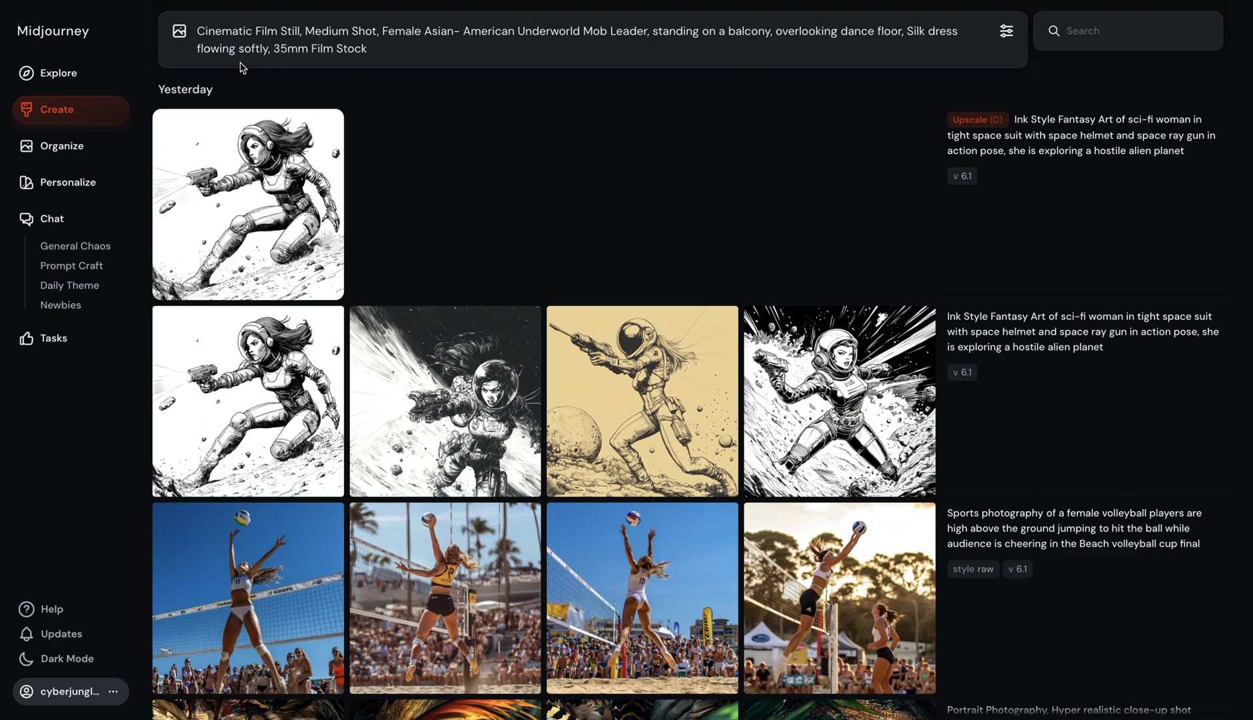
pyautogui.doubleClick(306, 48)
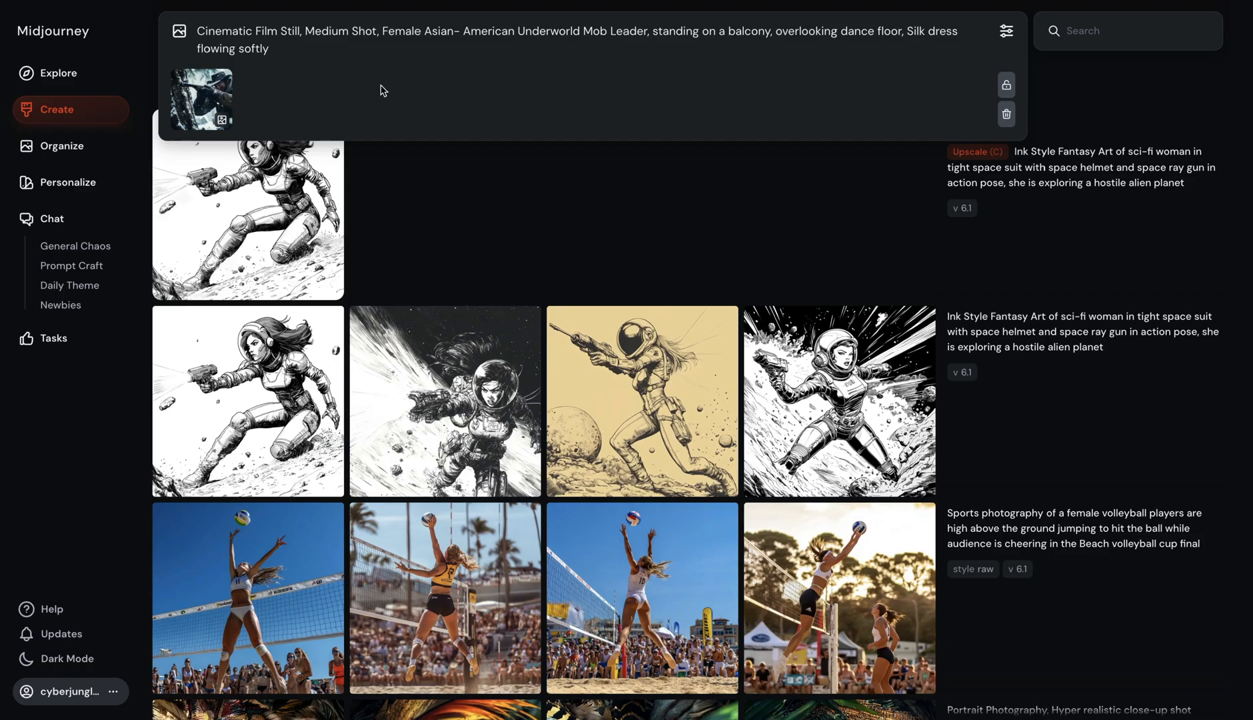
pyautogui.moveTo(367, 120)
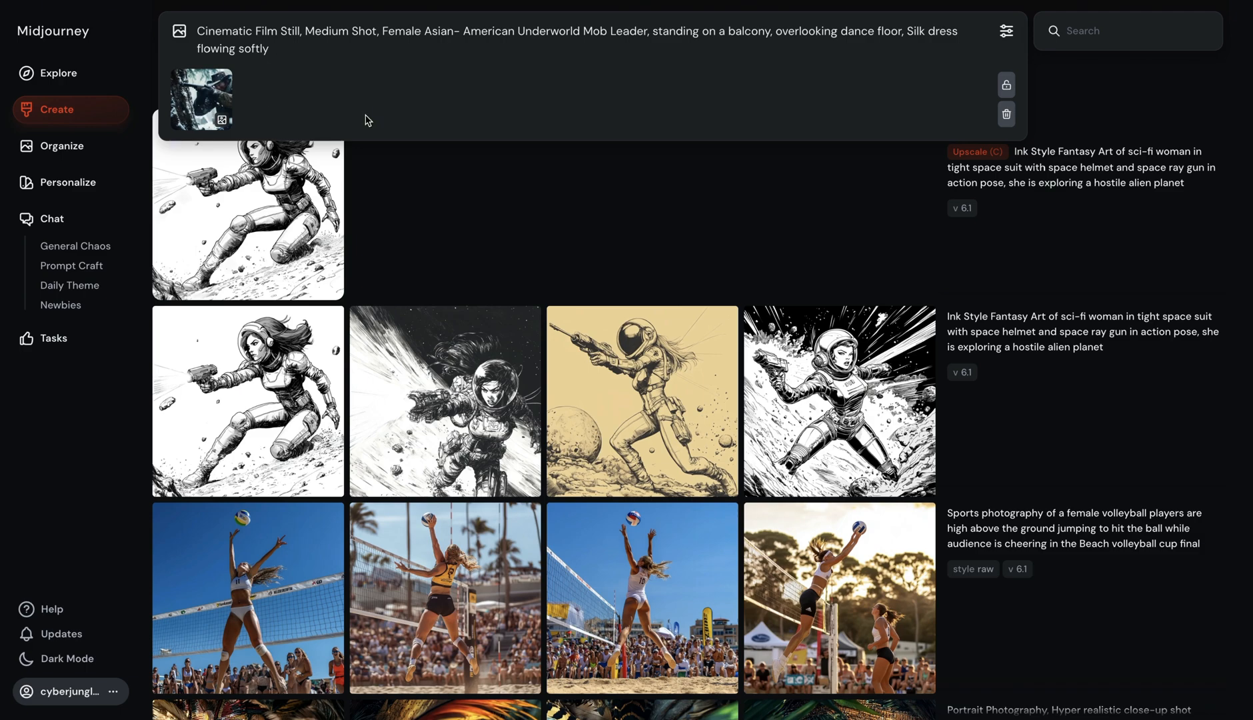
pyautogui.moveTo(407, 118)
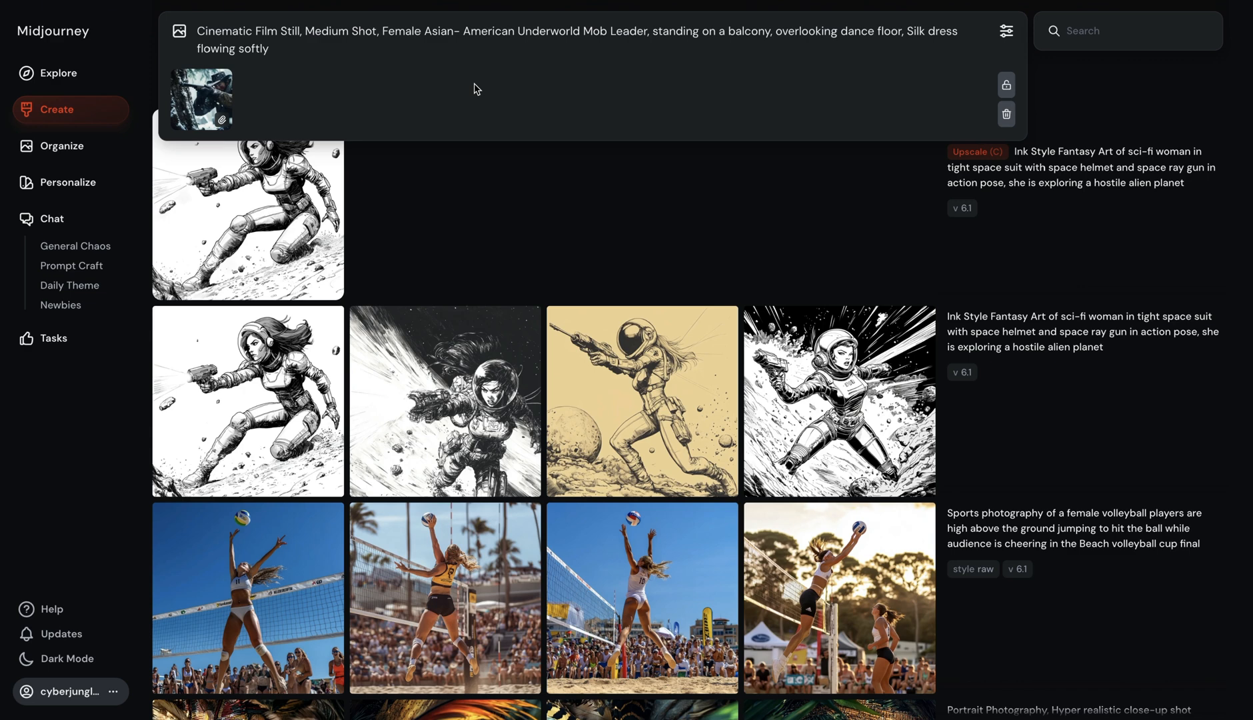
# - Append '--style raw --ar 16:9' to the prompt and submit it
pyautogui.write('--style raw --ar 16:9')
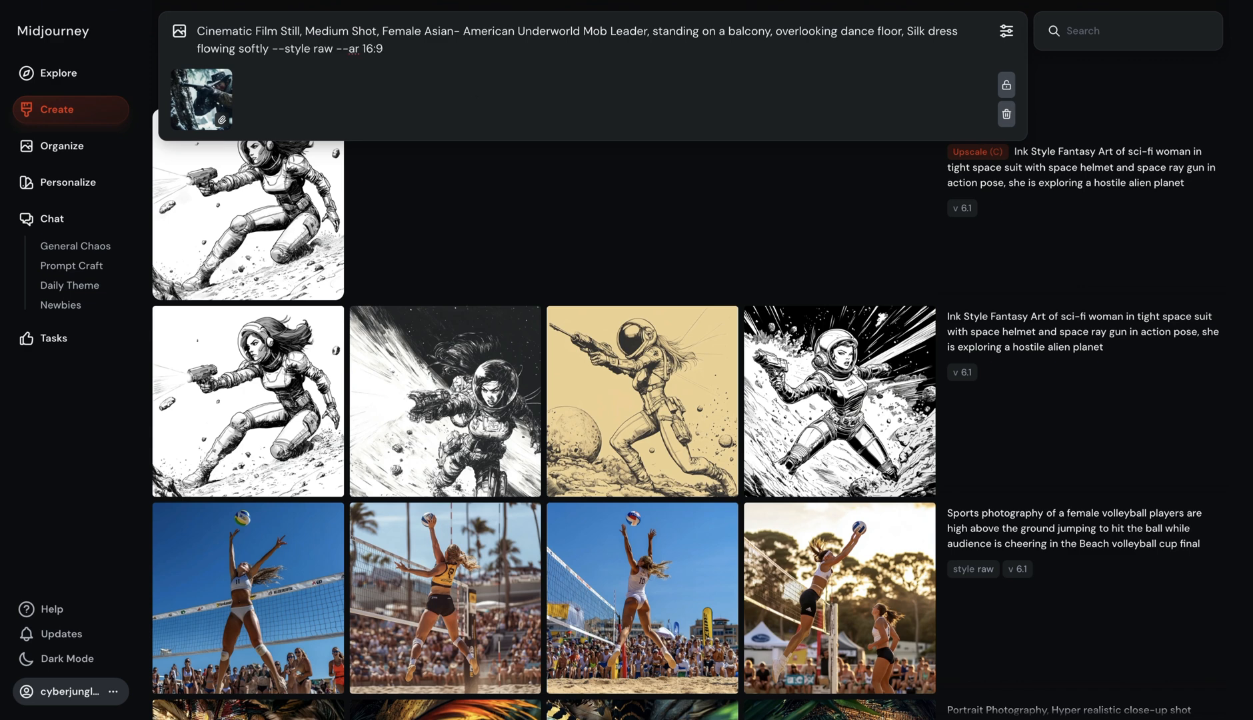
pyautogui.click(386, 49)
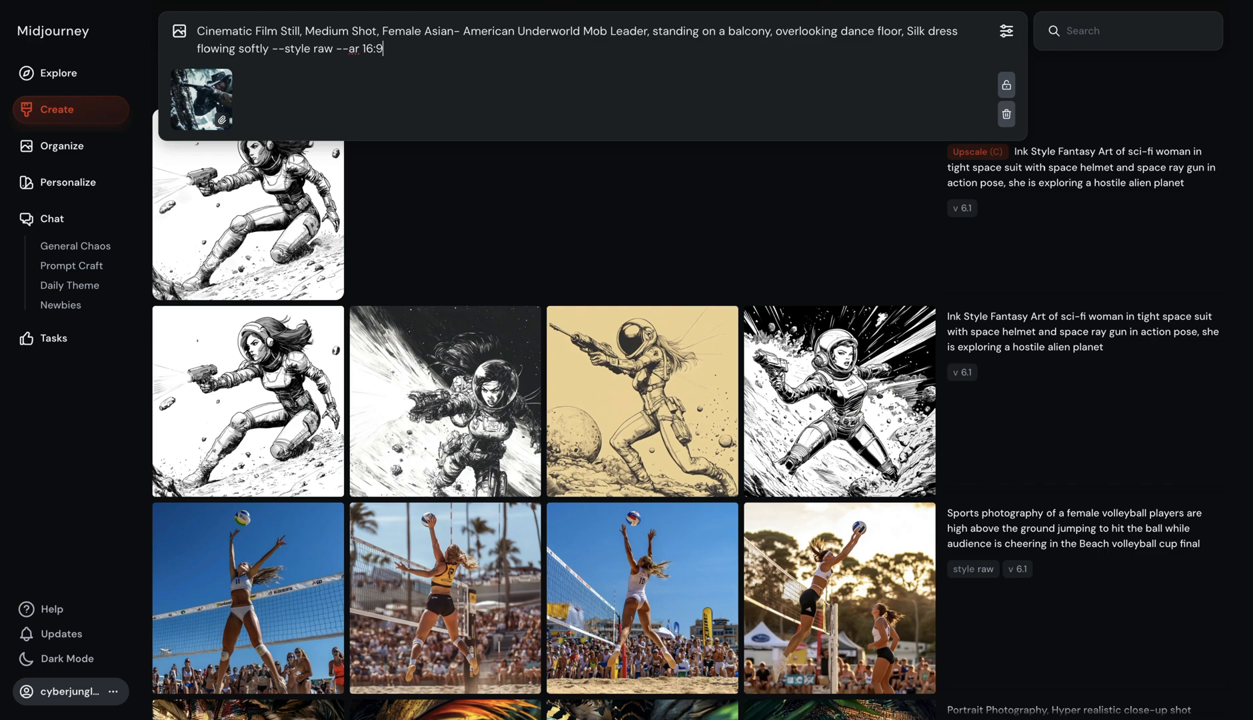
pyautogui.press('Enter')
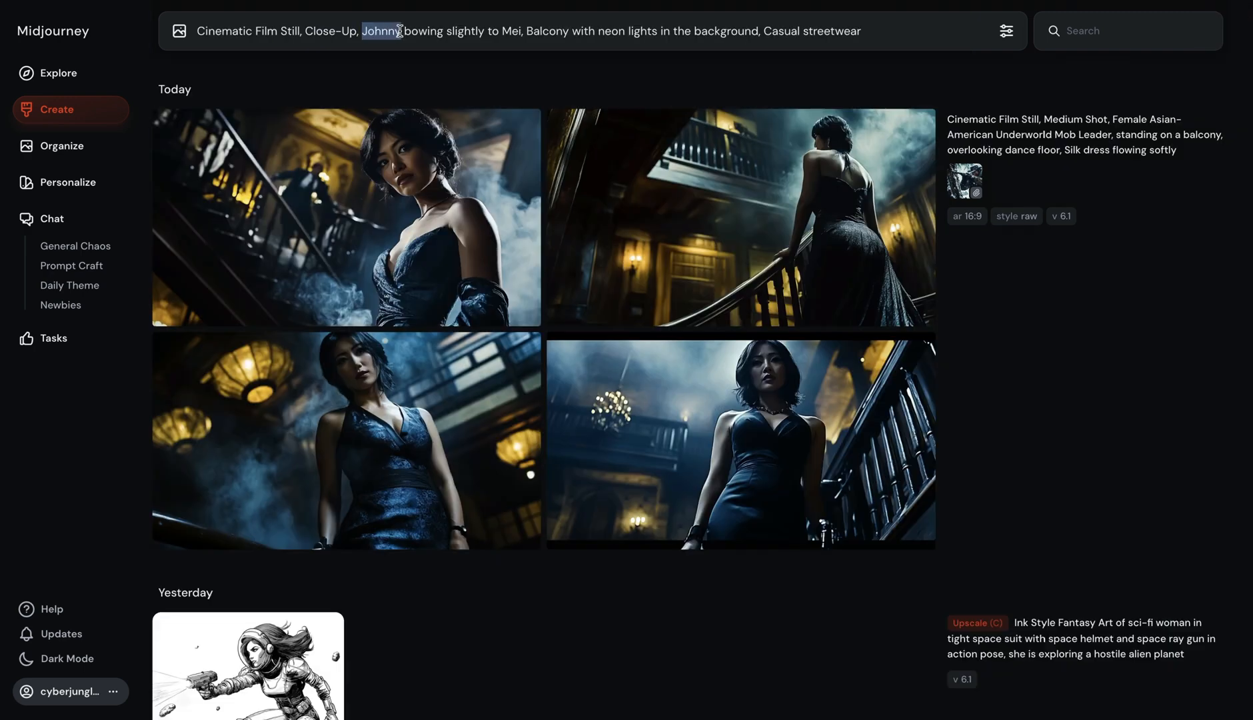
# - Edit the close-up prompt to 'American young man' with --style raw and generate it
pyautogui.write('American')
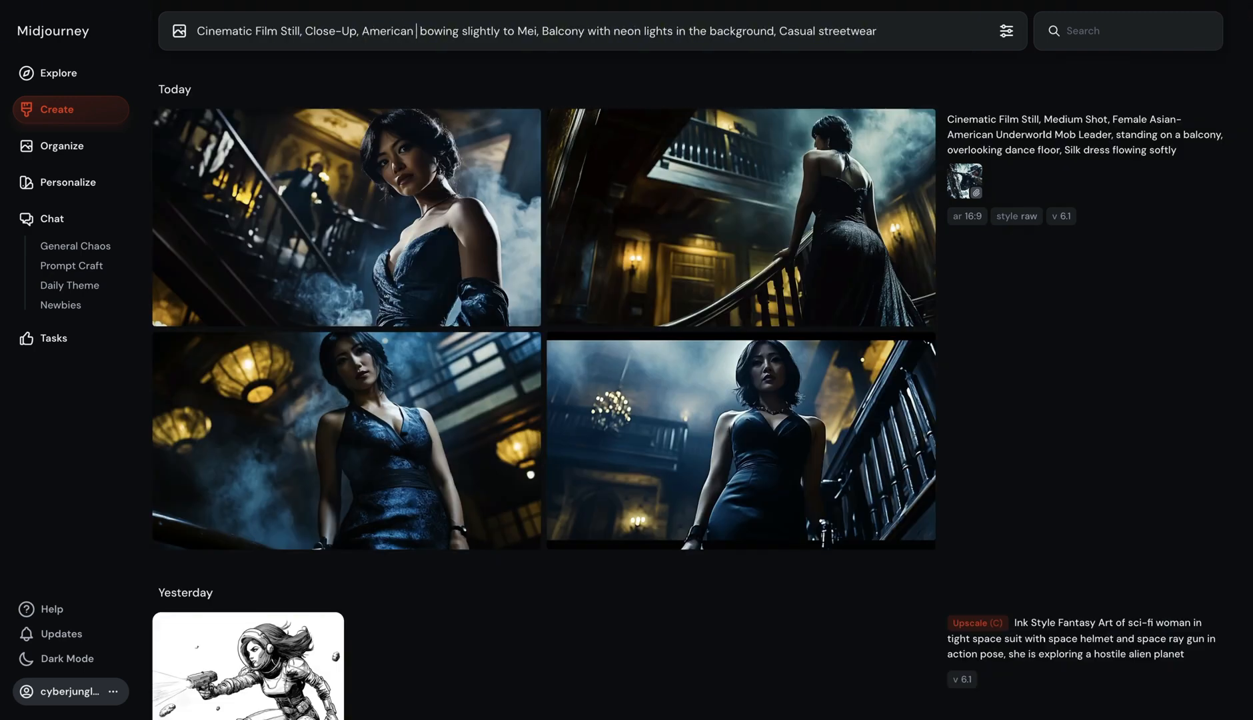
pyautogui.write('young man')
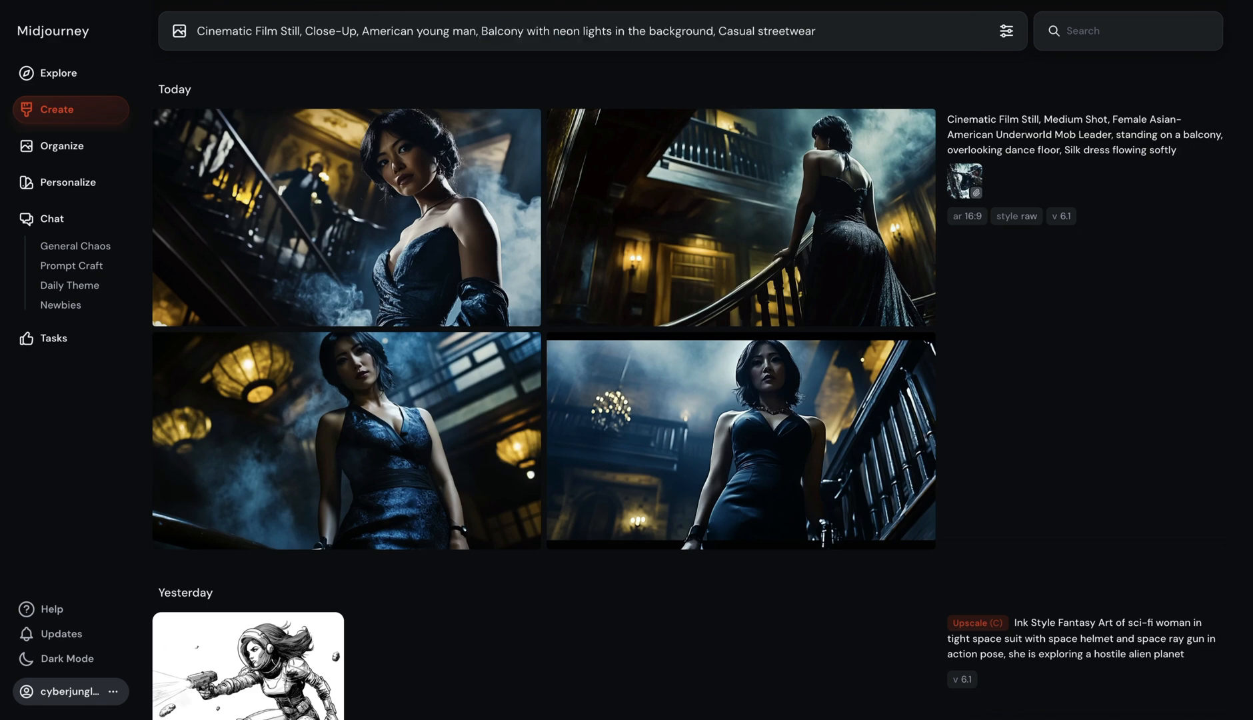
pyautogui.moveTo(467, 50)
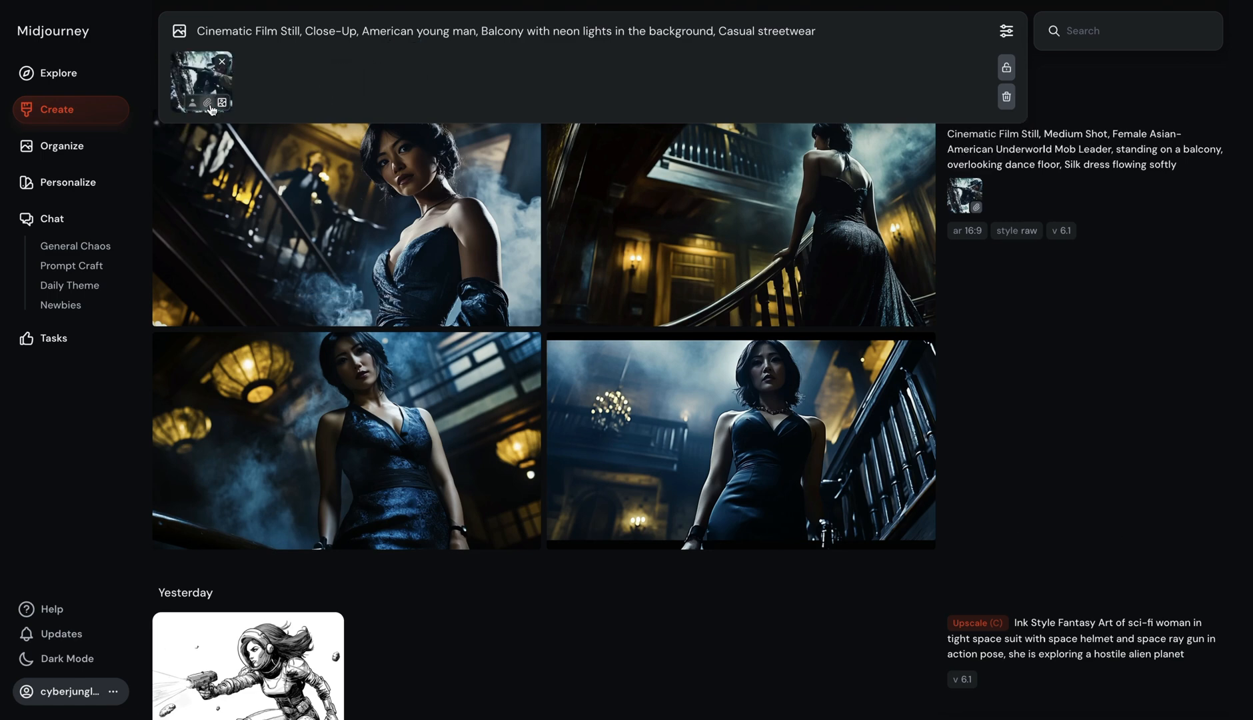
pyautogui.write('--style ra')
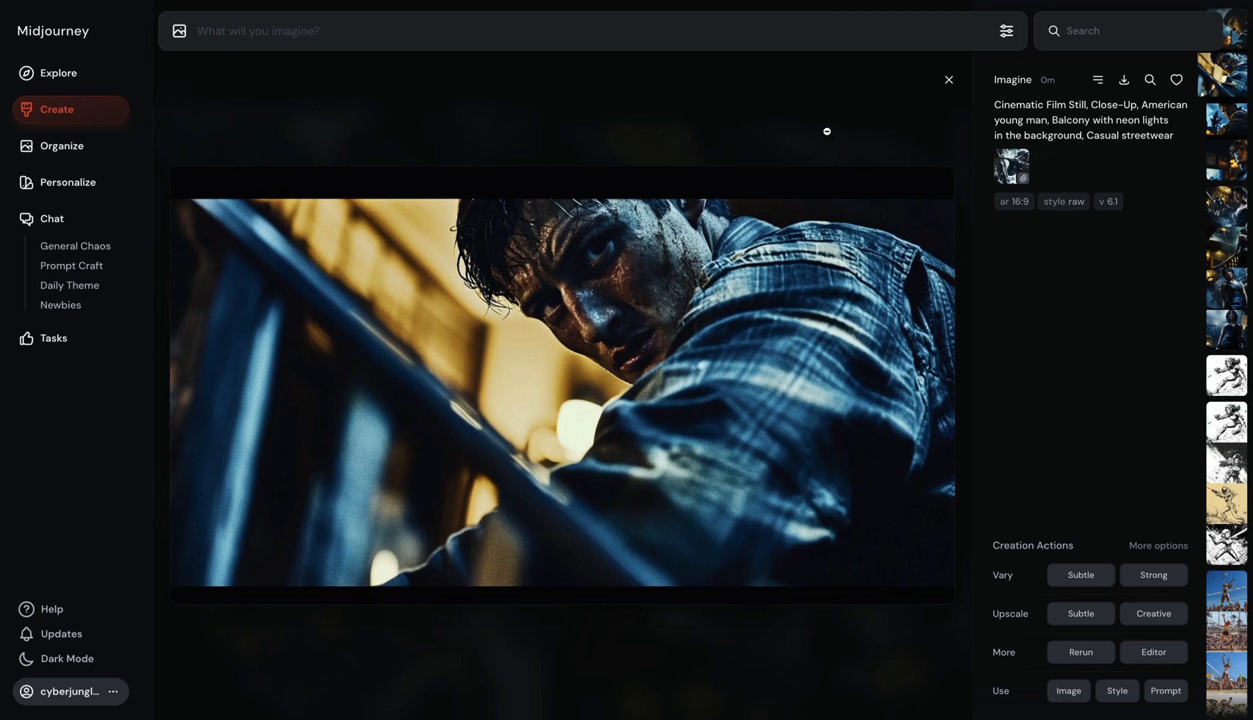
# - View the young man close-up full size, then close the enlarged view
pyautogui.click(949, 79)
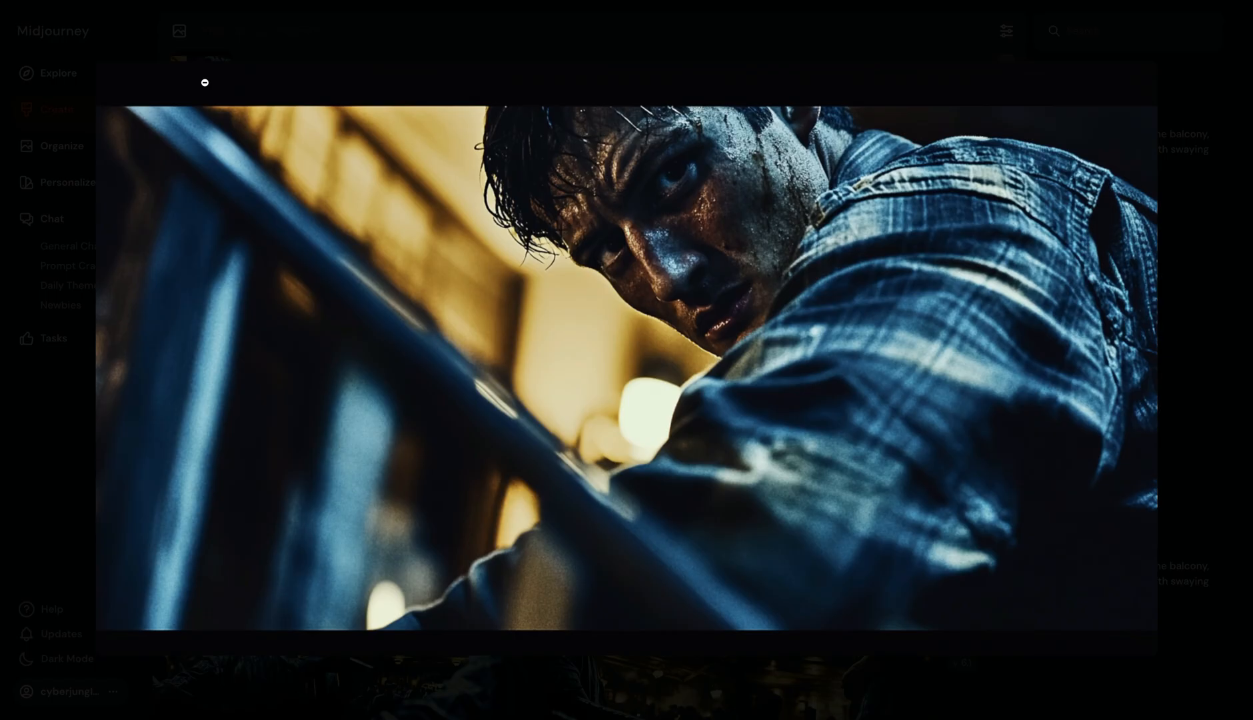
pyautogui.click(204, 82)
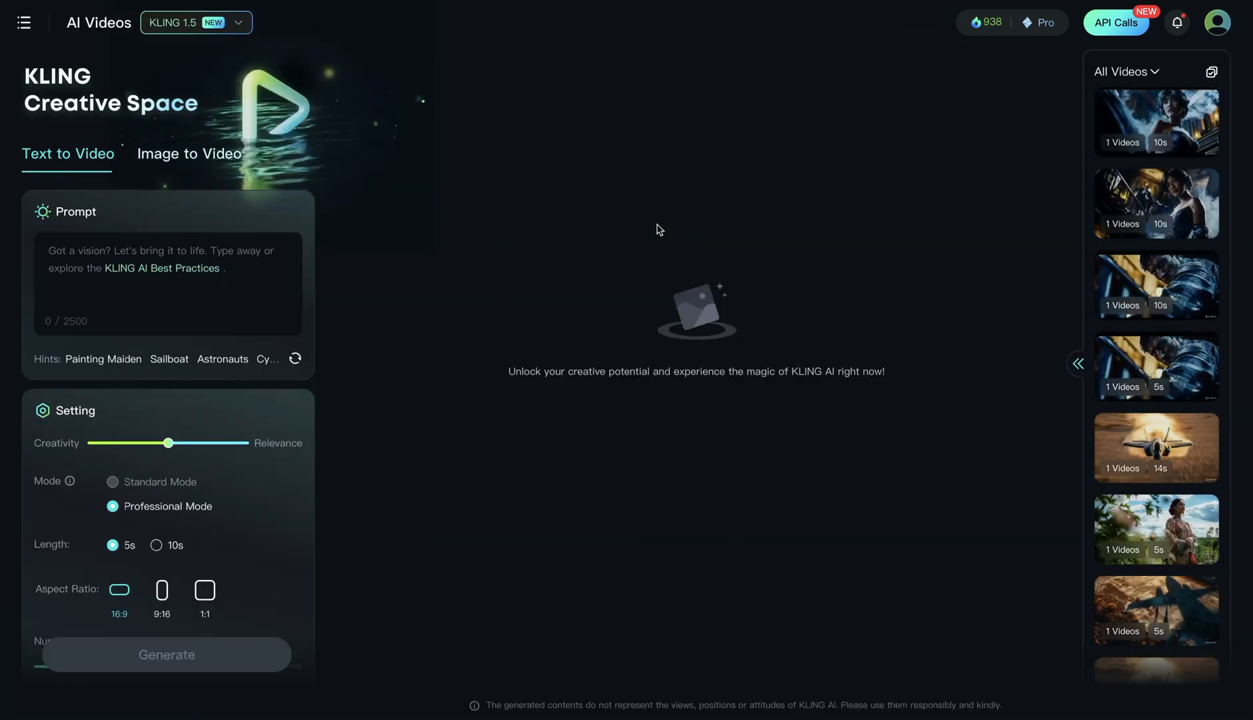
# - Switch to Image to Video and upload Kling 1.png as the start frame
pyautogui.click(189, 154)
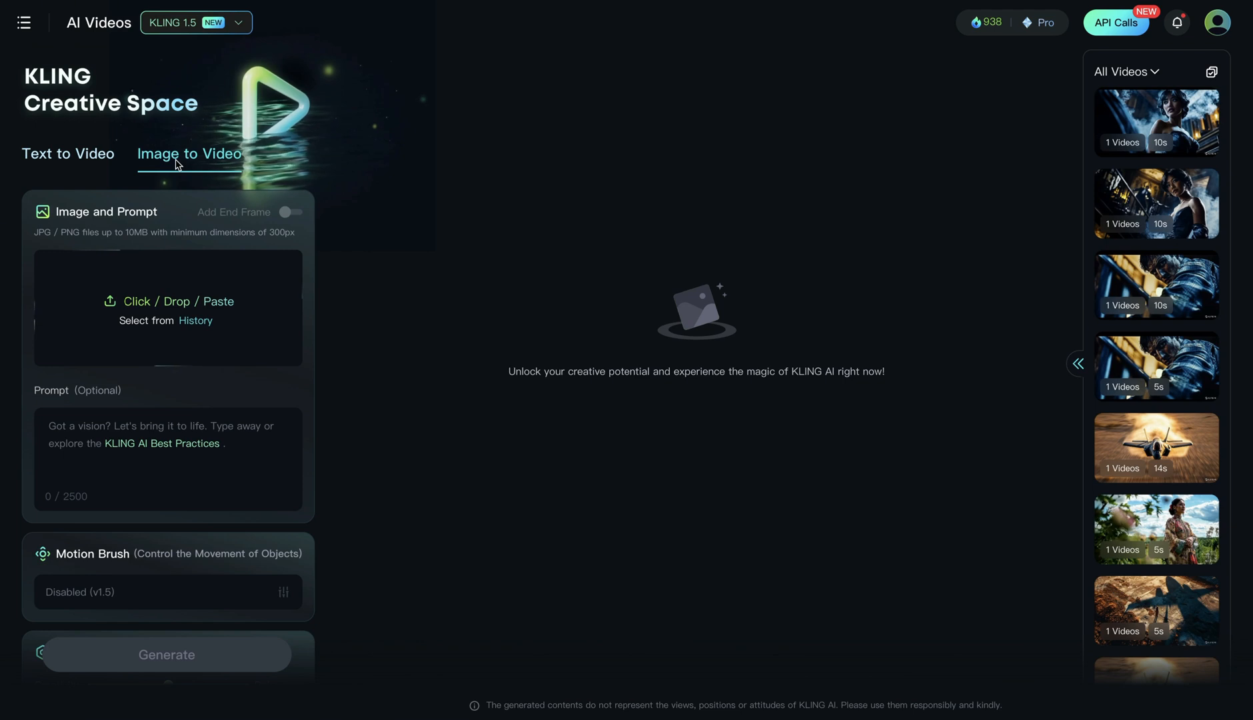
pyautogui.moveTo(143, 282)
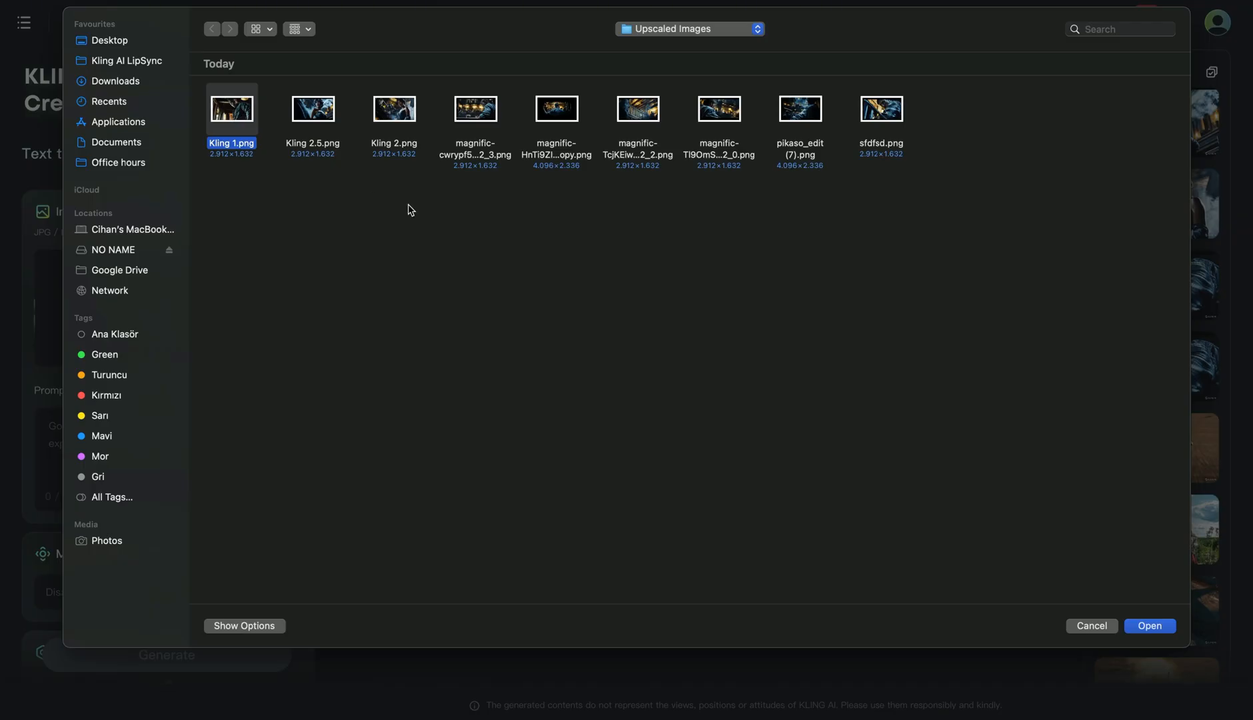
pyautogui.click(1150, 626)
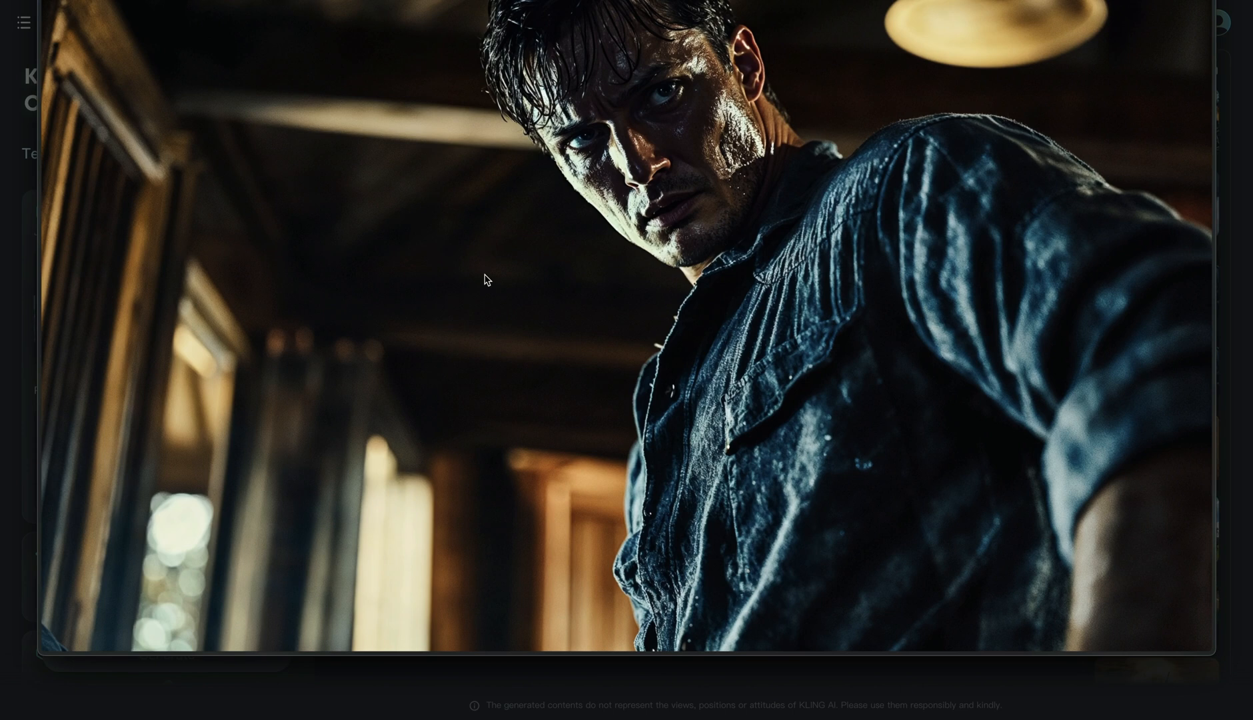
pyautogui.moveTo(616, 220)
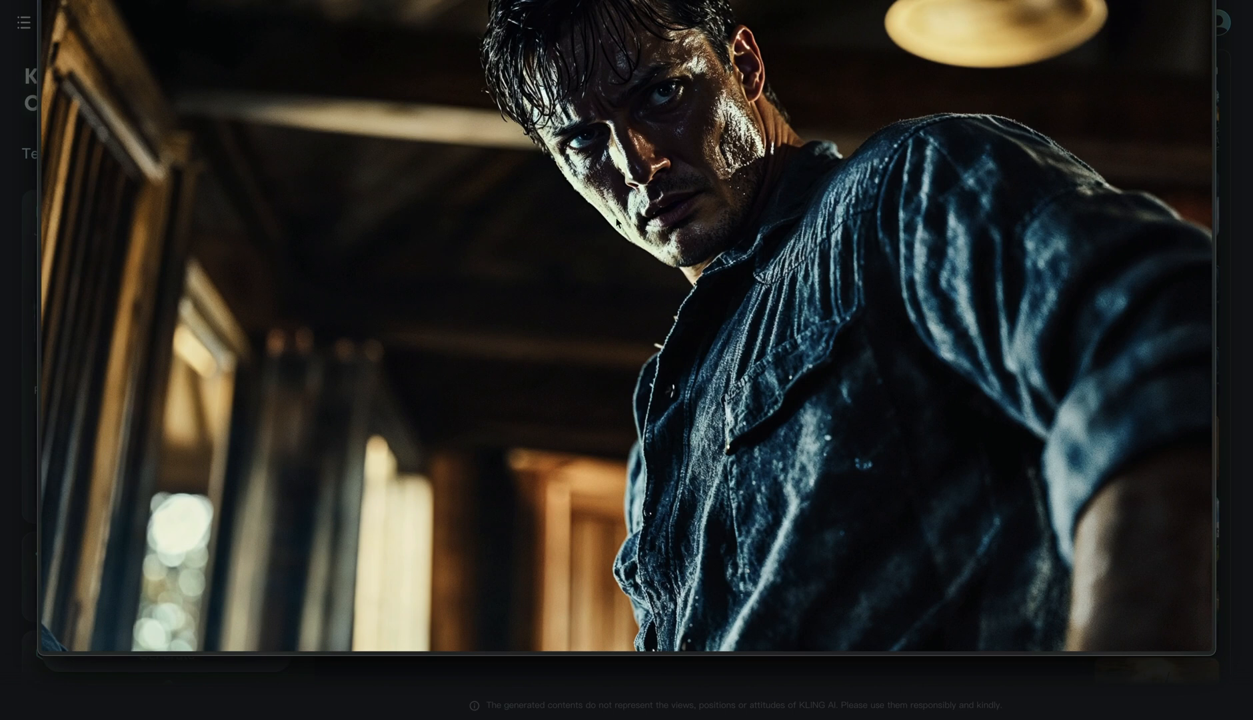
pyautogui.moveTo(695, 284)
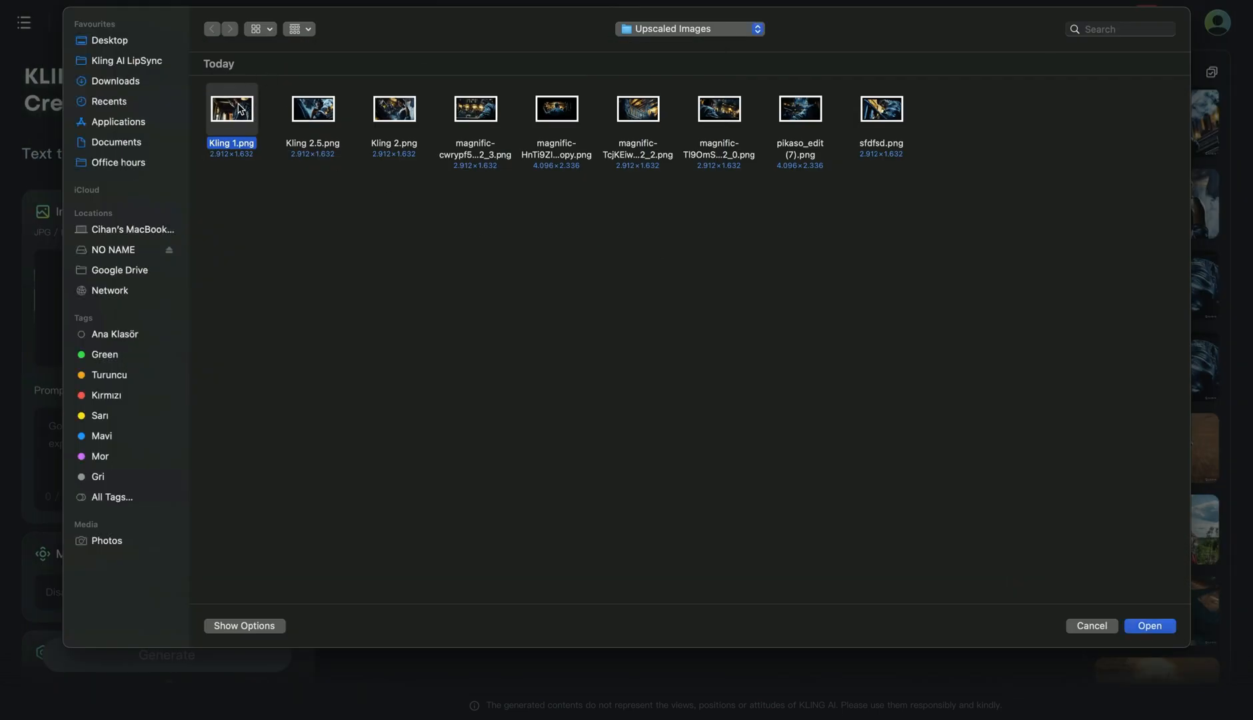
pyautogui.click(1150, 626)
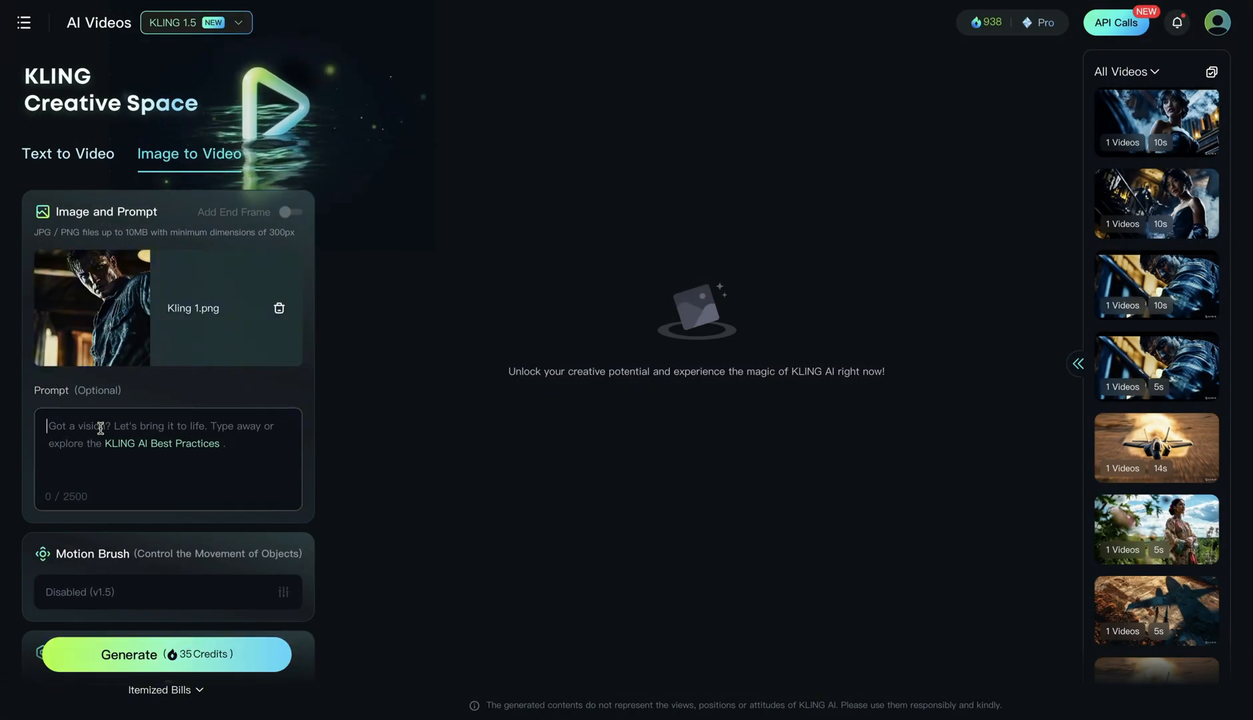
# - Generate a 10s video prompted 'the man talks slowly', with the slider pushed toward Relevance
pyautogui.write('the man talks slowly')
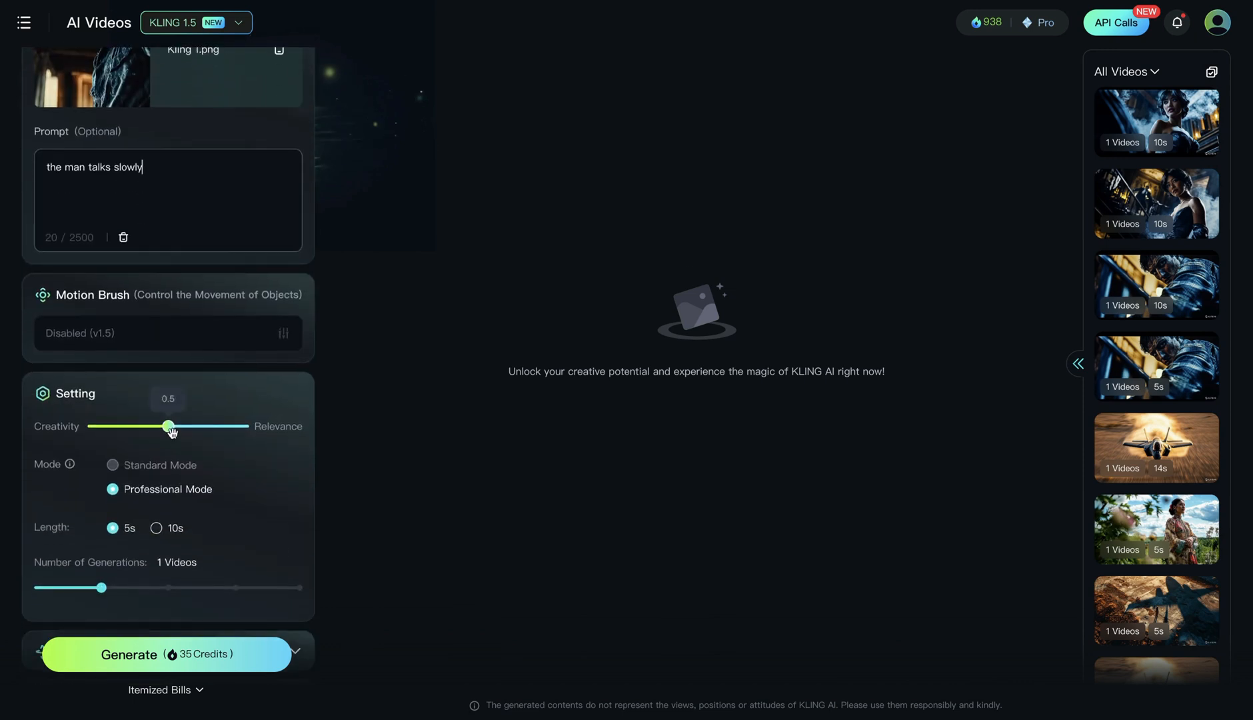
pyautogui.moveTo(168, 426); pyautogui.dragTo(227, 426)
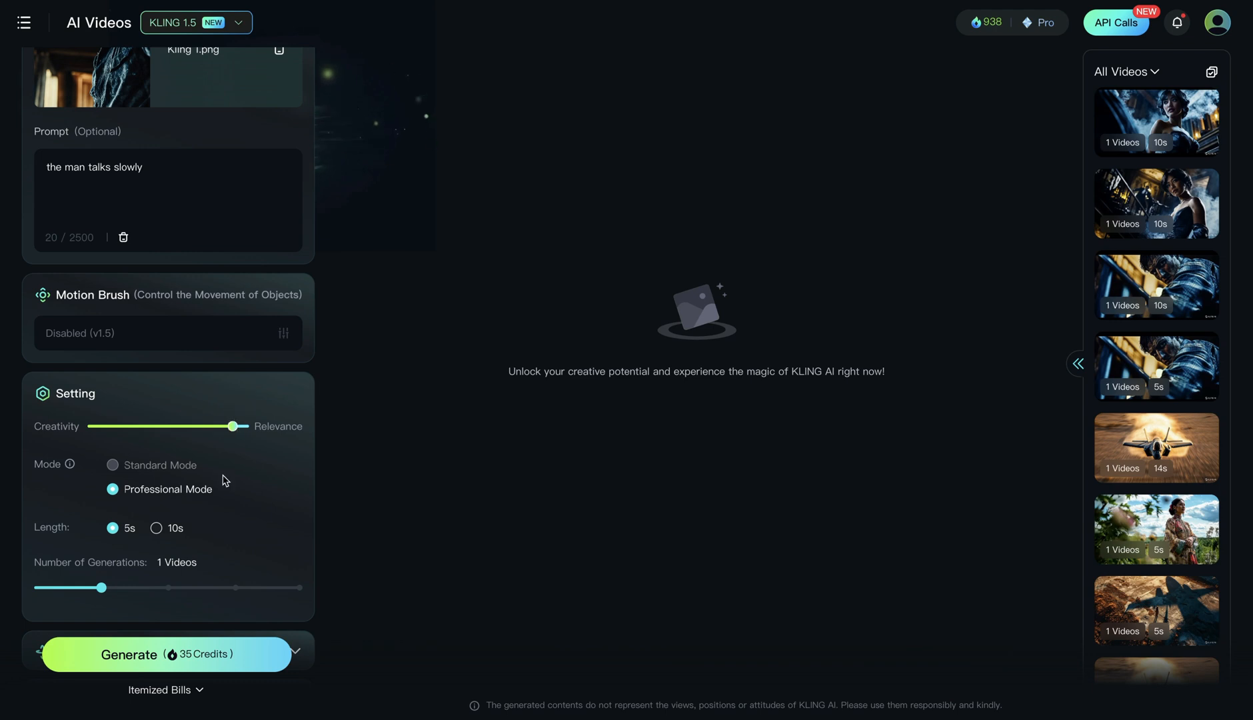
pyautogui.click(157, 528)
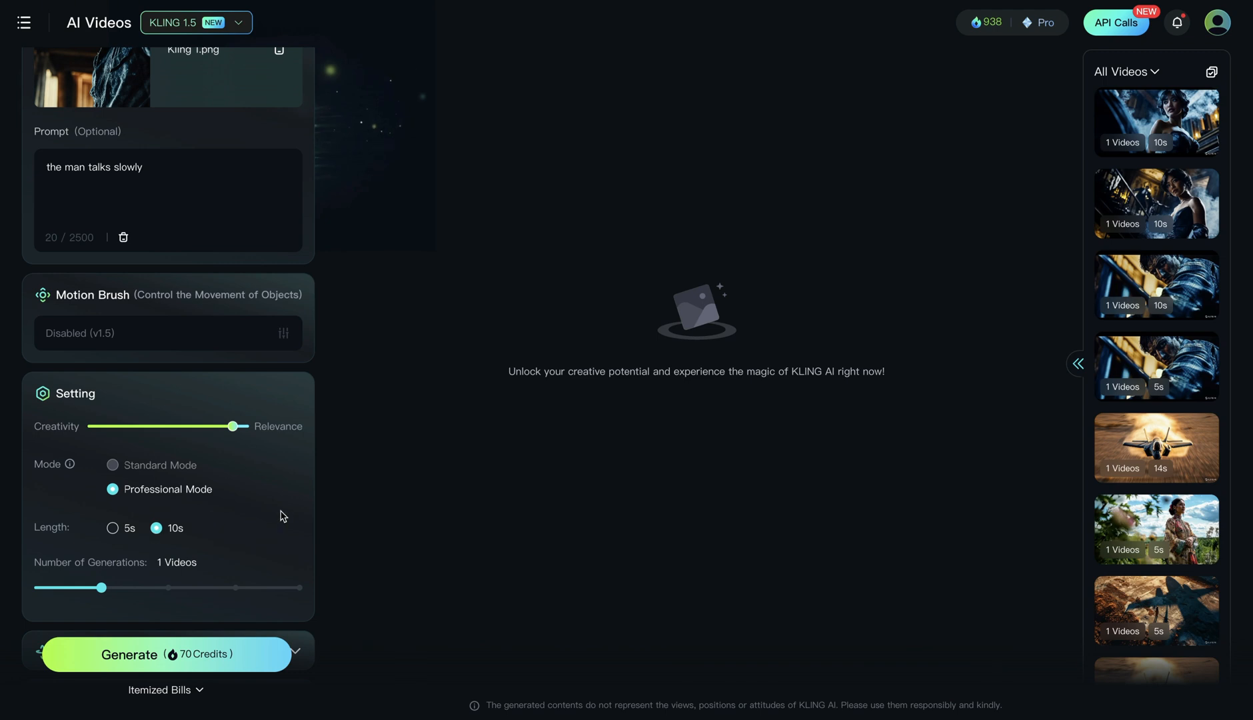
pyautogui.moveTo(265, 534)
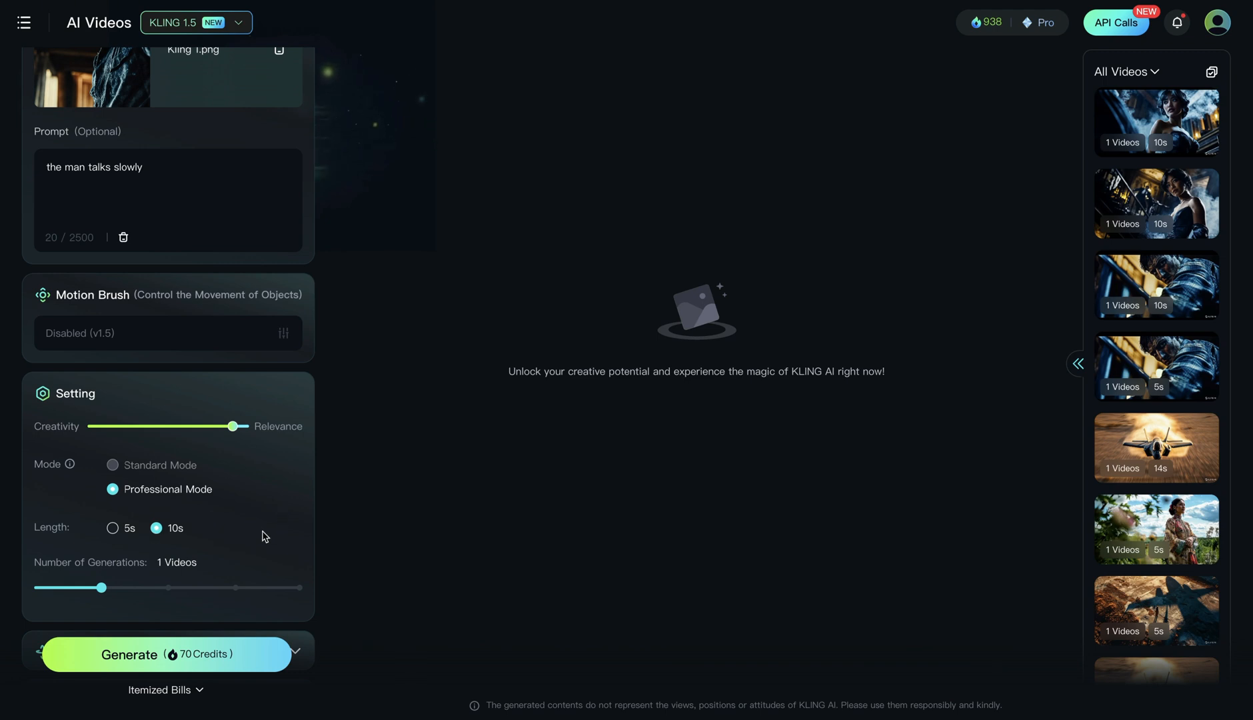
pyautogui.click(160, 655)
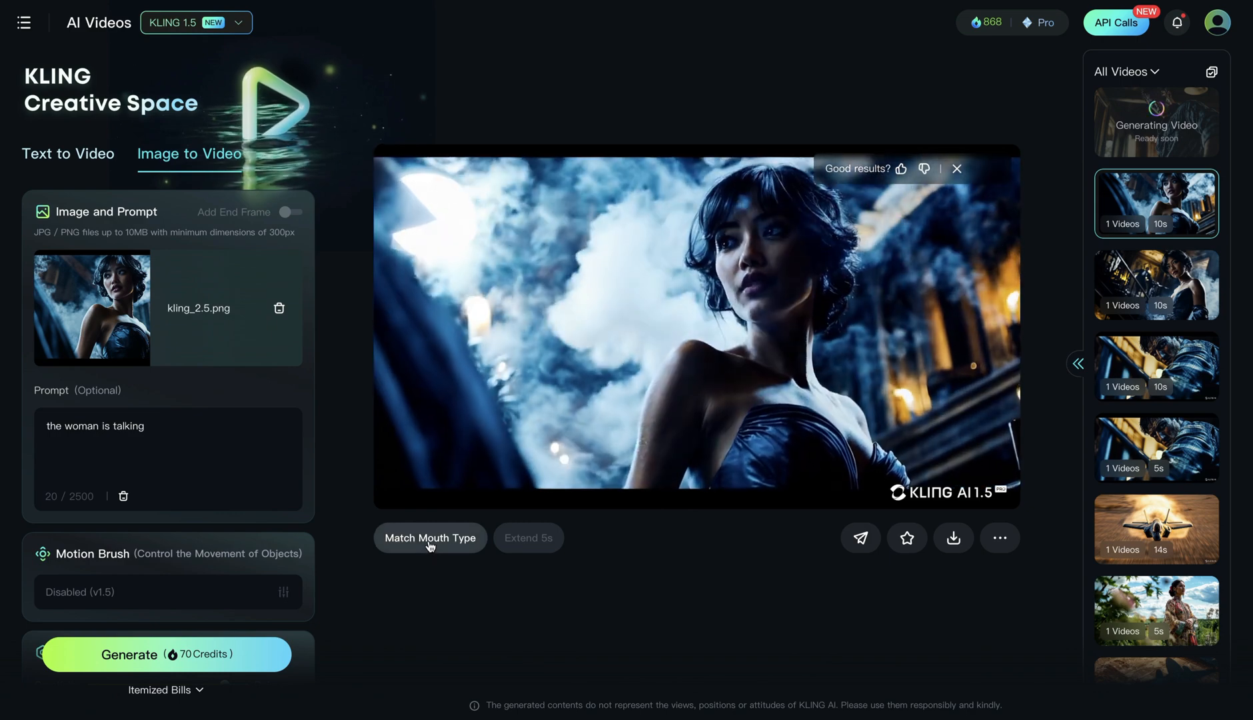
# - Lip-sync the woman's video to 'Mei voice isolated.MP3' from the Kling AI LipSync folder
pyautogui.click(430, 538)
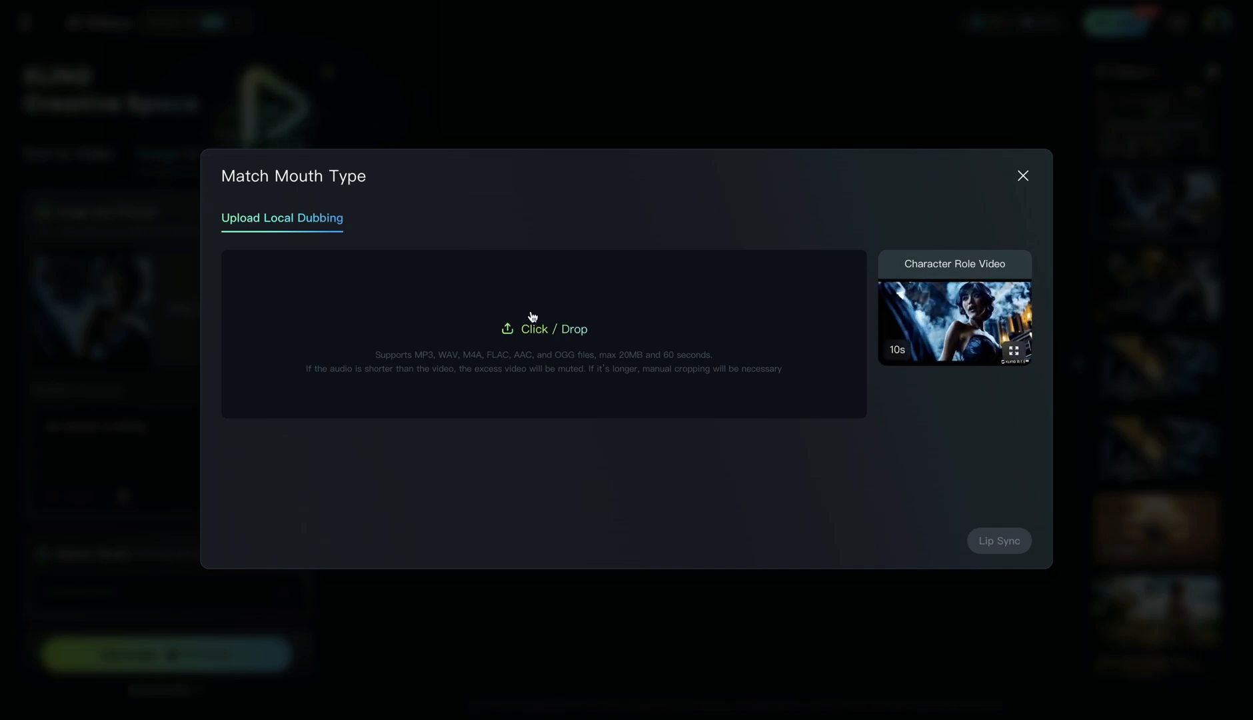
pyautogui.click(550, 329)
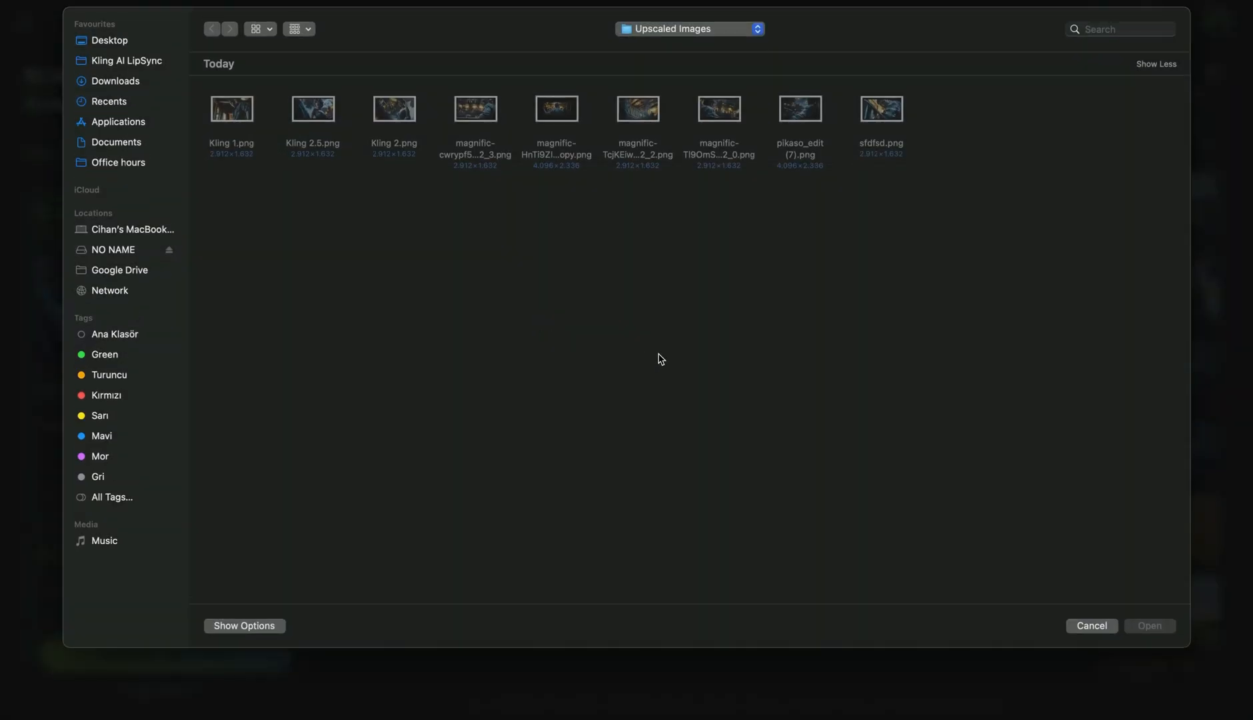
pyautogui.click(132, 60)
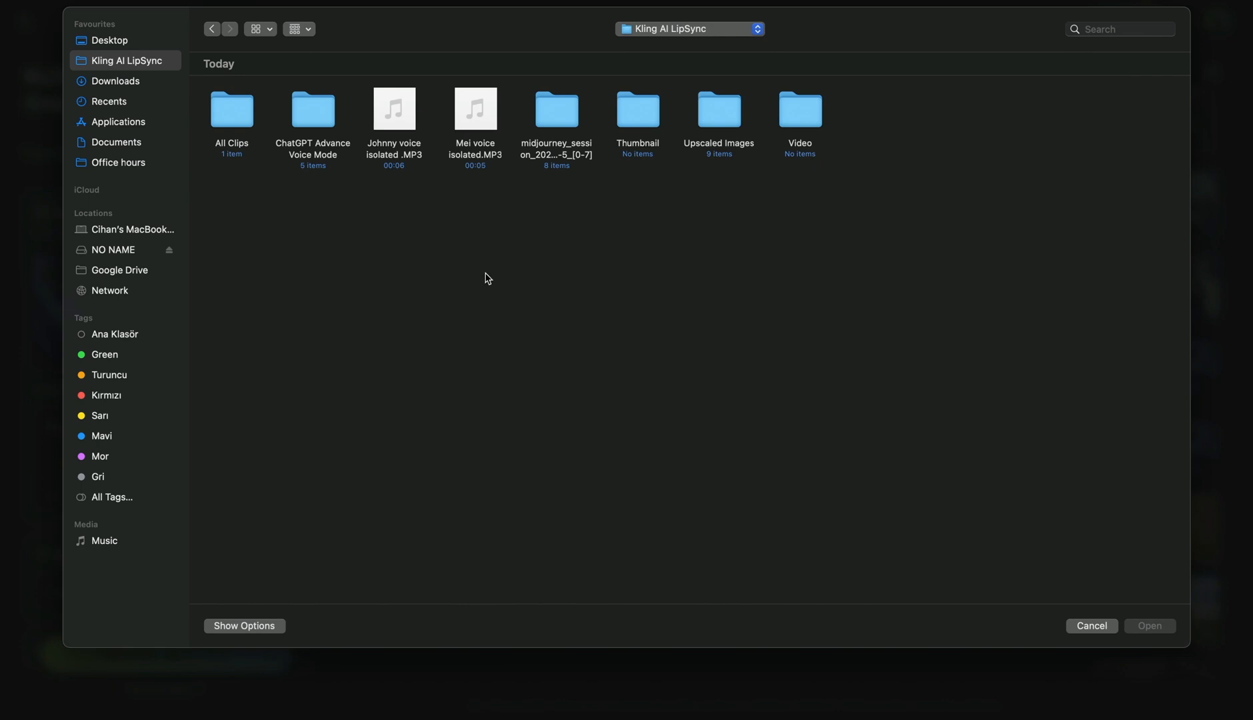
pyautogui.click(474, 109)
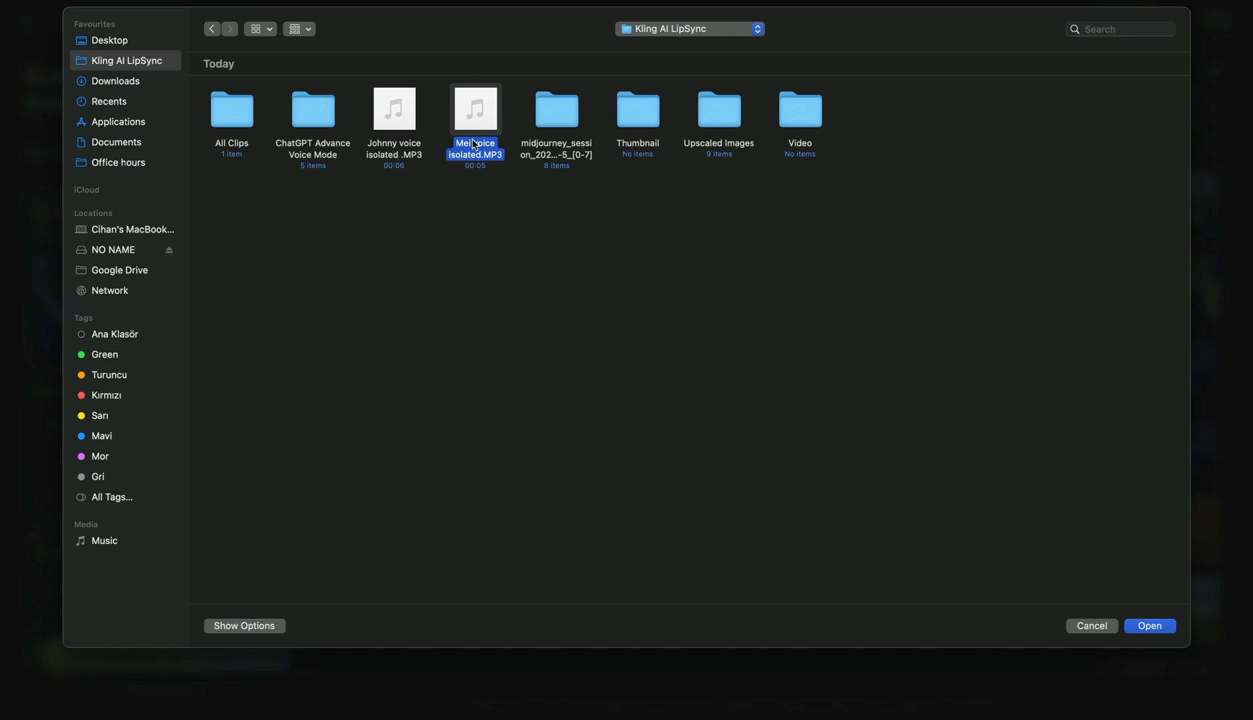
pyautogui.moveTo(479, 144)
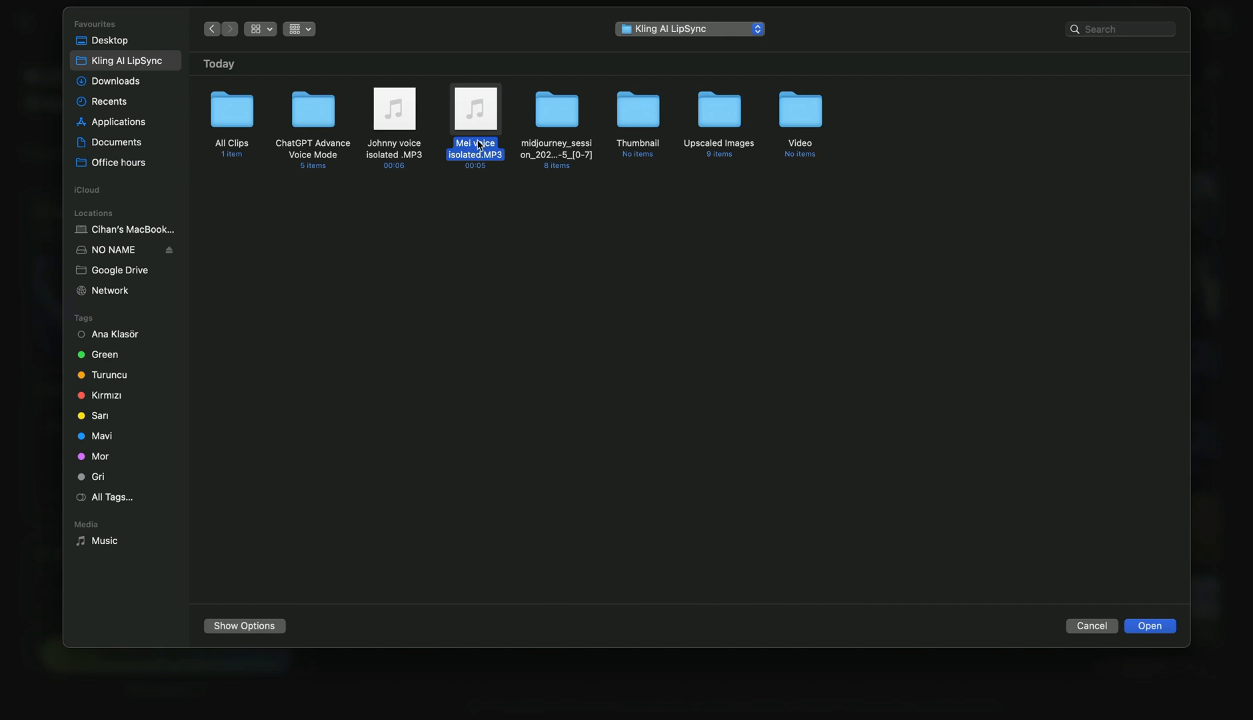
pyautogui.click(1150, 626)
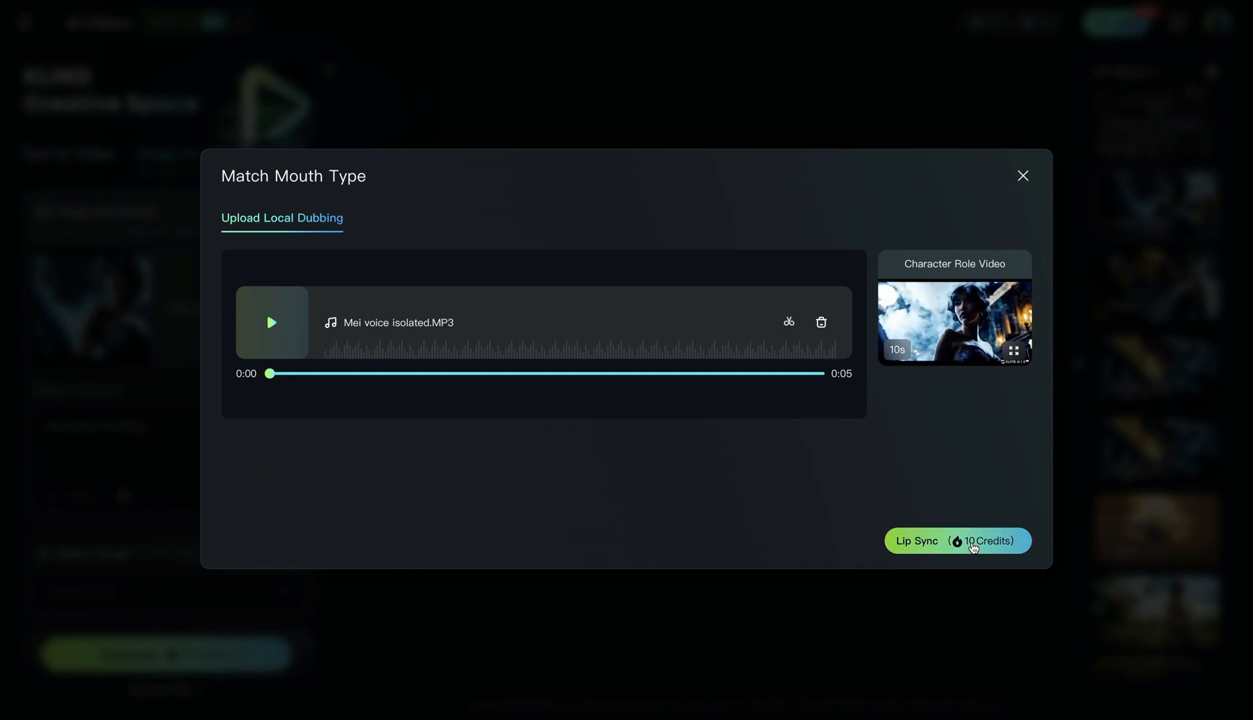
pyautogui.click(958, 541)
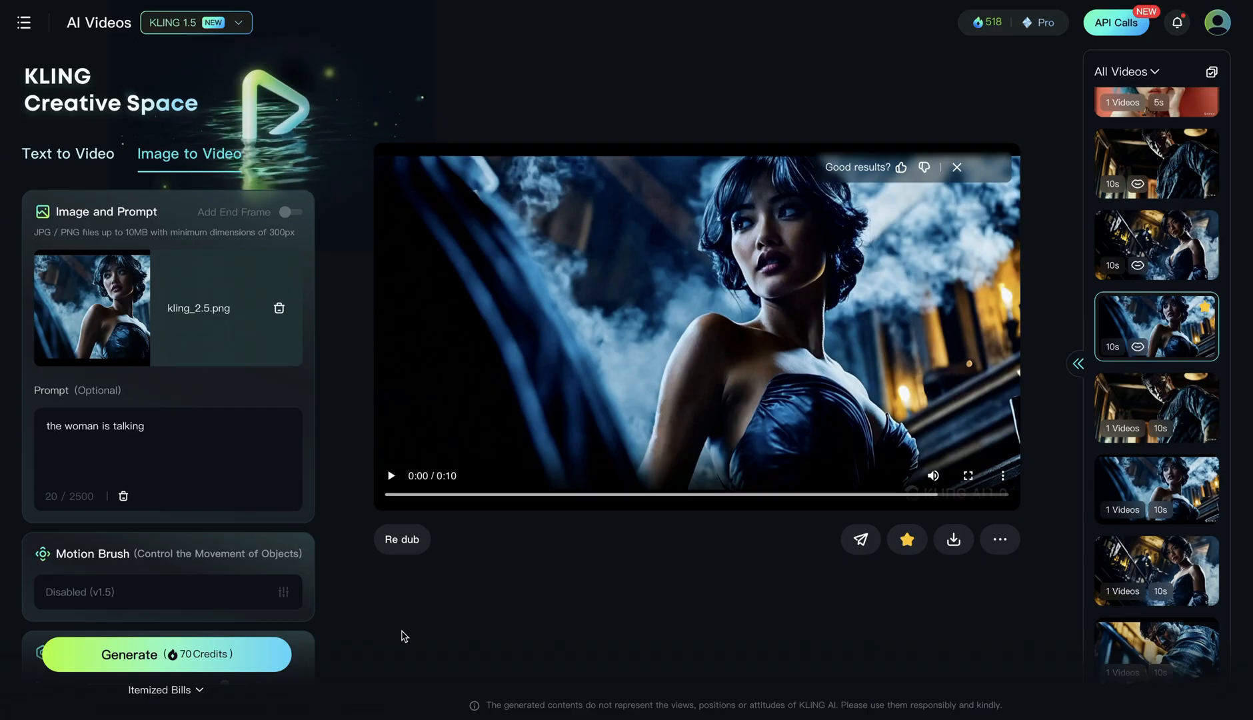
pyautogui.moveTo(391, 492)
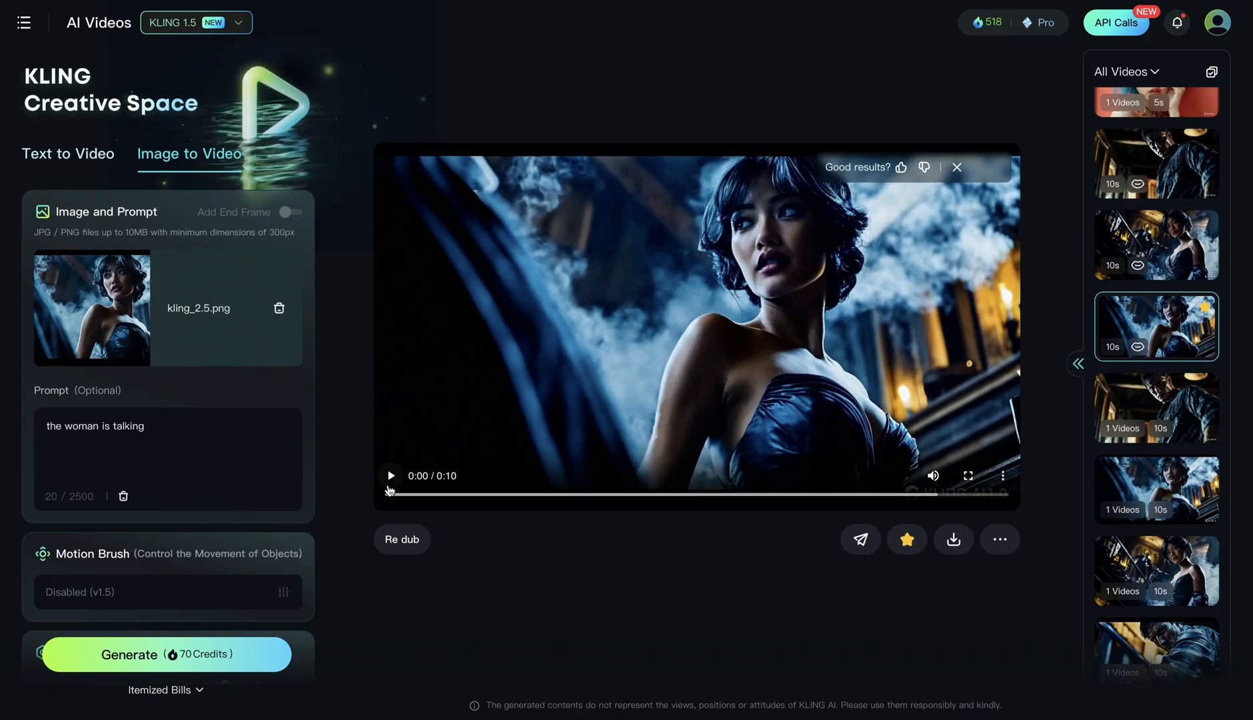
# - Play the dubbed woman video, then play and pause the man's lip-synced video
pyautogui.click(390, 476)
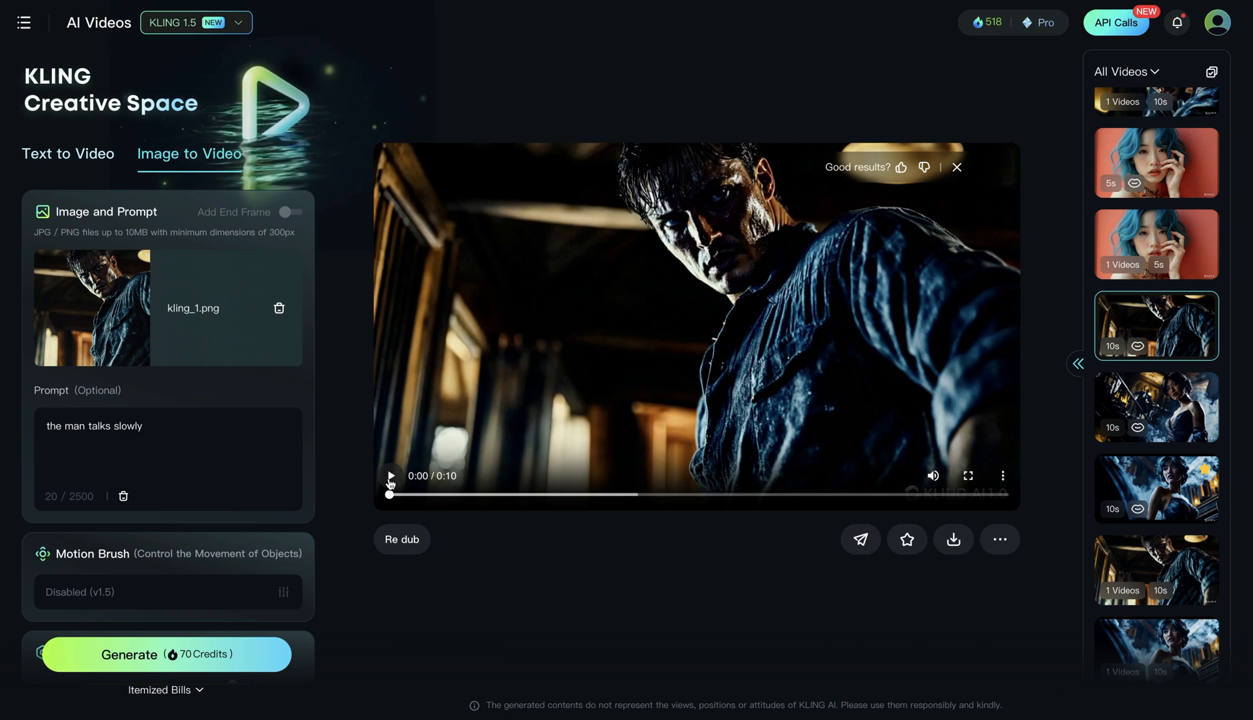
pyautogui.click(390, 476)
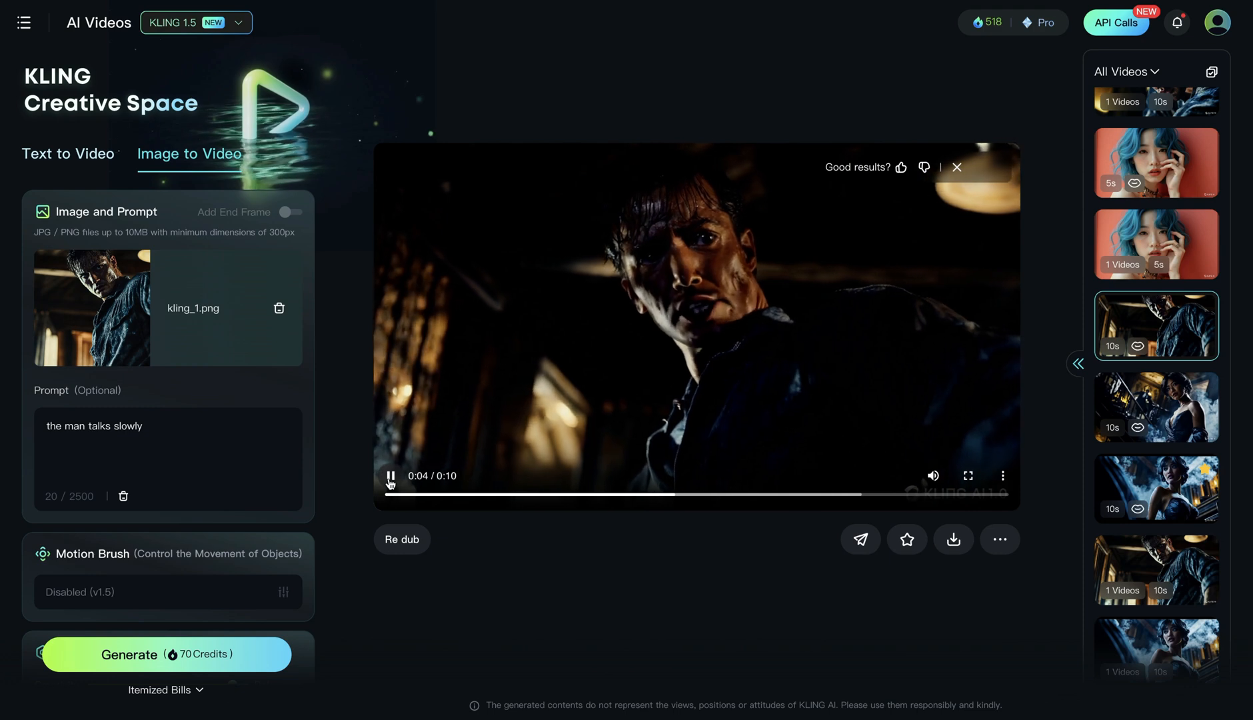
pyautogui.click(390, 475)
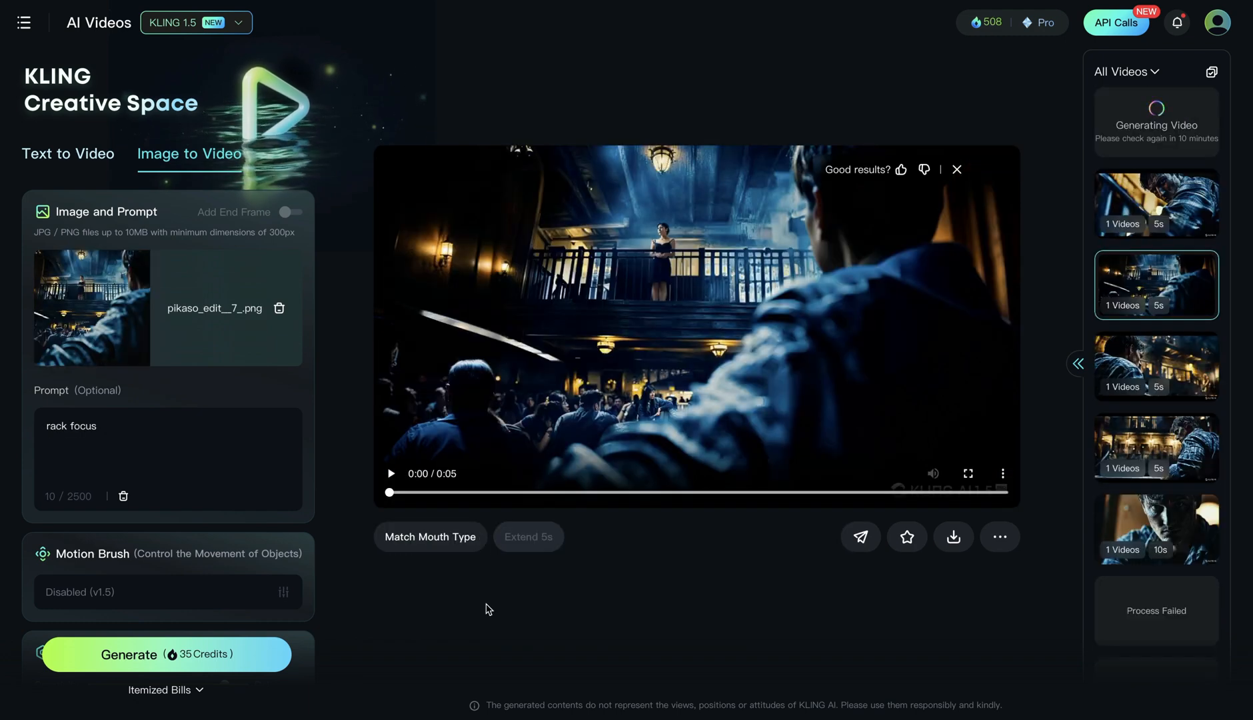
# - Preview the balcony crowd, city street and man-at-balcony rack-focus clips
pyautogui.click(391, 473)
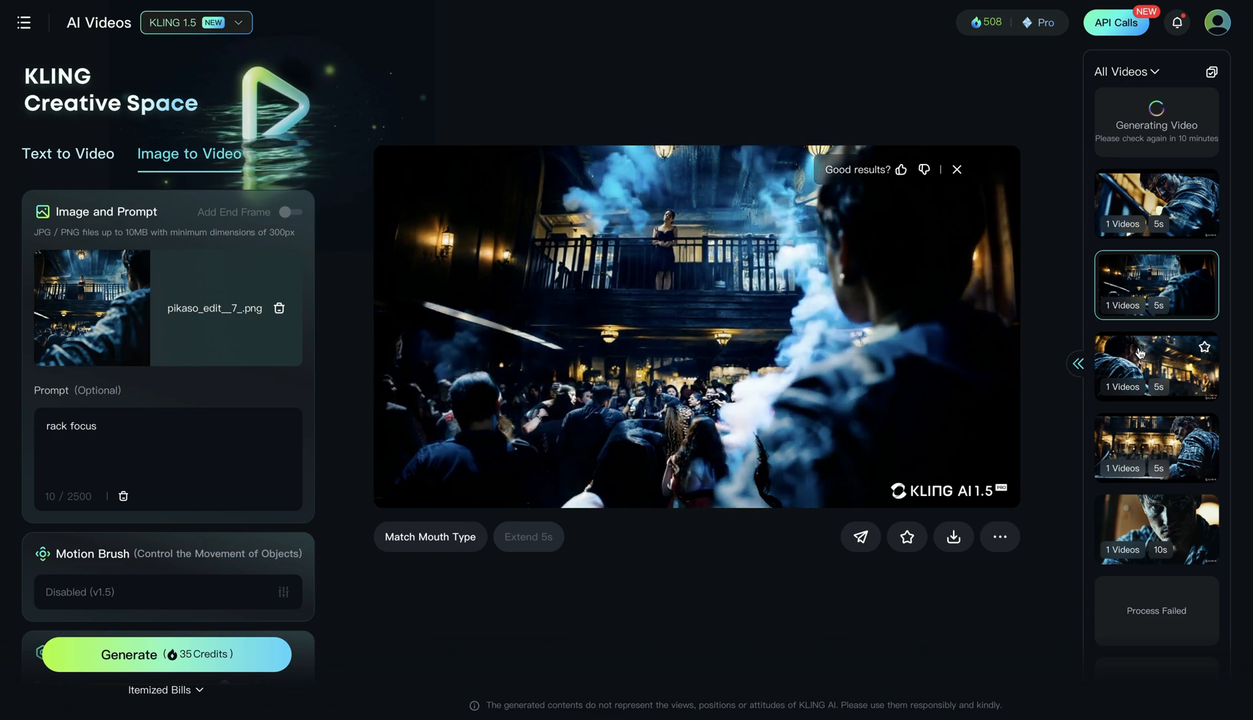
pyautogui.click(1156, 203)
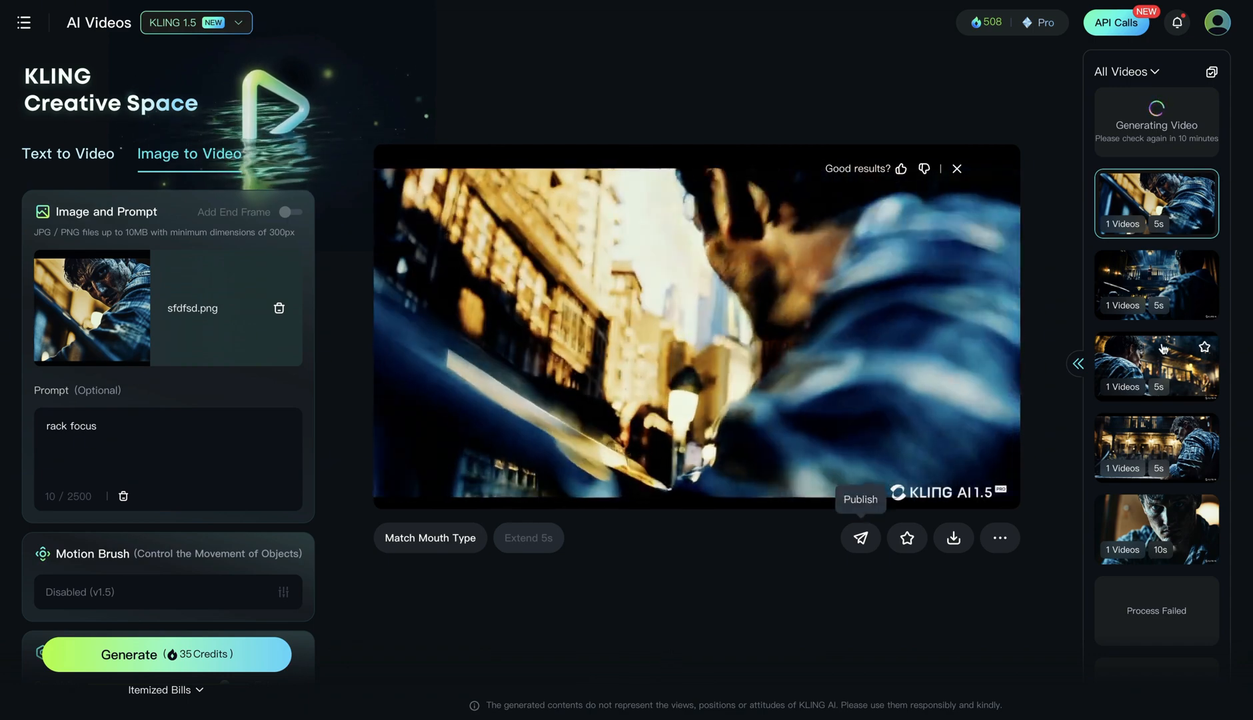
pyautogui.click(1156, 366)
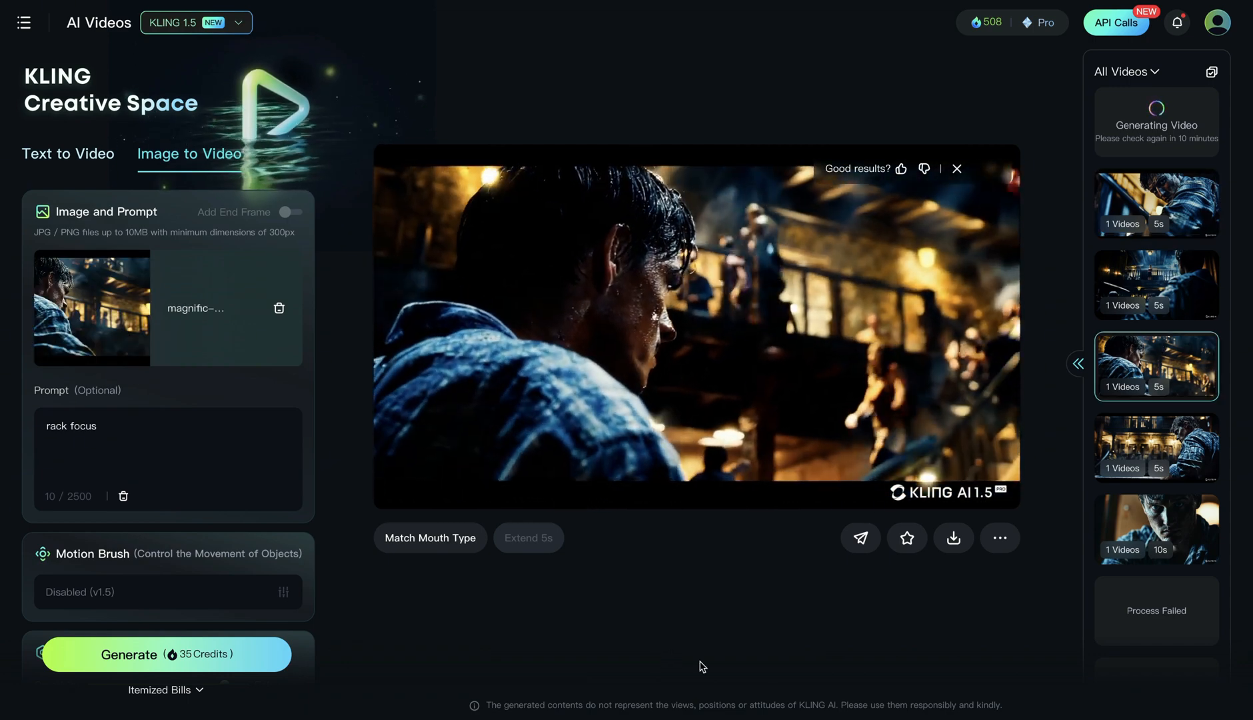